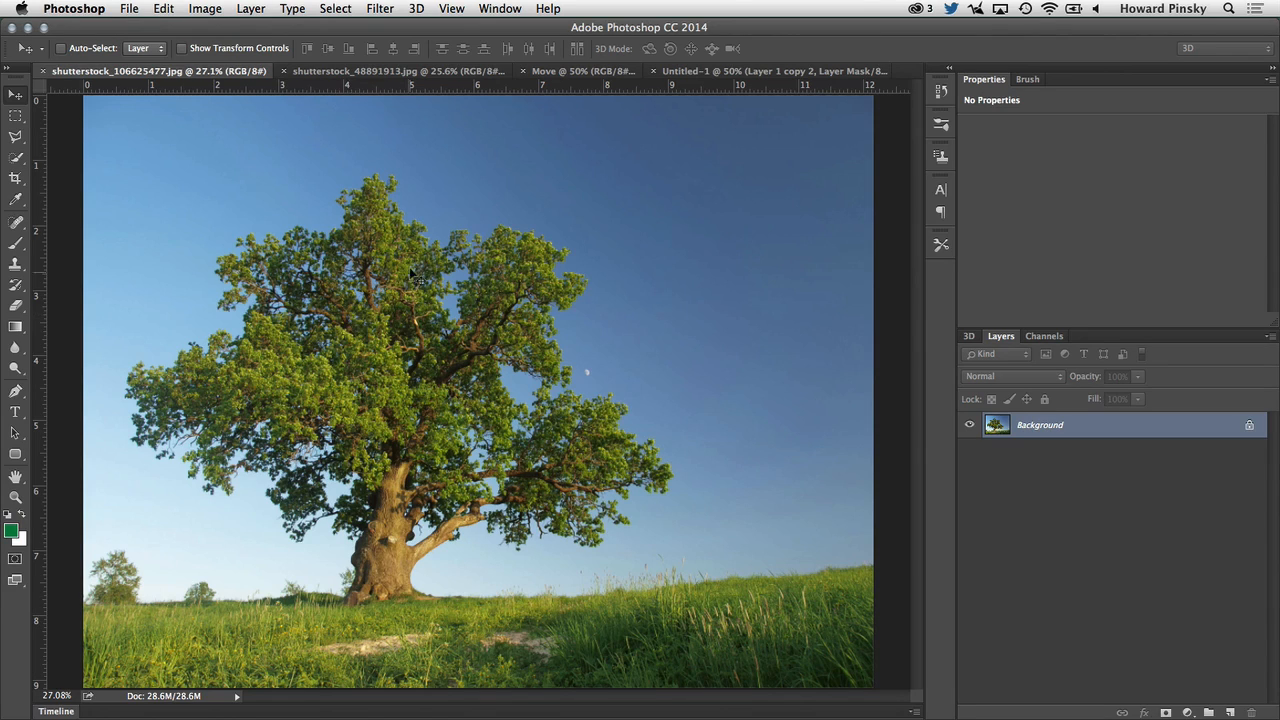
{"action": "mouse_move", "coordinate": [435, 450]}
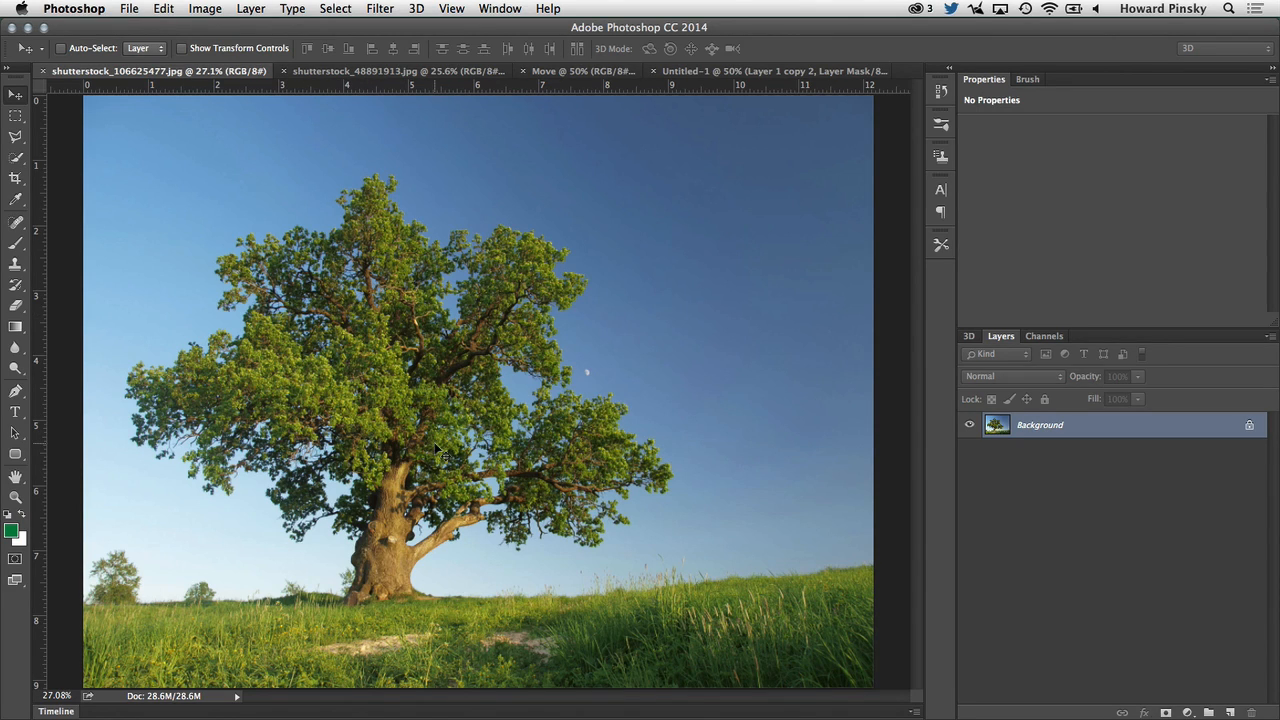
{"action": "mouse_move", "coordinate": [460, 425]}
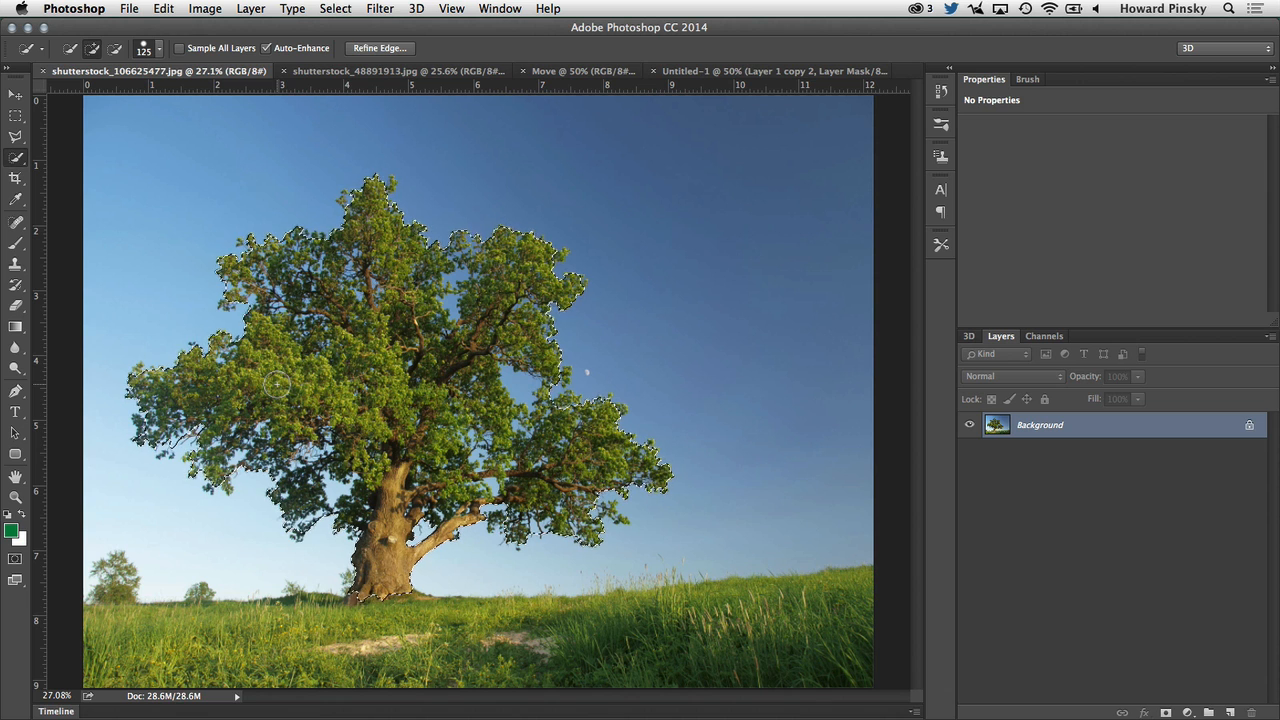
- Refine the tree selection with Smart Radius 54.1, added contrast and edge shift, output as a layer mask
{"action": "left_click", "coordinate": [378, 47]}
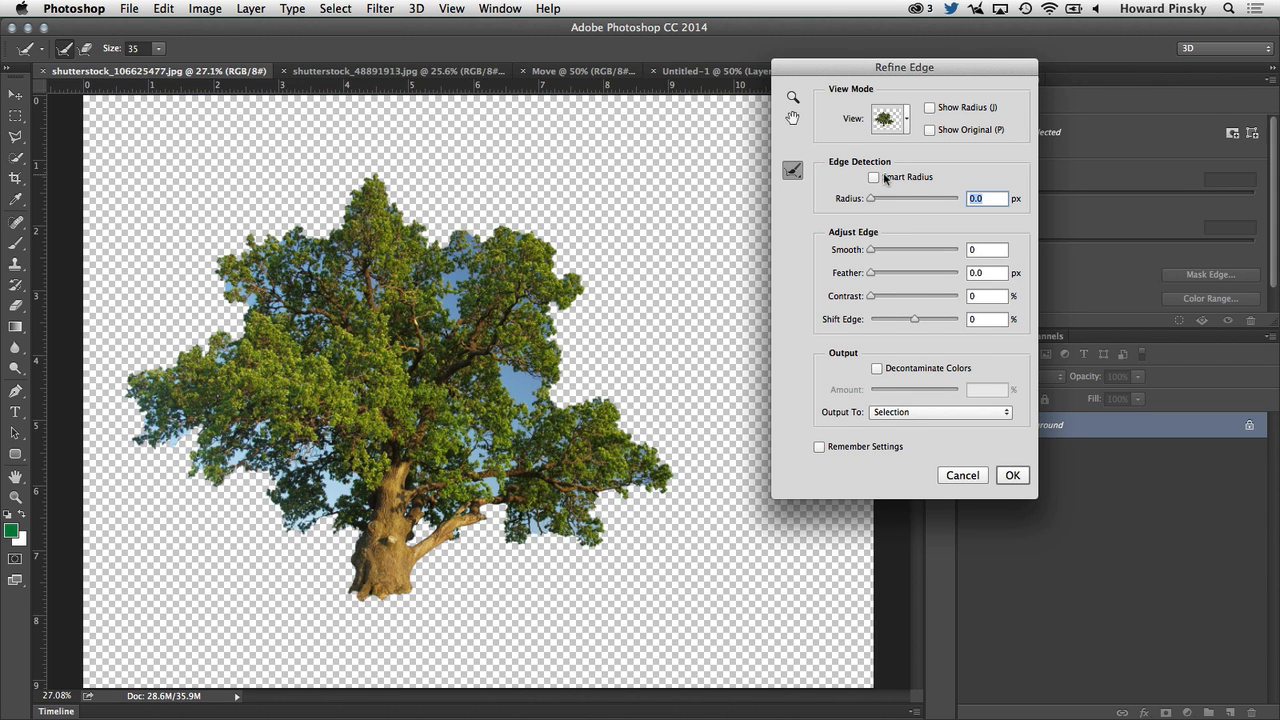
{"action": "left_click", "coordinate": [874, 177]}
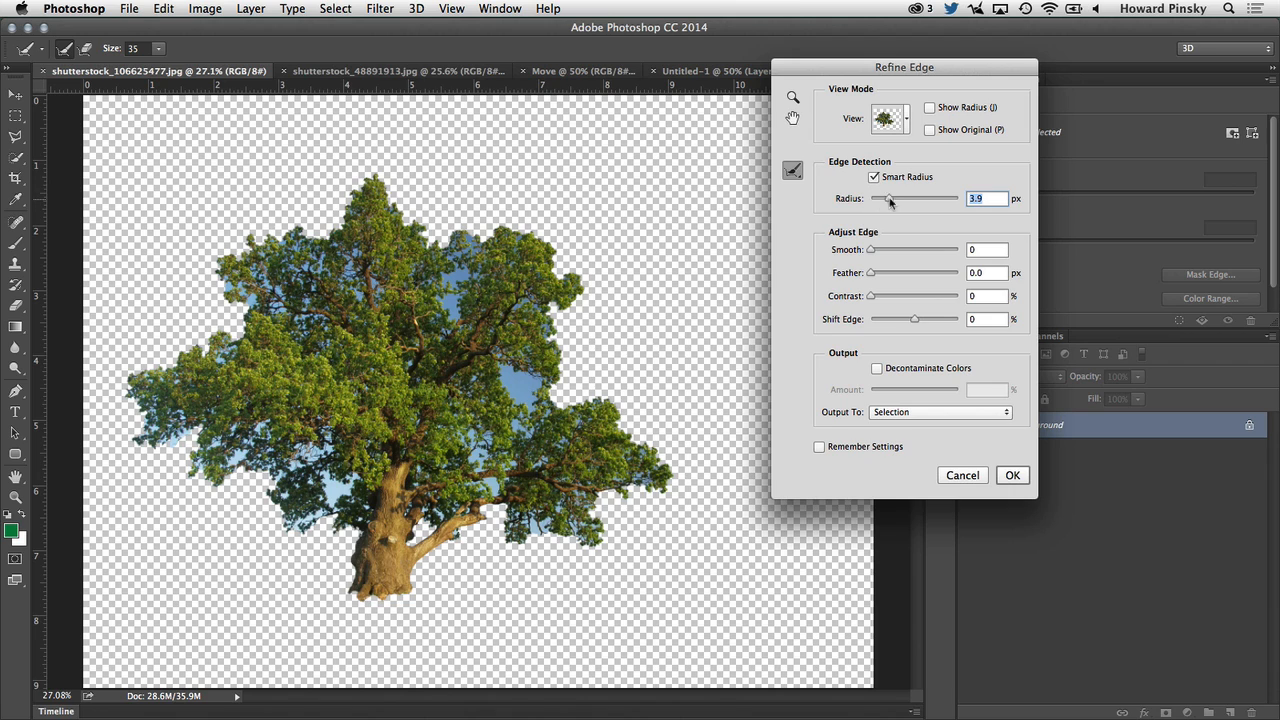
{"action": "left_click_drag", "start_coordinate": [880, 198], "coordinate": [910, 198]}
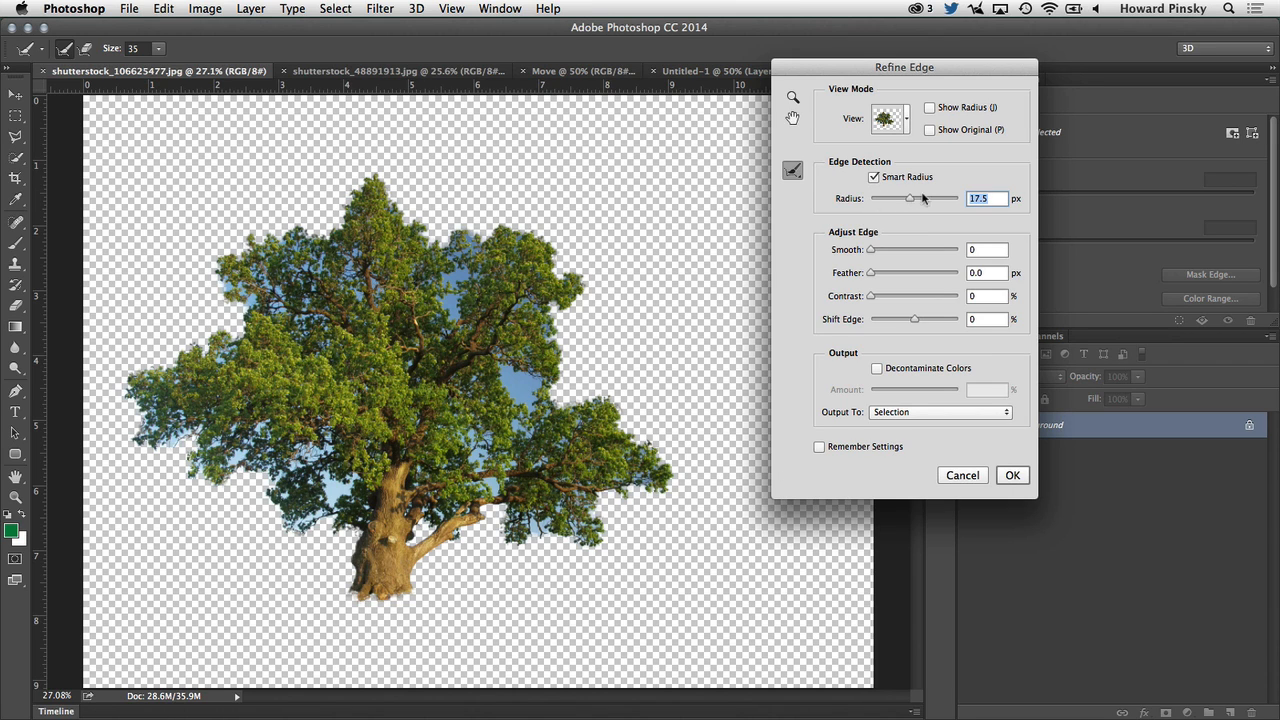
{"action": "left_click_drag", "start_coordinate": [910, 198], "coordinate": [927, 198]}
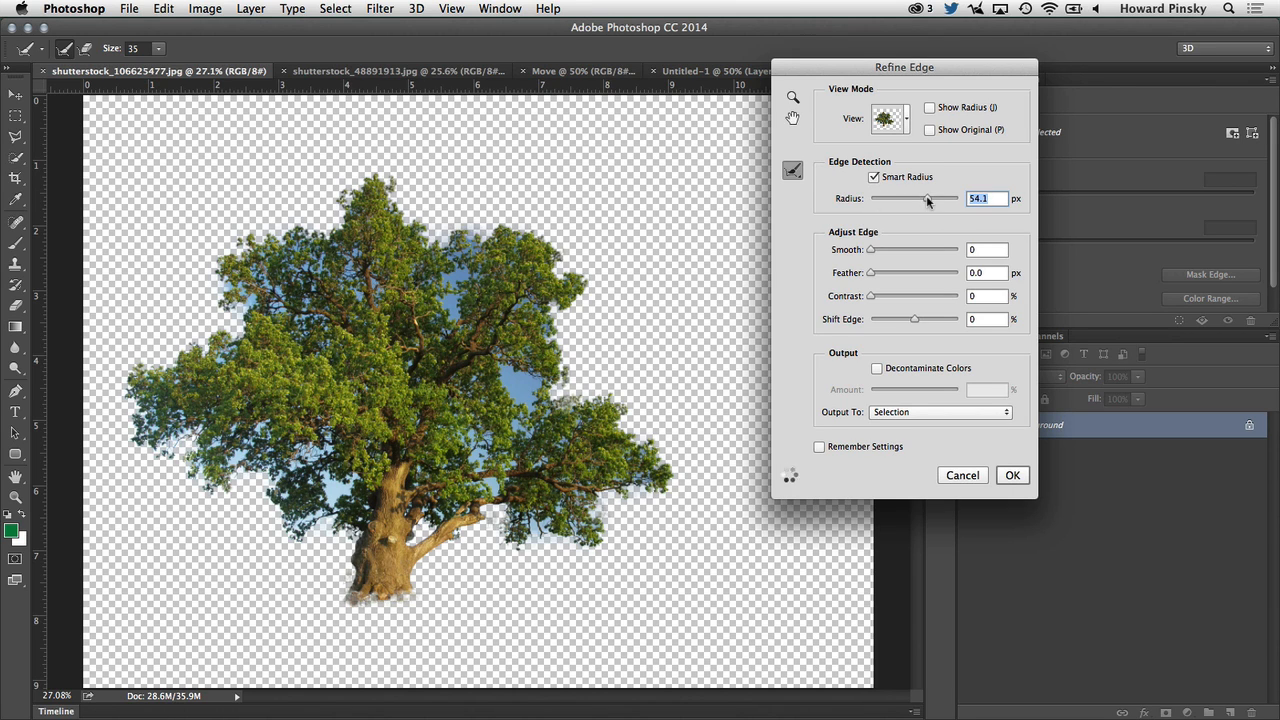
{"action": "left_click_drag", "start_coordinate": [914, 318], "coordinate": [908, 318]}
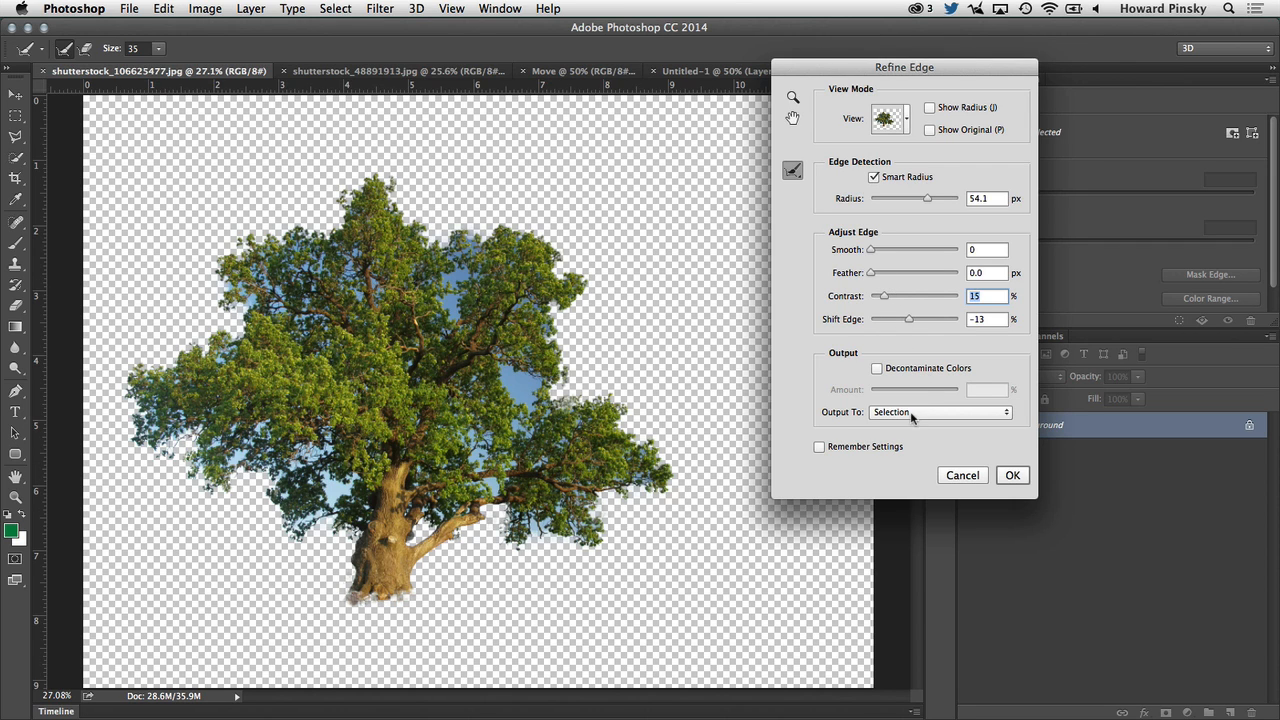
{"action": "left_click", "coordinate": [938, 412]}
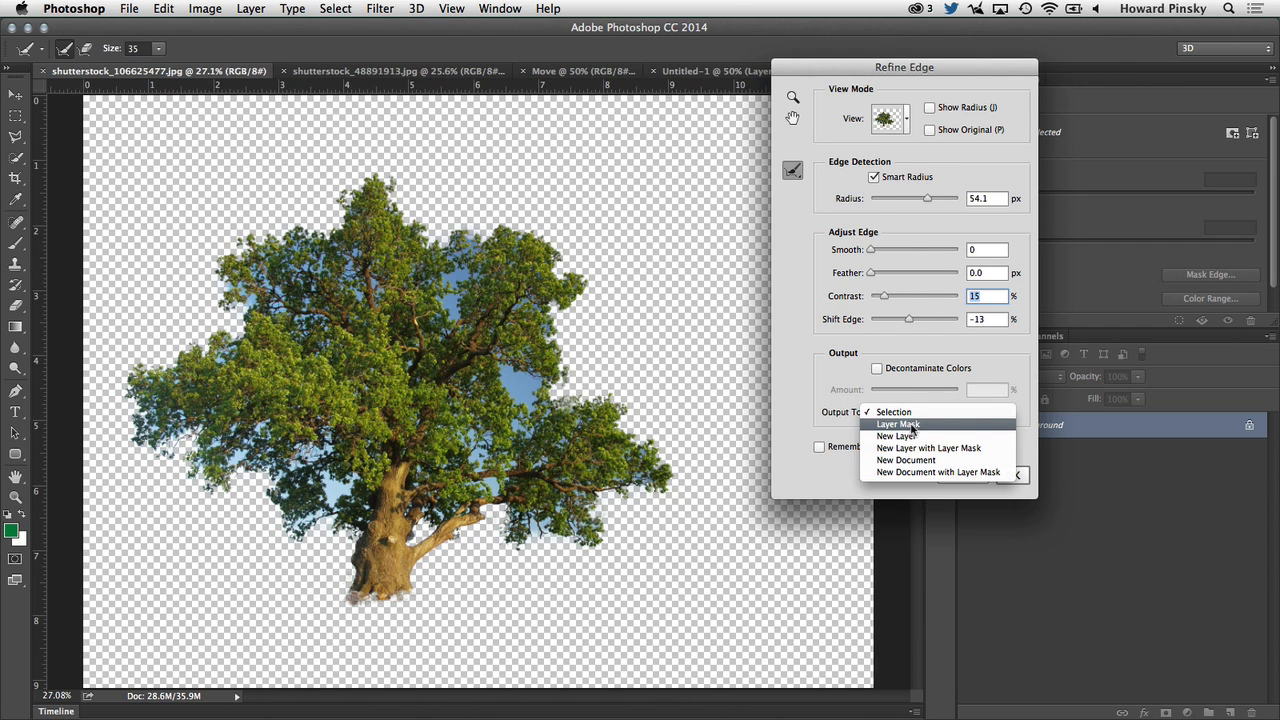
{"action": "left_click", "coordinate": [897, 423]}
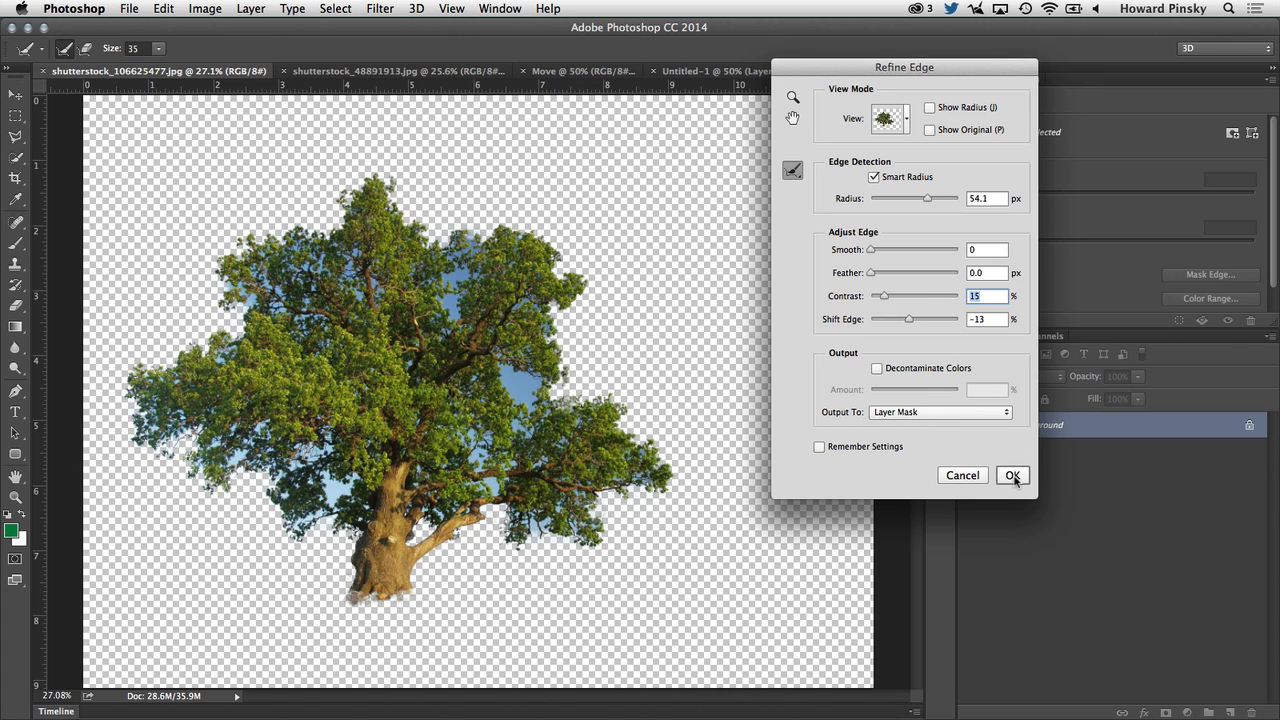
{"action": "left_click", "coordinate": [1012, 475]}
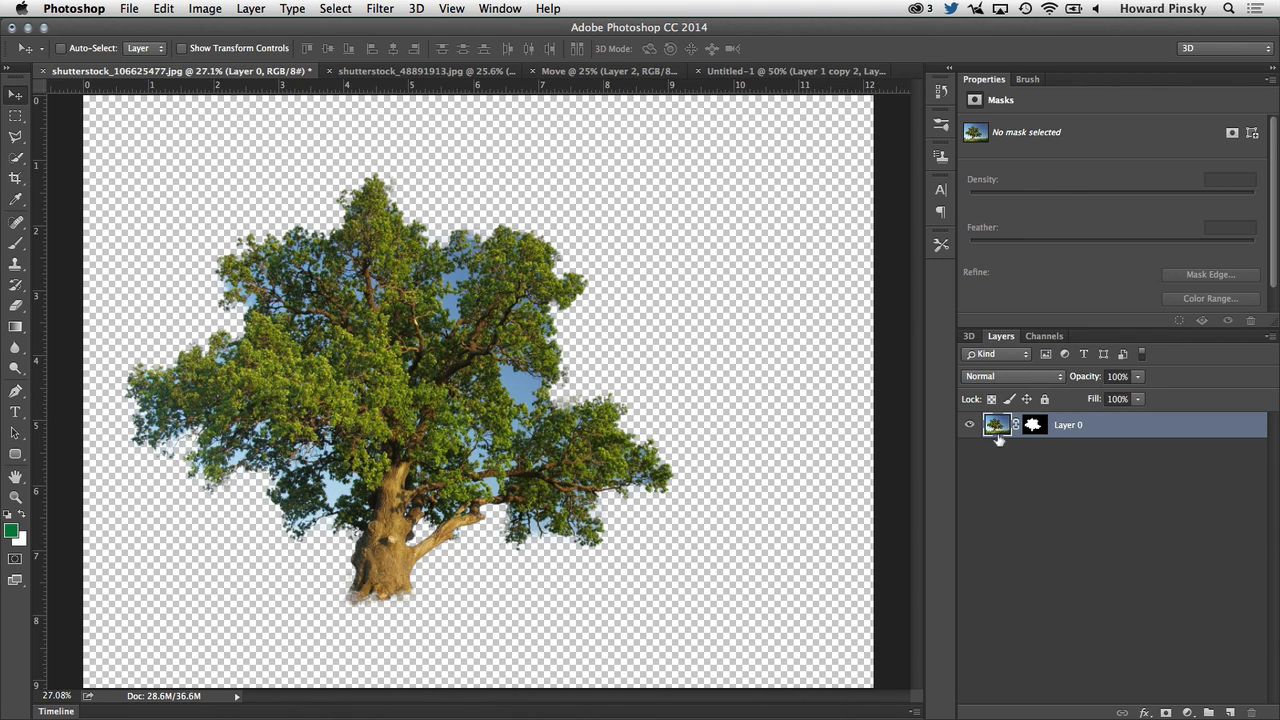
- Select the blue sky patches with Color Range, sampling the sky at Fuzziness 44
{"action": "left_click", "coordinate": [335, 8]}
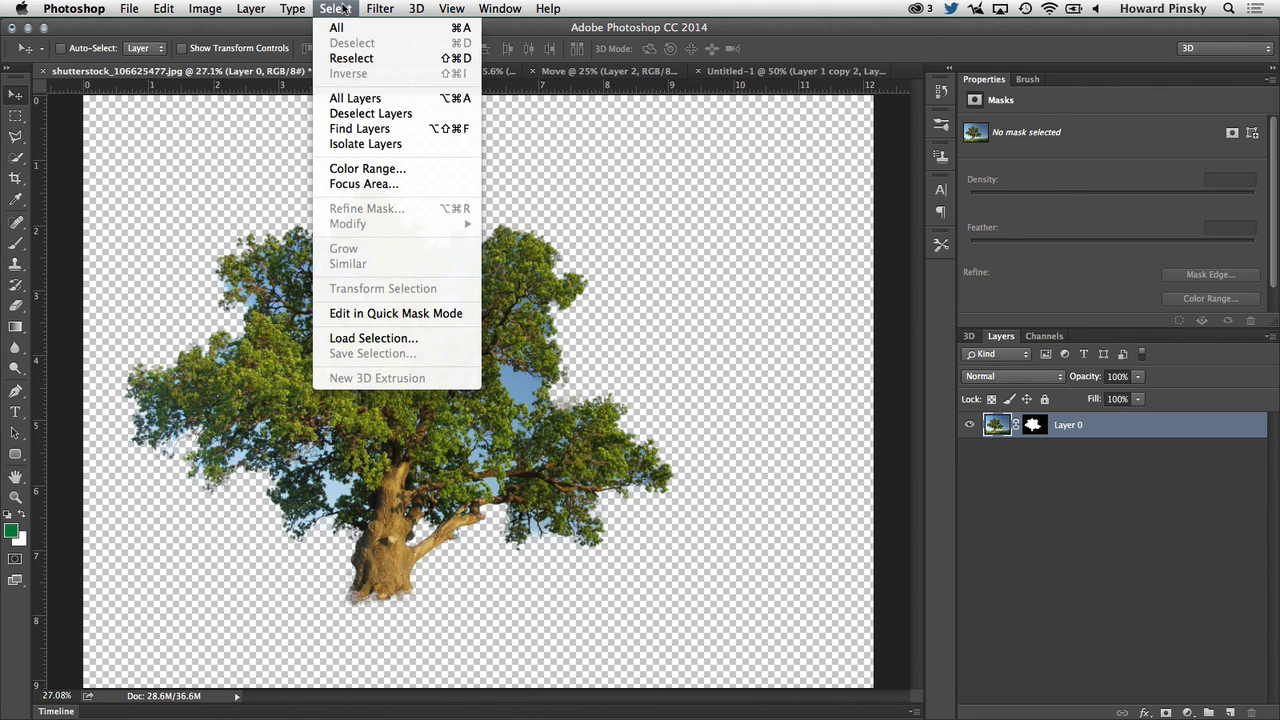
{"action": "left_click", "coordinate": [367, 168]}
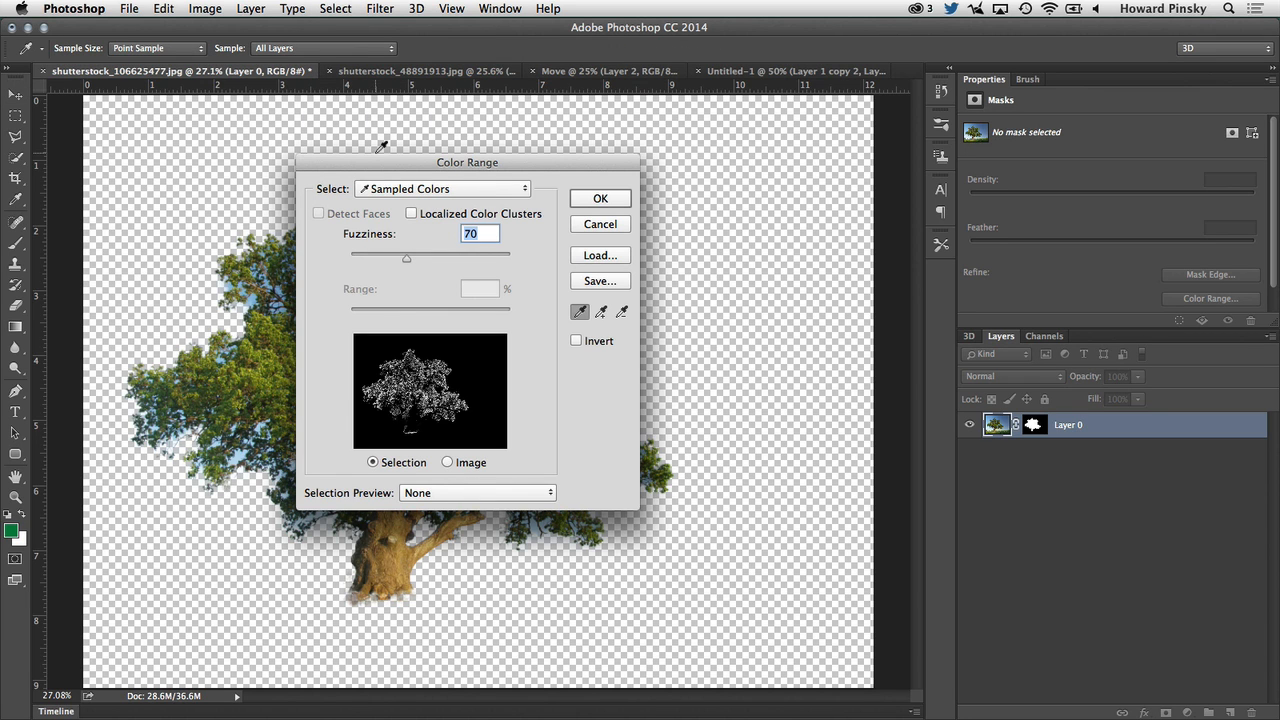
{"action": "left_click_drag", "start_coordinate": [467, 162], "coordinate": [730, 136]}
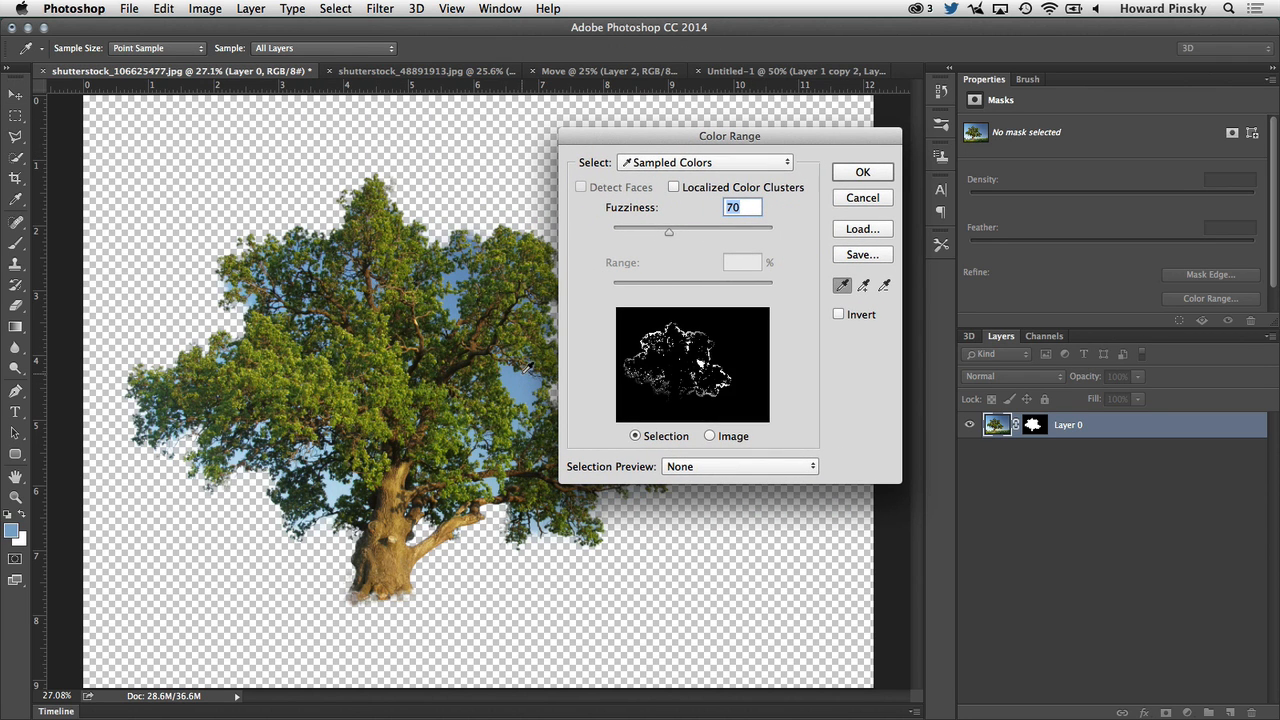
{"action": "left_click_drag", "start_coordinate": [668, 232], "coordinate": [680, 232]}
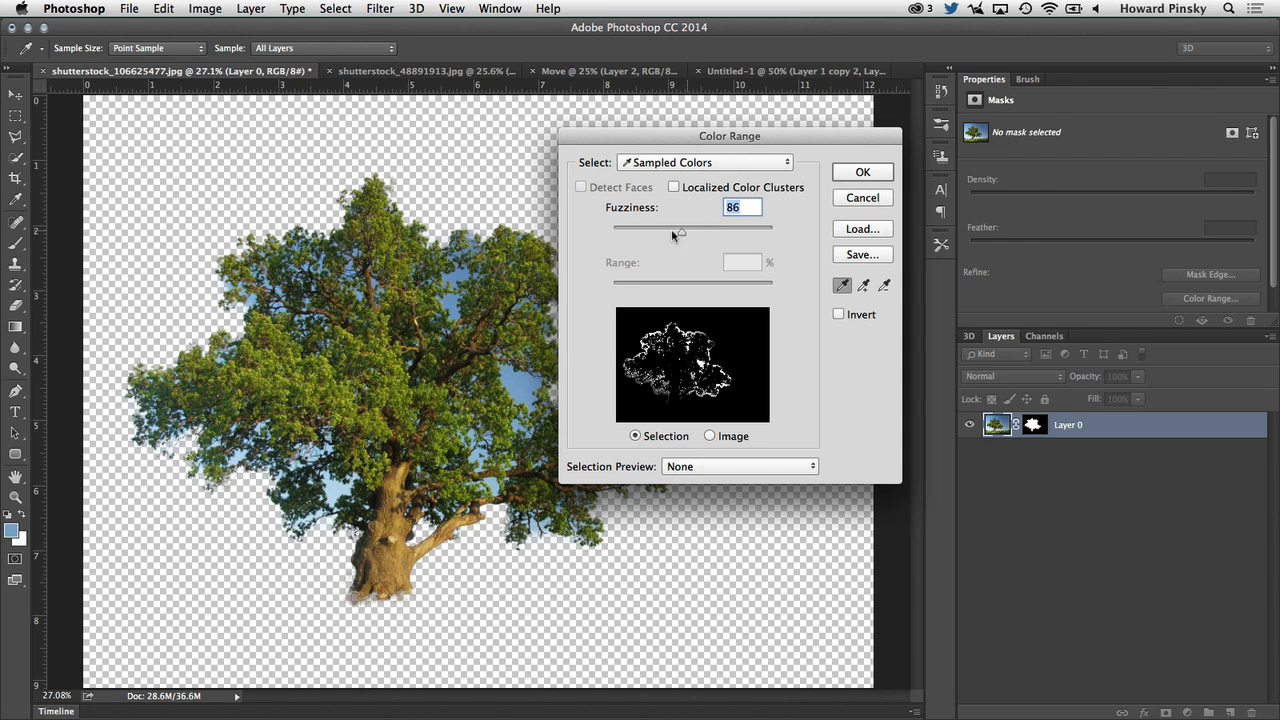
{"action": "left_click_drag", "start_coordinate": [680, 231], "coordinate": [668, 231]}
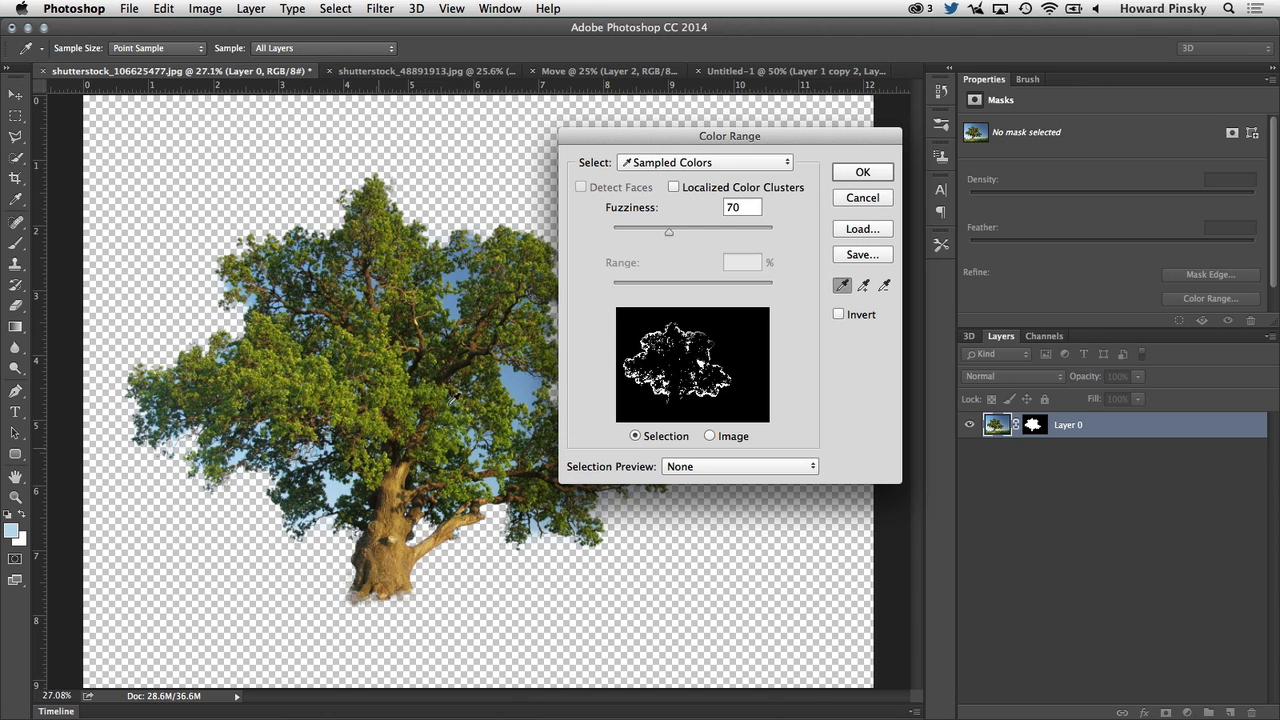
{"action": "left_click_drag", "start_coordinate": [668, 231], "coordinate": [644, 231]}
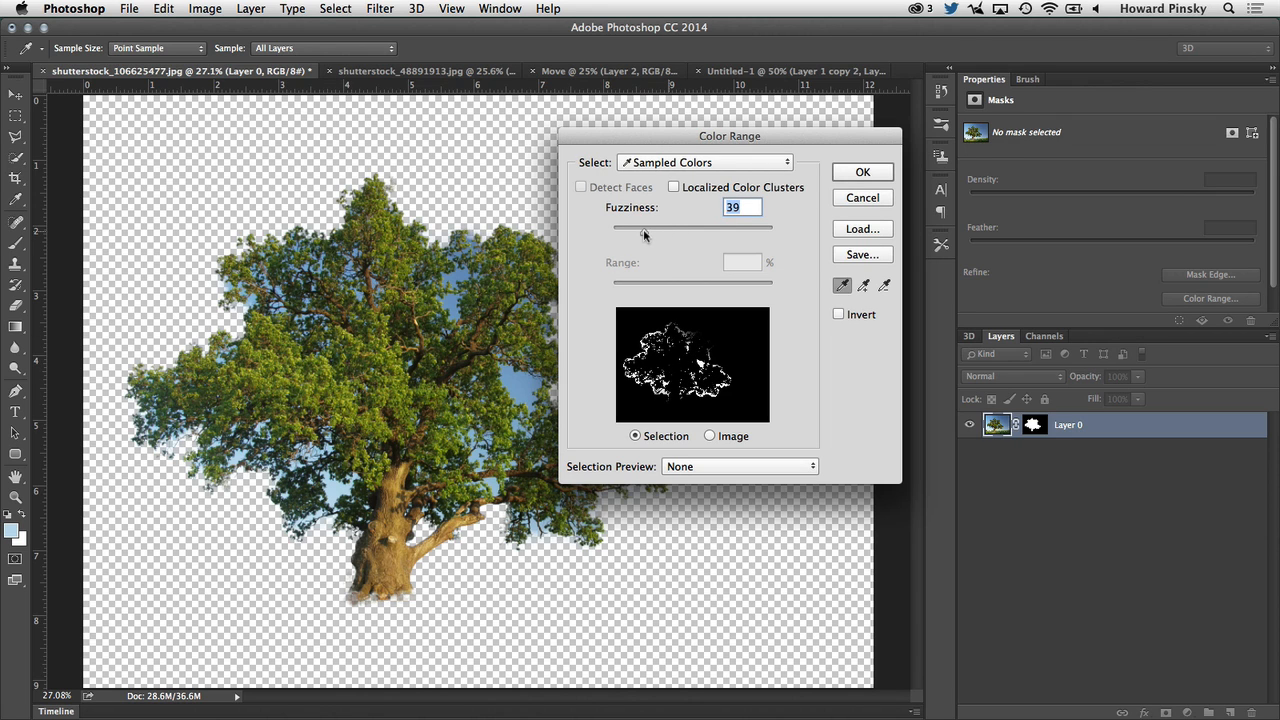
{"action": "left_click_drag", "start_coordinate": [645, 232], "coordinate": [648, 232]}
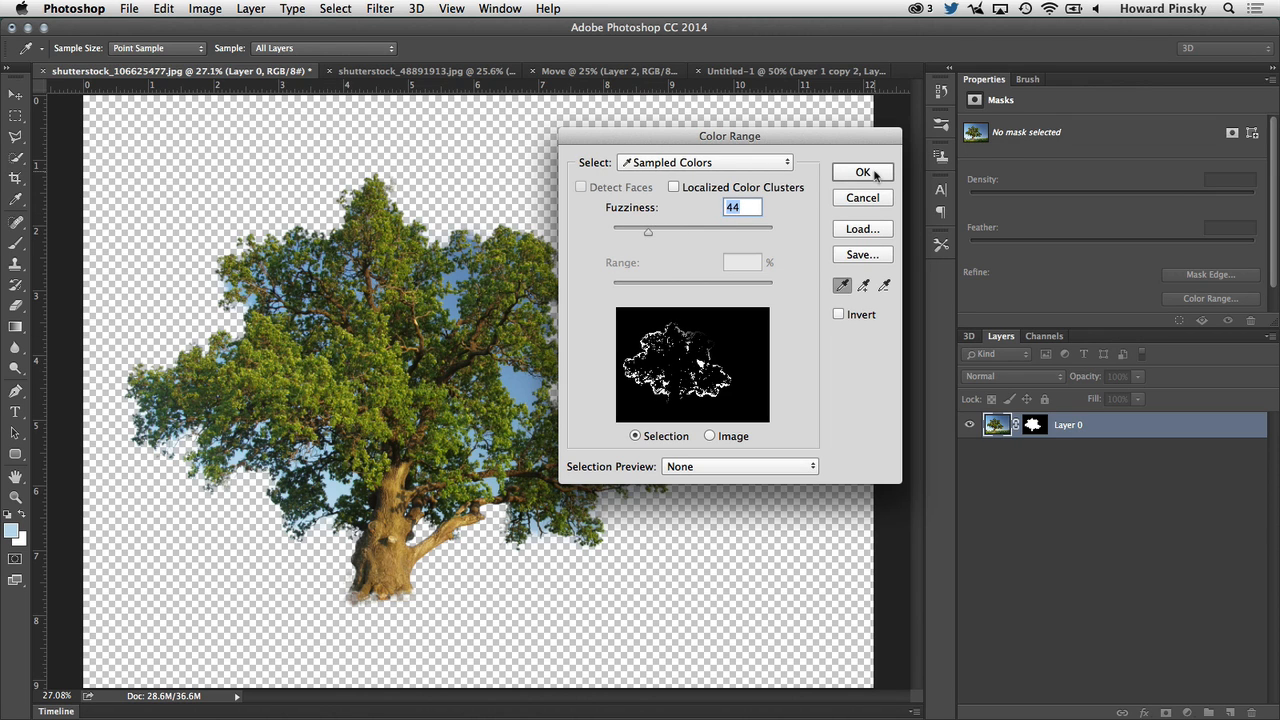
{"action": "left_click", "coordinate": [862, 172]}
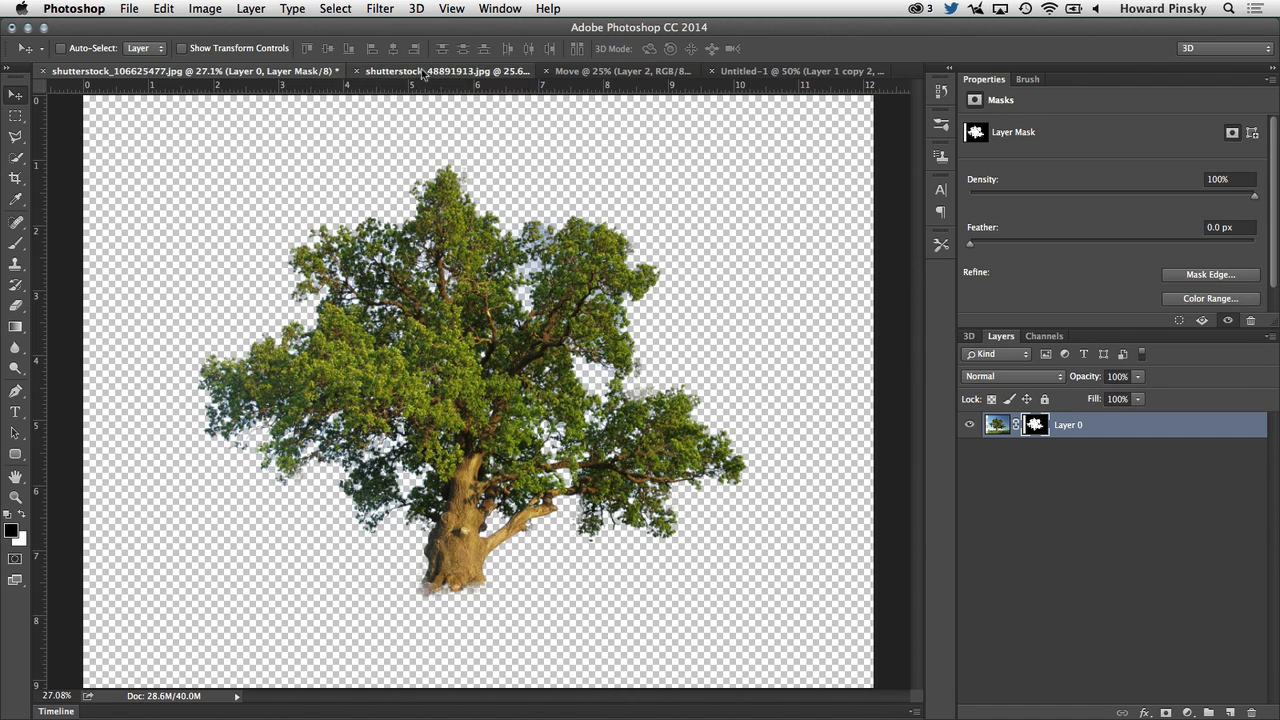
- Switch to the red-haired woman's portrait document
{"action": "left_click", "coordinate": [430, 71]}
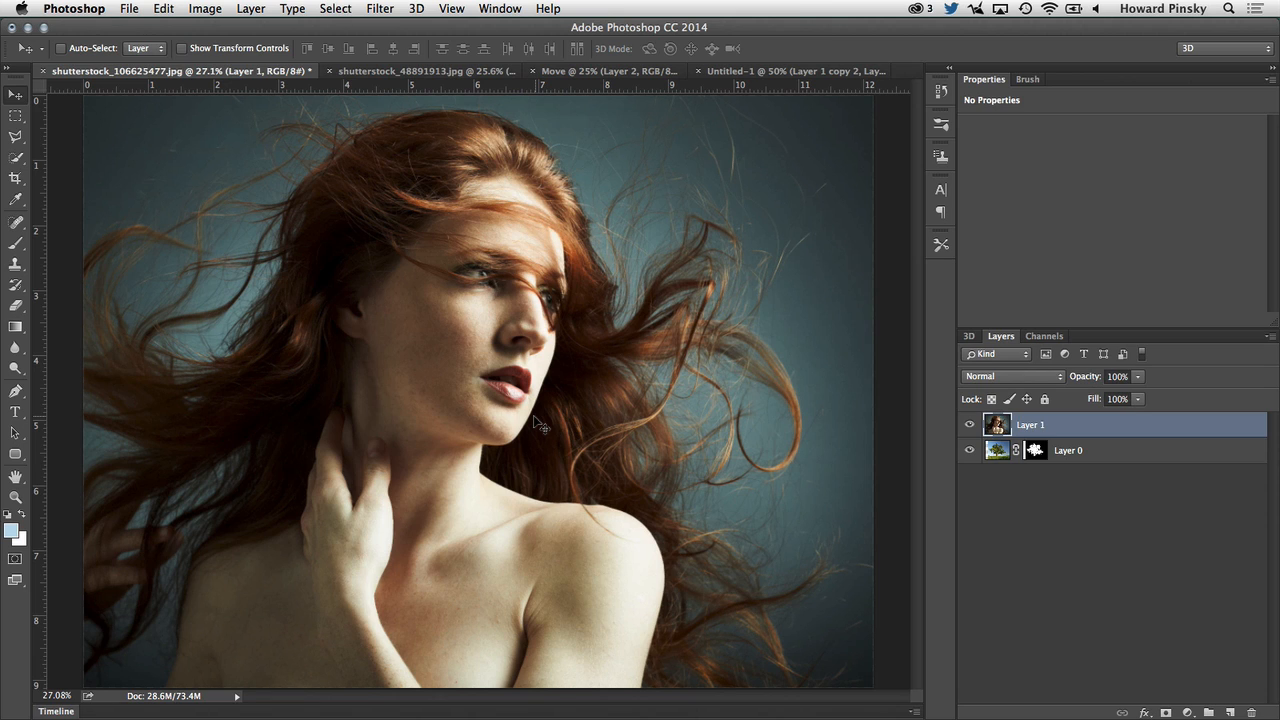
{"action": "mouse_move", "coordinate": [1110, 430]}
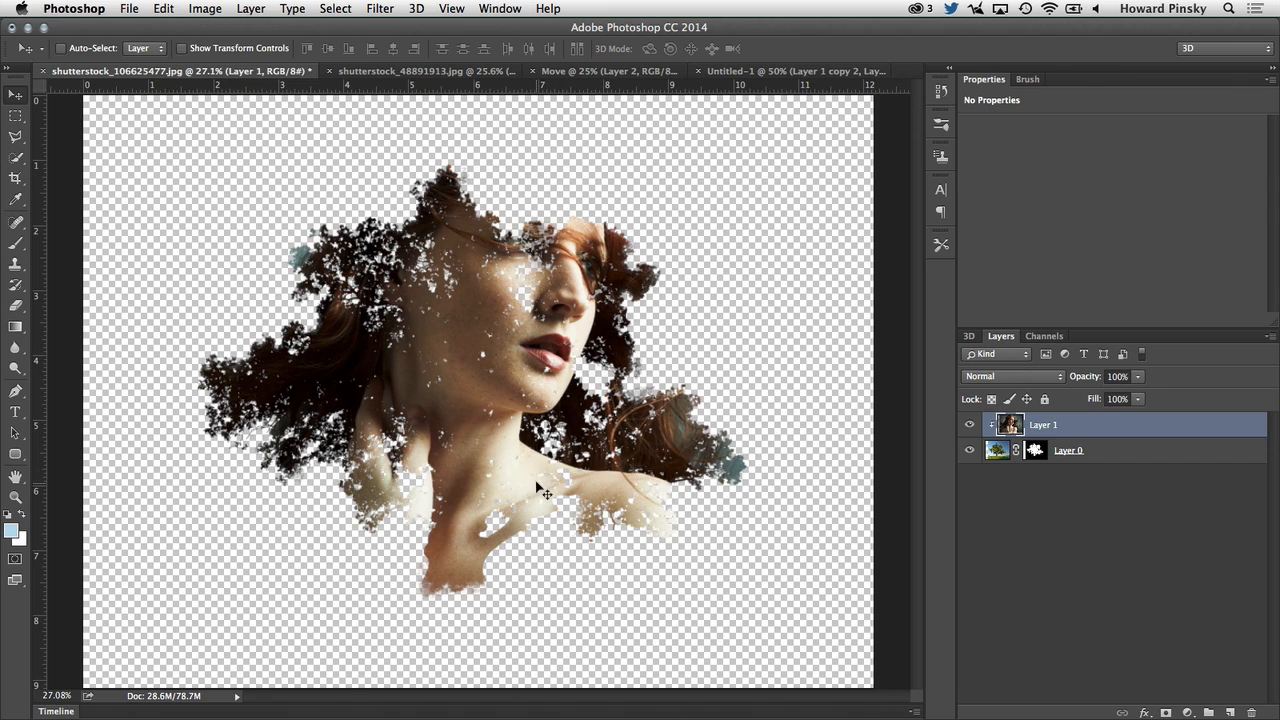
{"action": "mouse_move", "coordinate": [540, 488]}
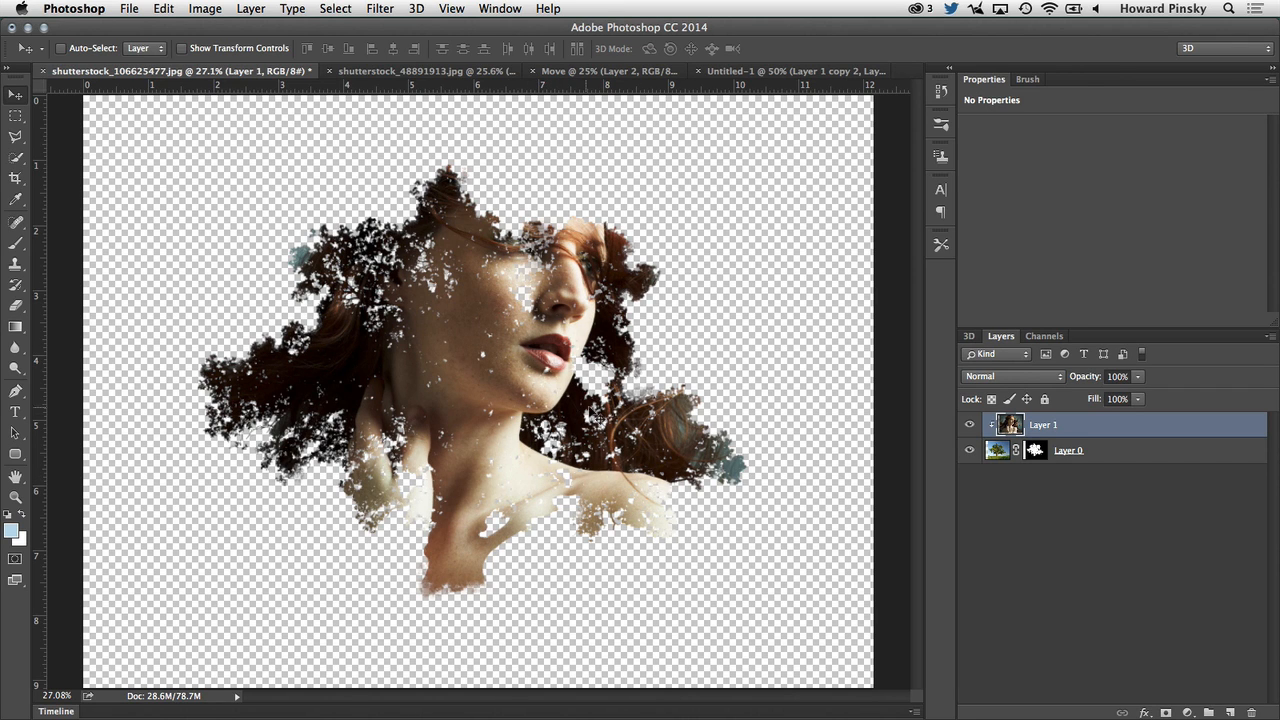
- Add a Black & White adjustment layer using the High Contrast Blue Filter preset
{"action": "left_click", "coordinate": [1189, 711]}
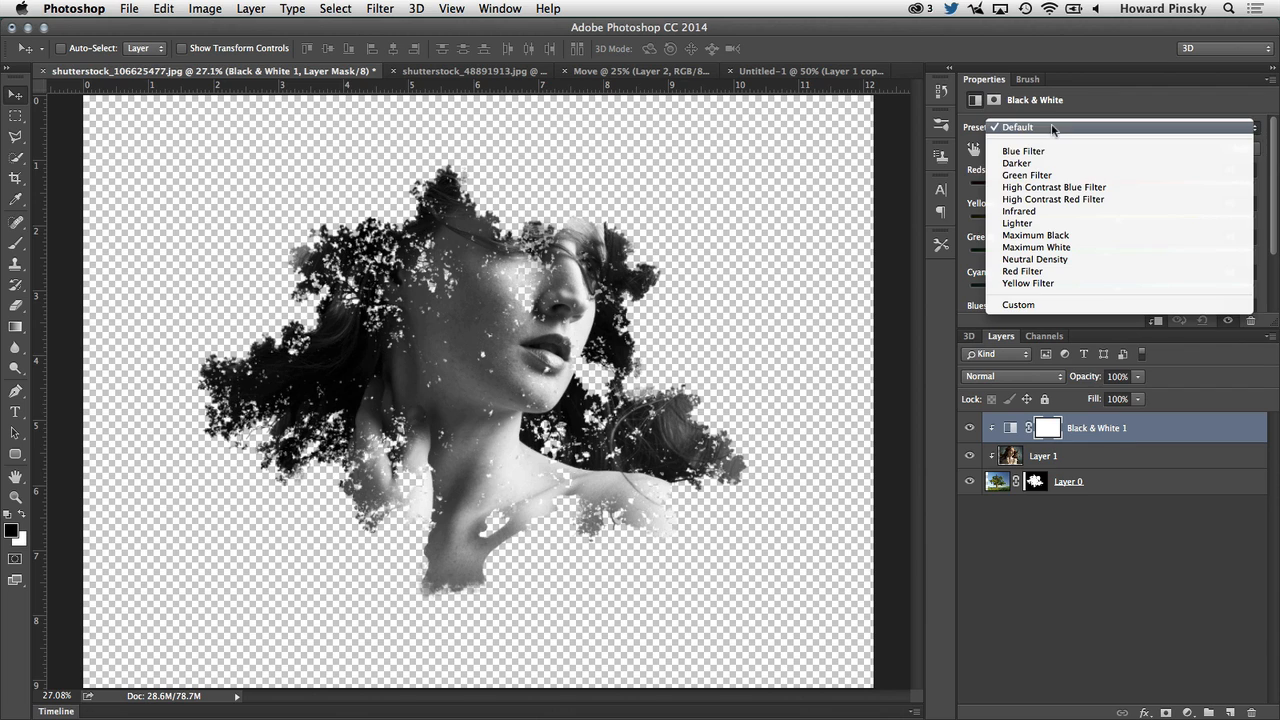
{"action": "mouse_move", "coordinate": [1027, 175]}
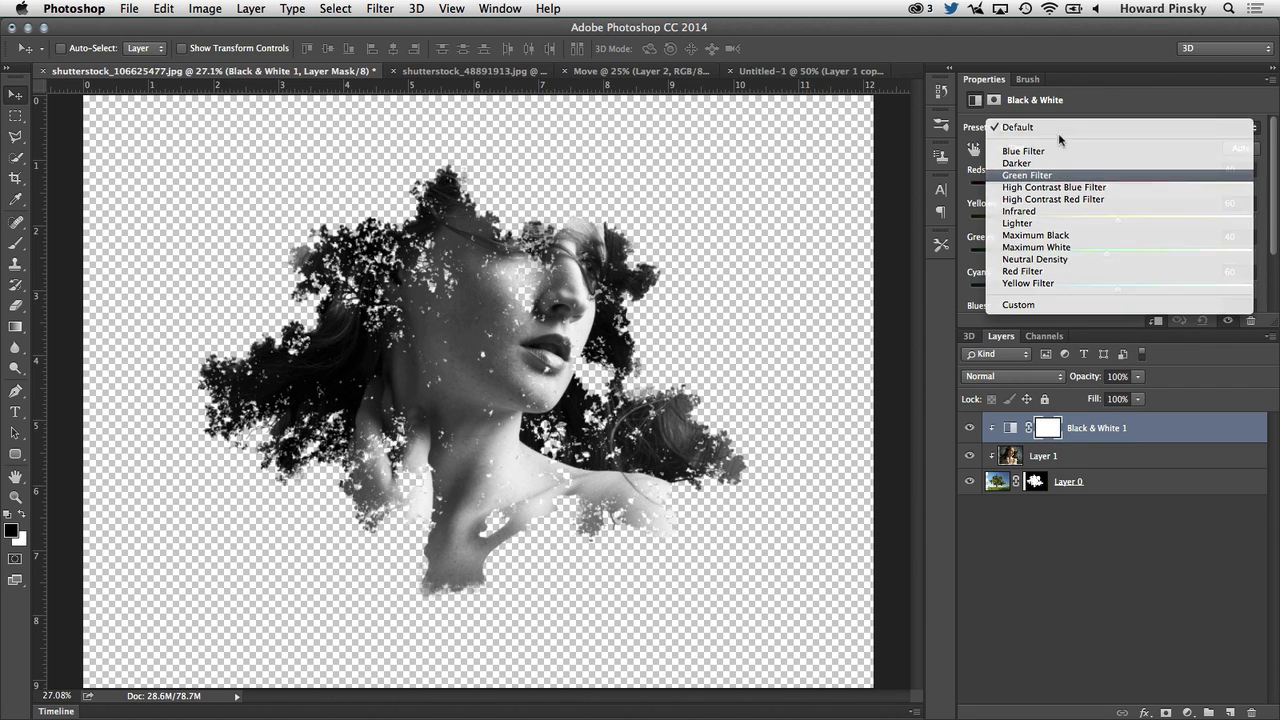
{"action": "left_click", "coordinate": [1053, 187]}
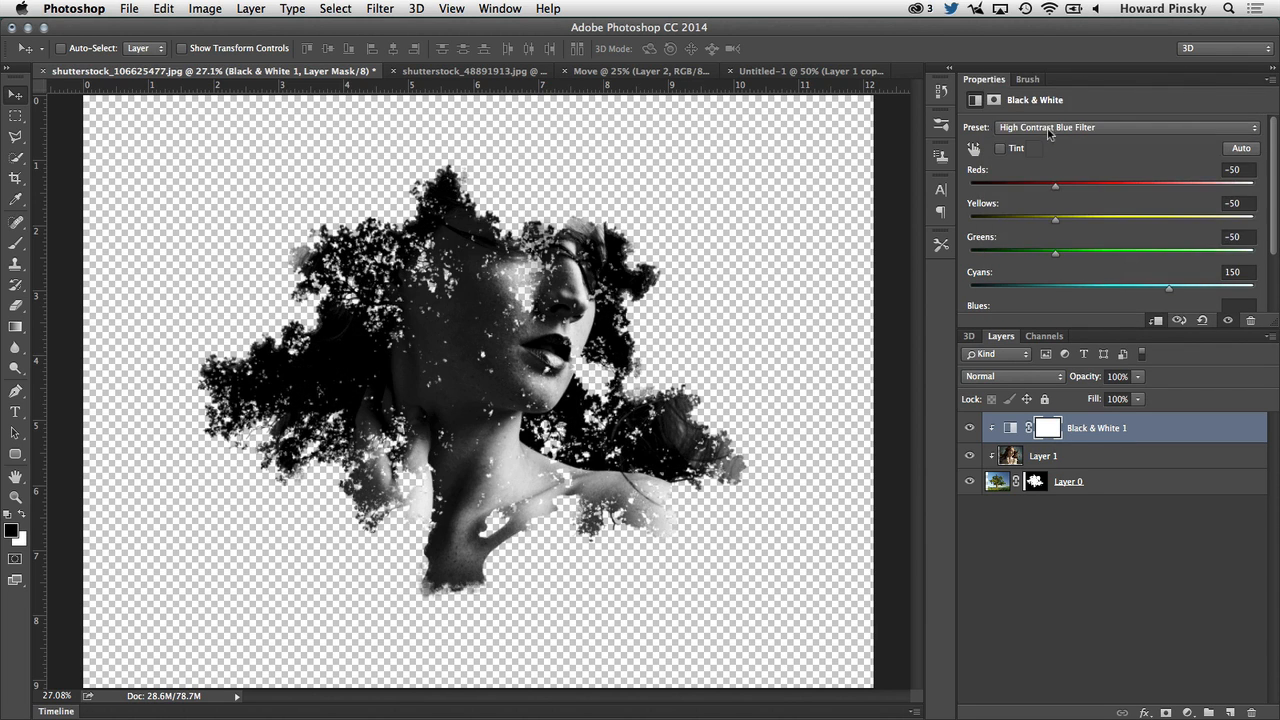
{"action": "left_click", "coordinate": [1125, 127]}
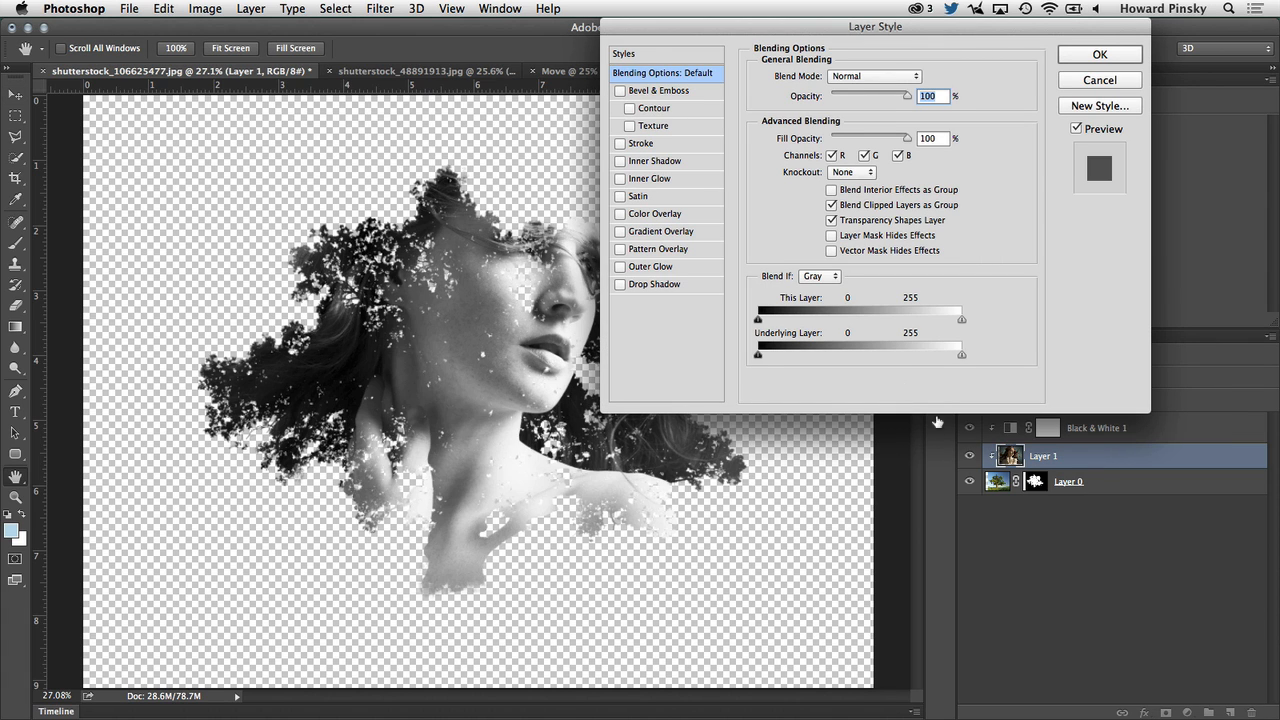
{"action": "mouse_move", "coordinate": [852, 253]}
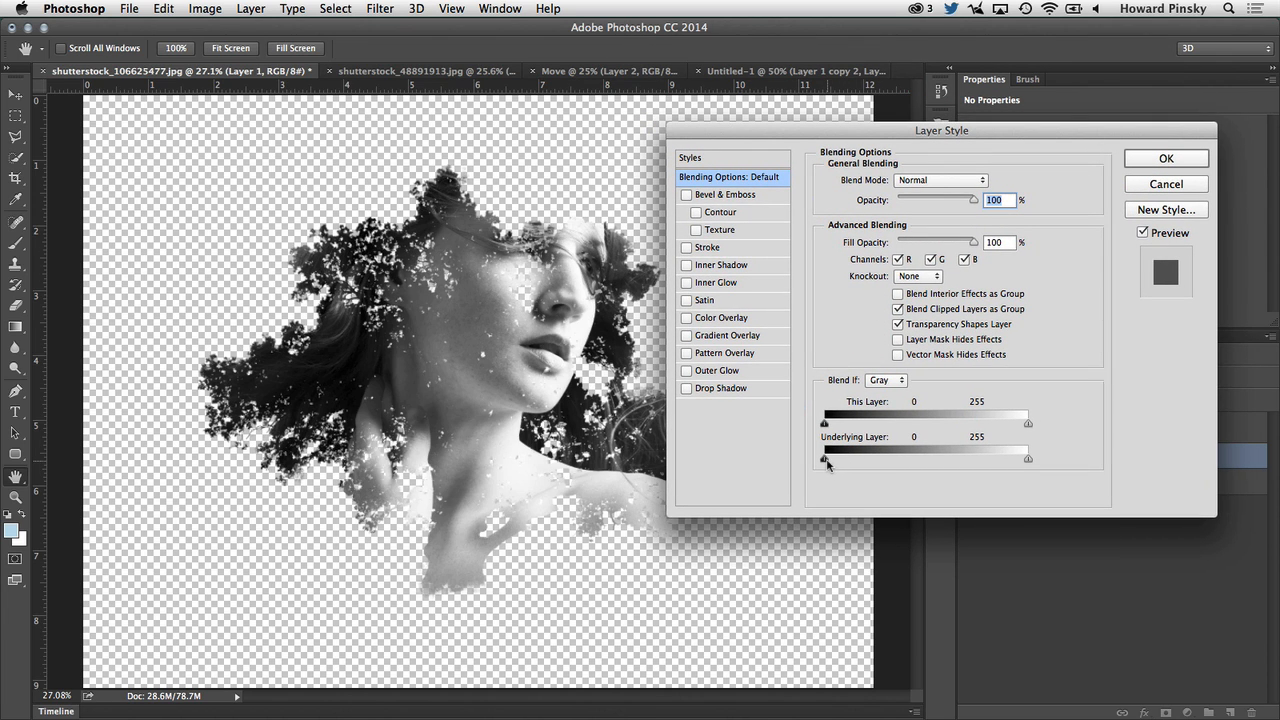
- Split the Underlying Layer Blend If sliders to about 0/56 and 72/255 and apply
{"action": "left_click_drag", "start_coordinate": [824, 458], "coordinate": [850, 458]}
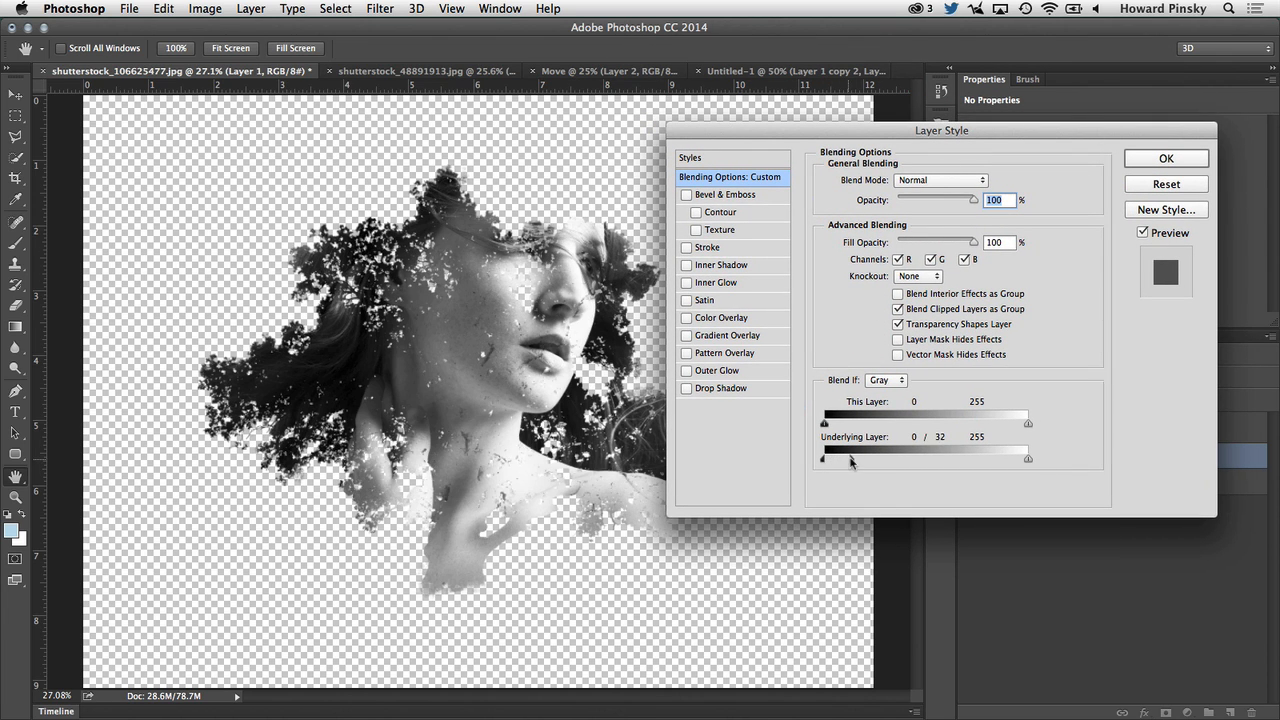
{"action": "left_click_drag", "start_coordinate": [850, 458], "coordinate": [848, 458]}
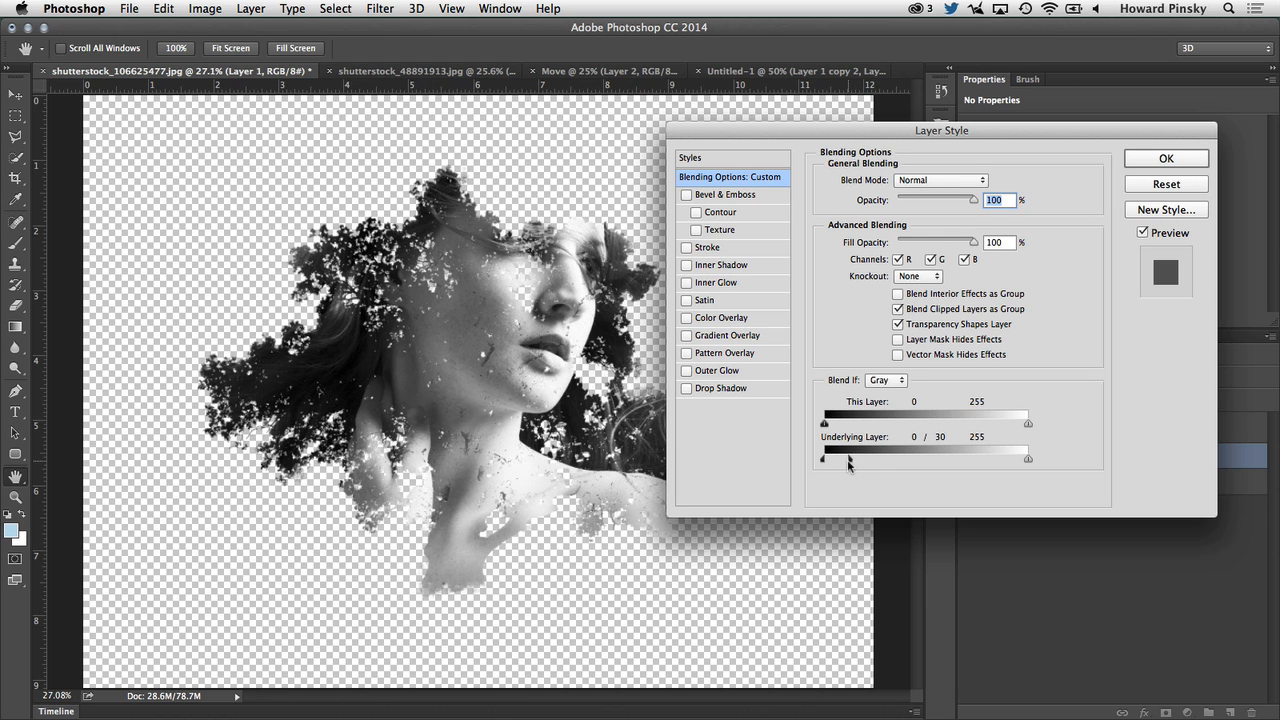
{"action": "left_click_drag", "start_coordinate": [855, 459], "coordinate": [1025, 459]}
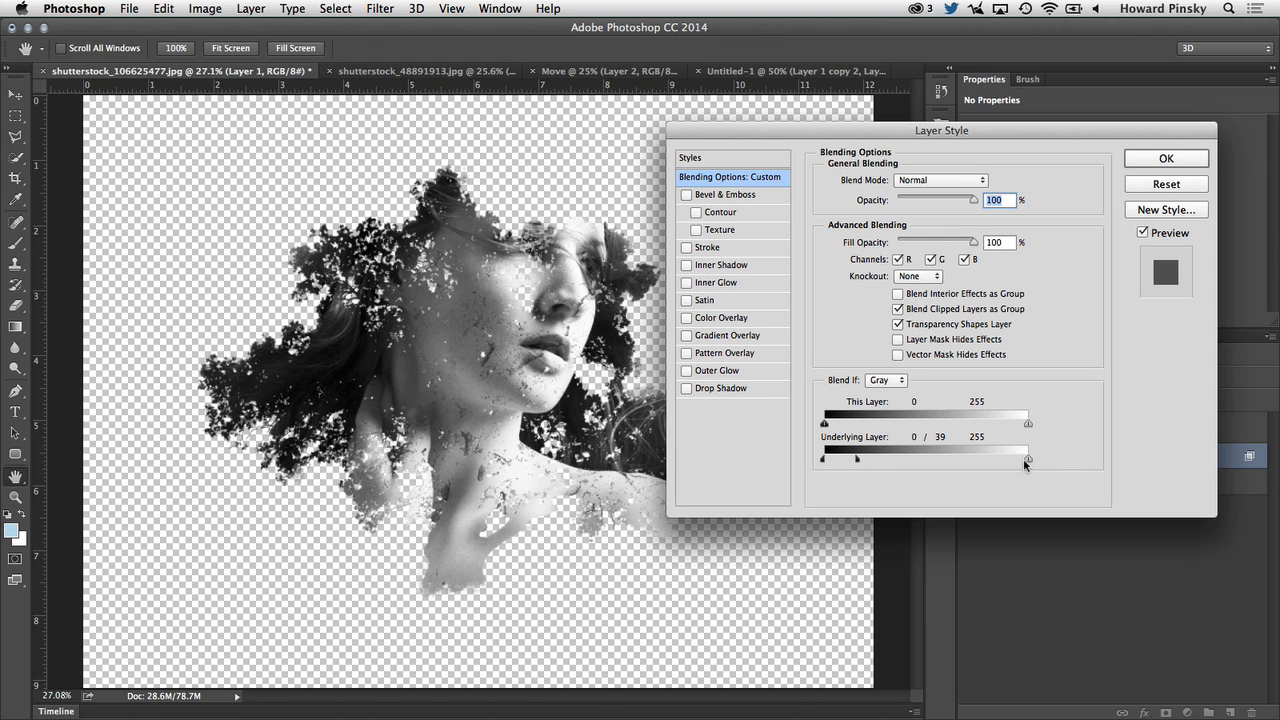
{"action": "left_click_drag", "start_coordinate": [1028, 460], "coordinate": [960, 460]}
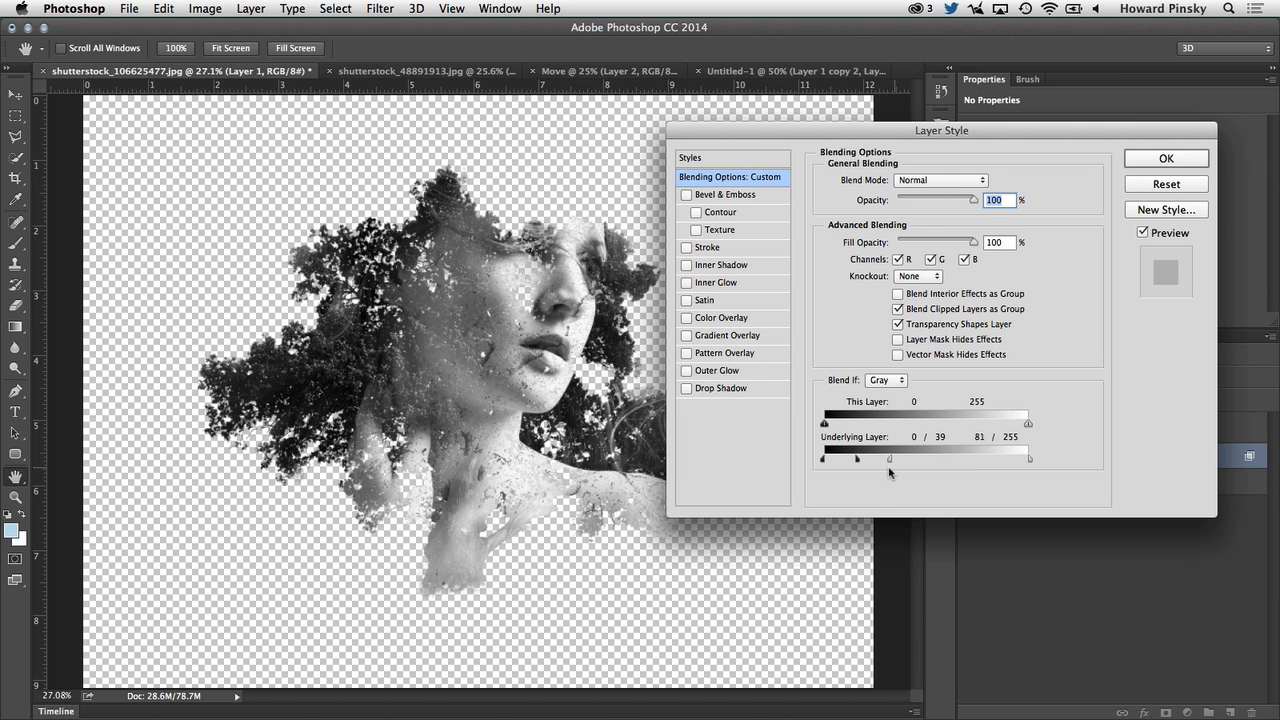
{"action": "left_click_drag", "start_coordinate": [889, 458], "coordinate": [882, 462]}
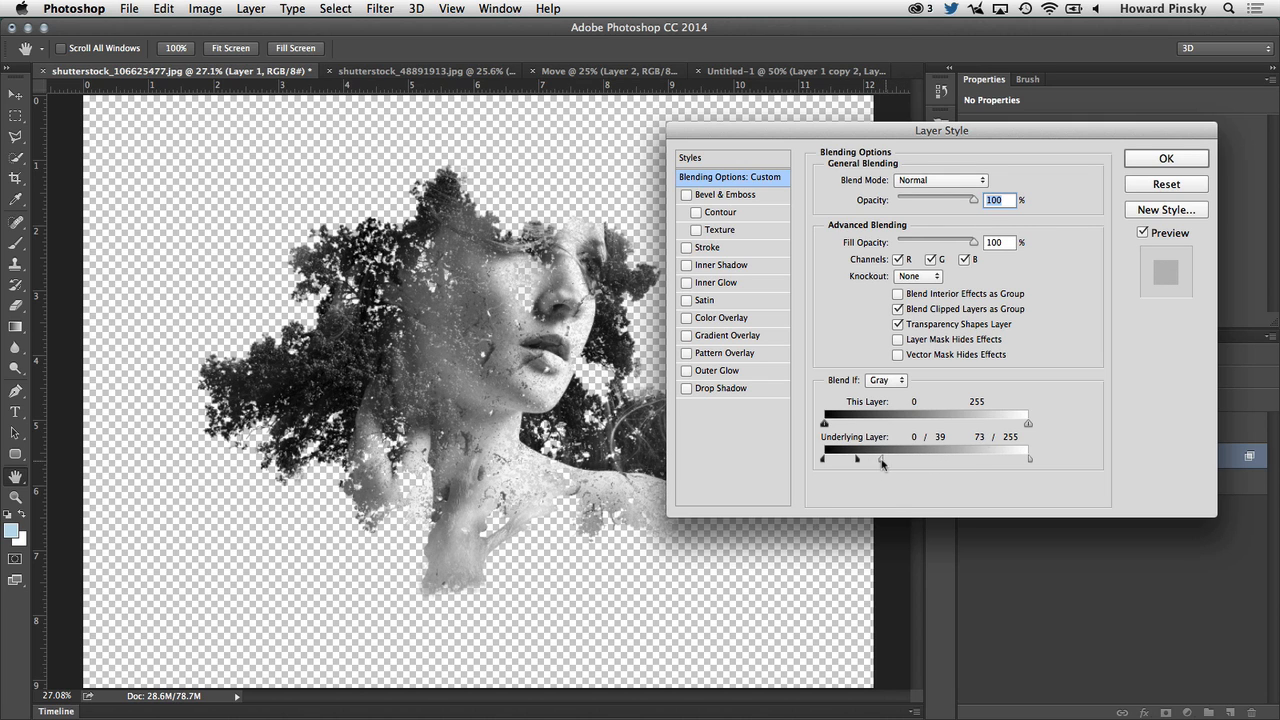
{"action": "left_click_drag", "start_coordinate": [882, 462], "coordinate": [858, 462]}
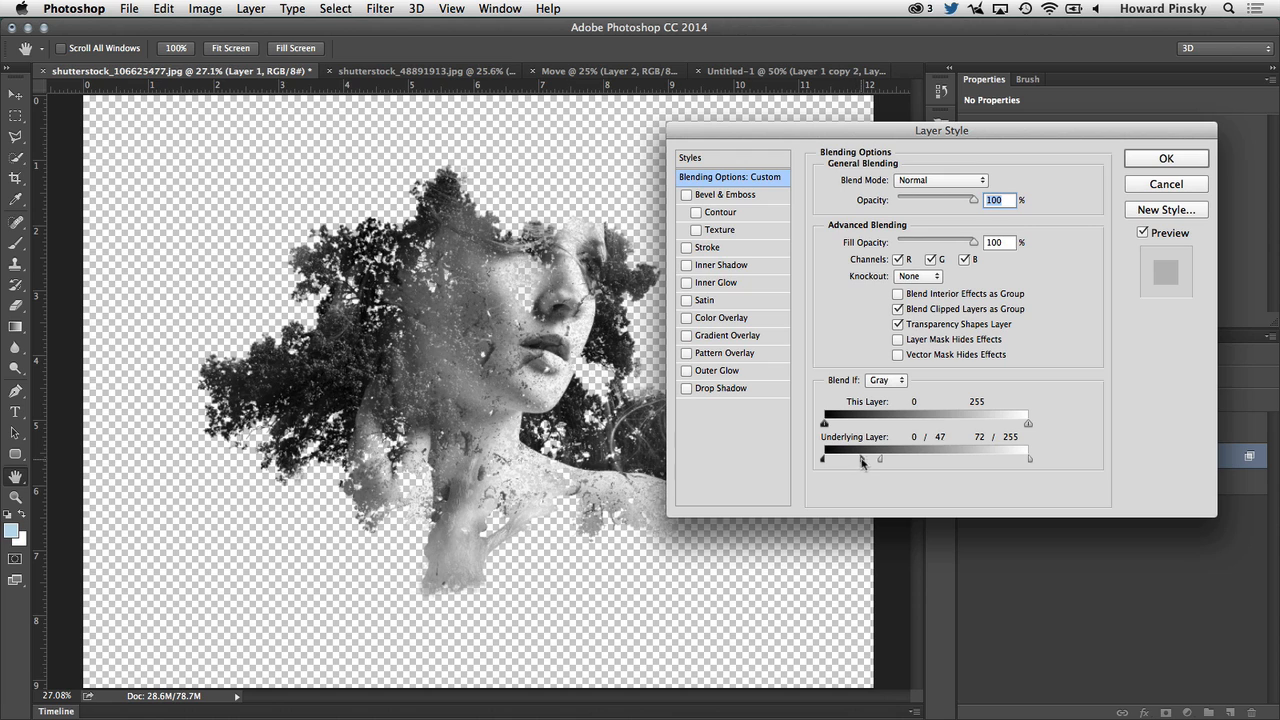
{"action": "left_click_drag", "start_coordinate": [880, 457], "coordinate": [900, 457]}
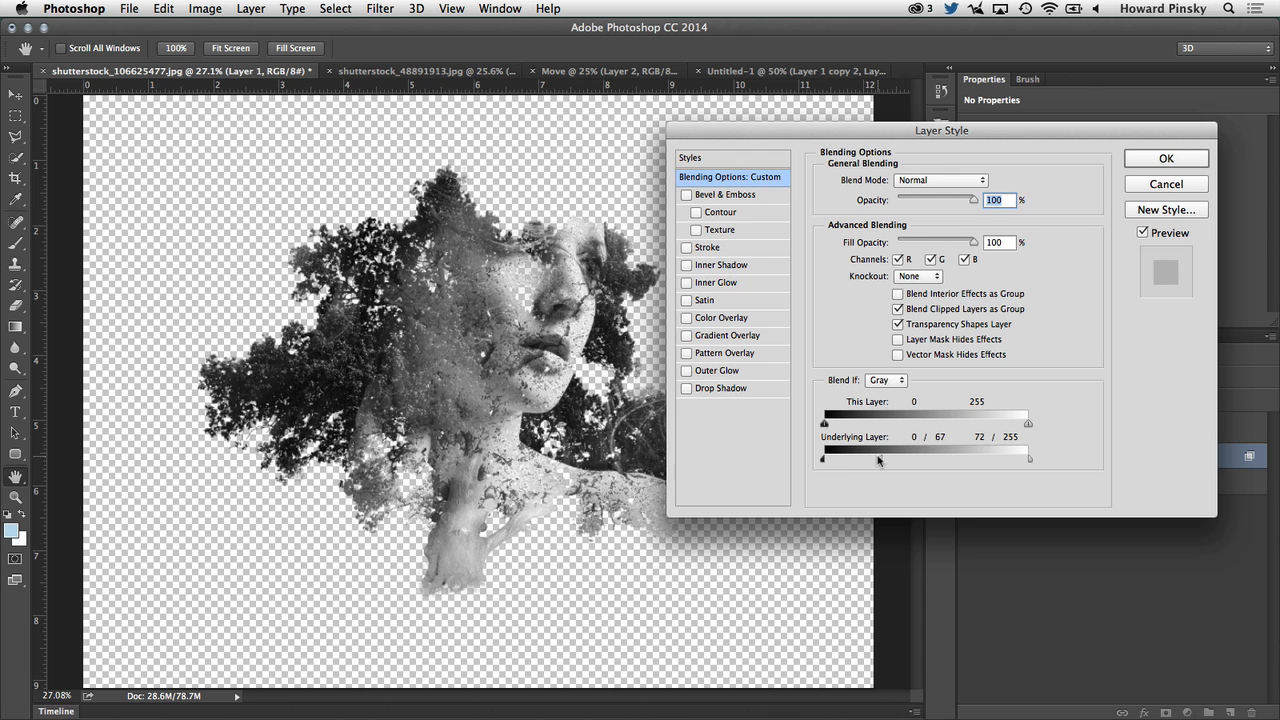
{"action": "left_click_drag", "start_coordinate": [876, 457], "coordinate": [883, 457]}
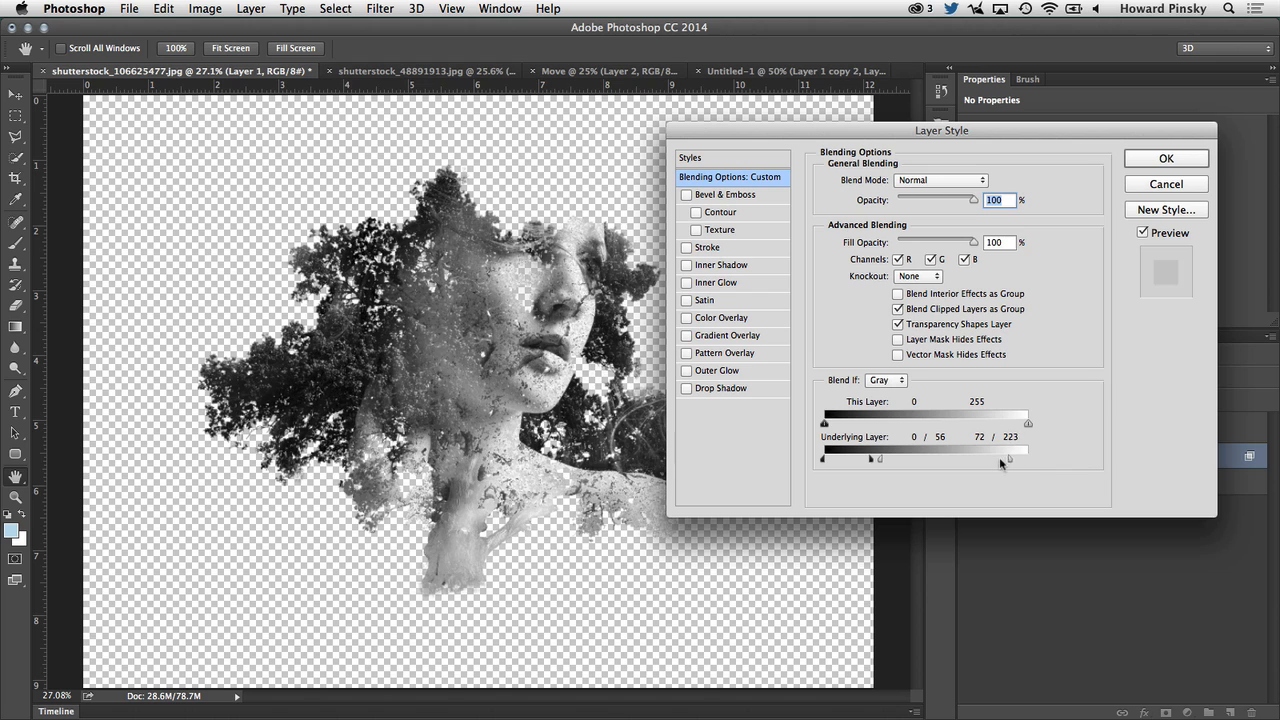
{"action": "left_click_drag", "start_coordinate": [1007, 458], "coordinate": [1030, 458]}
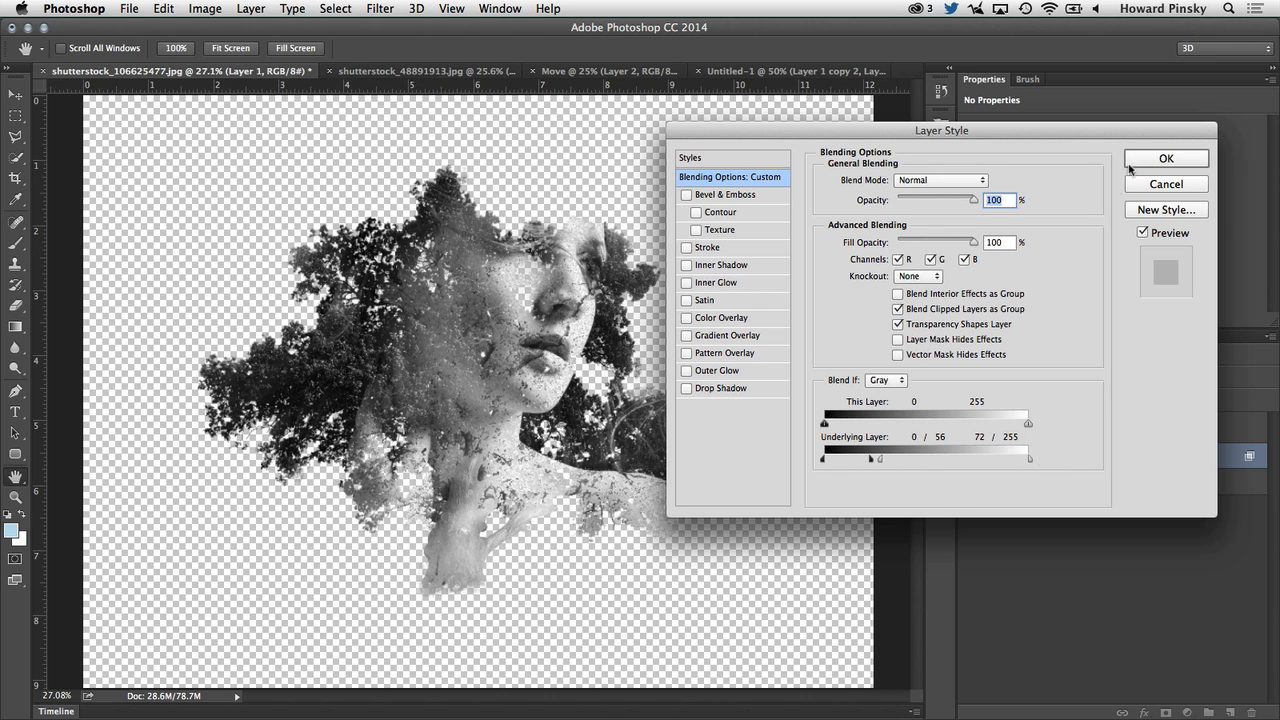
{"action": "left_click", "coordinate": [1166, 158]}
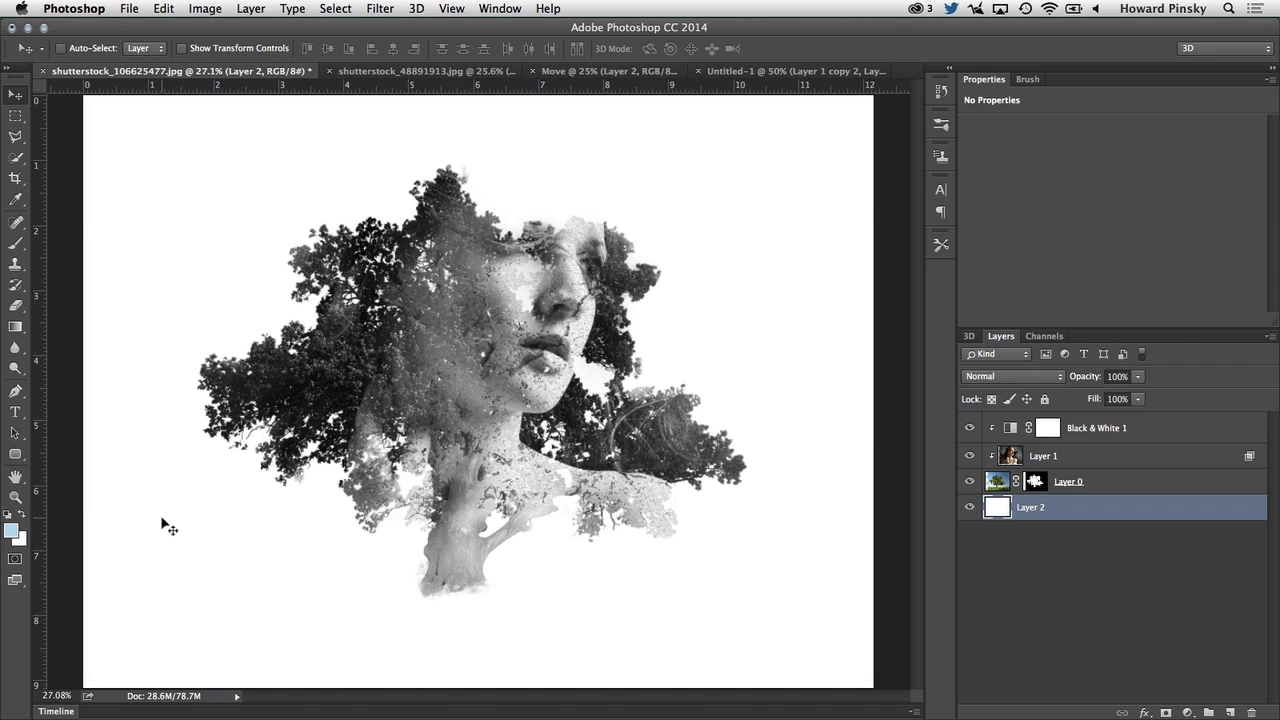
{"action": "mouse_move", "coordinate": [565, 420]}
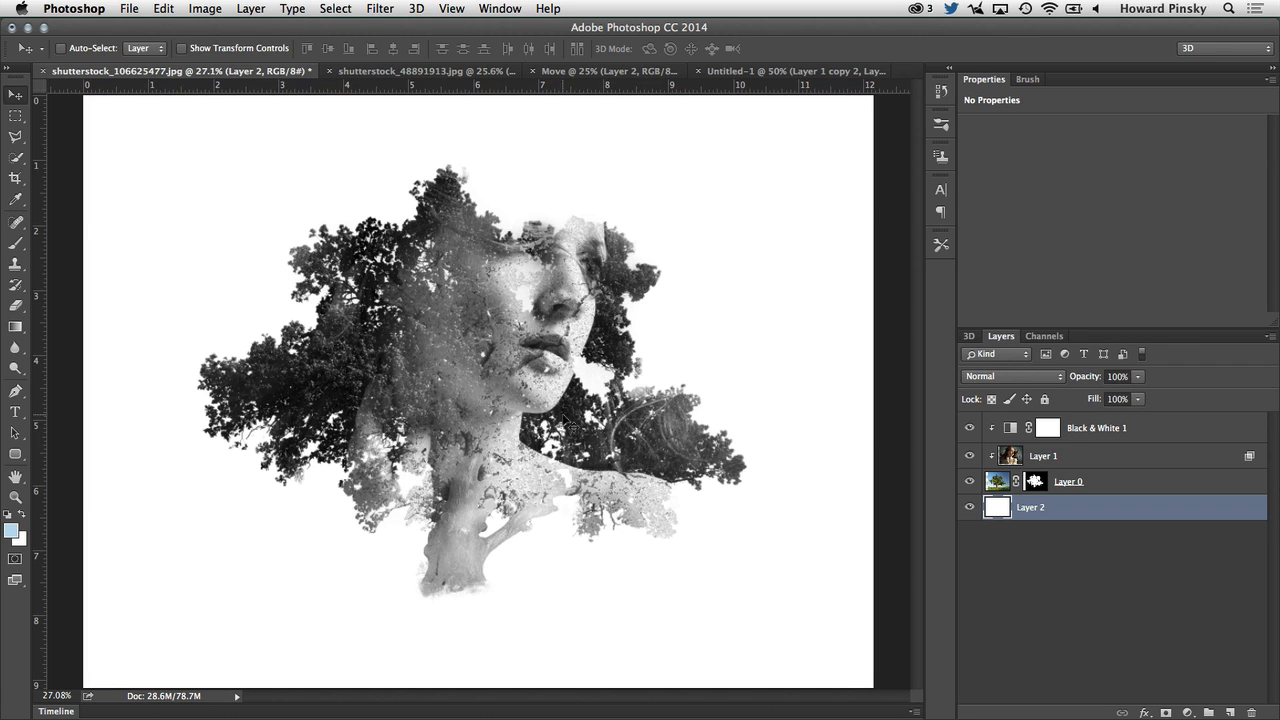
{"action": "mouse_move", "coordinate": [605, 200]}
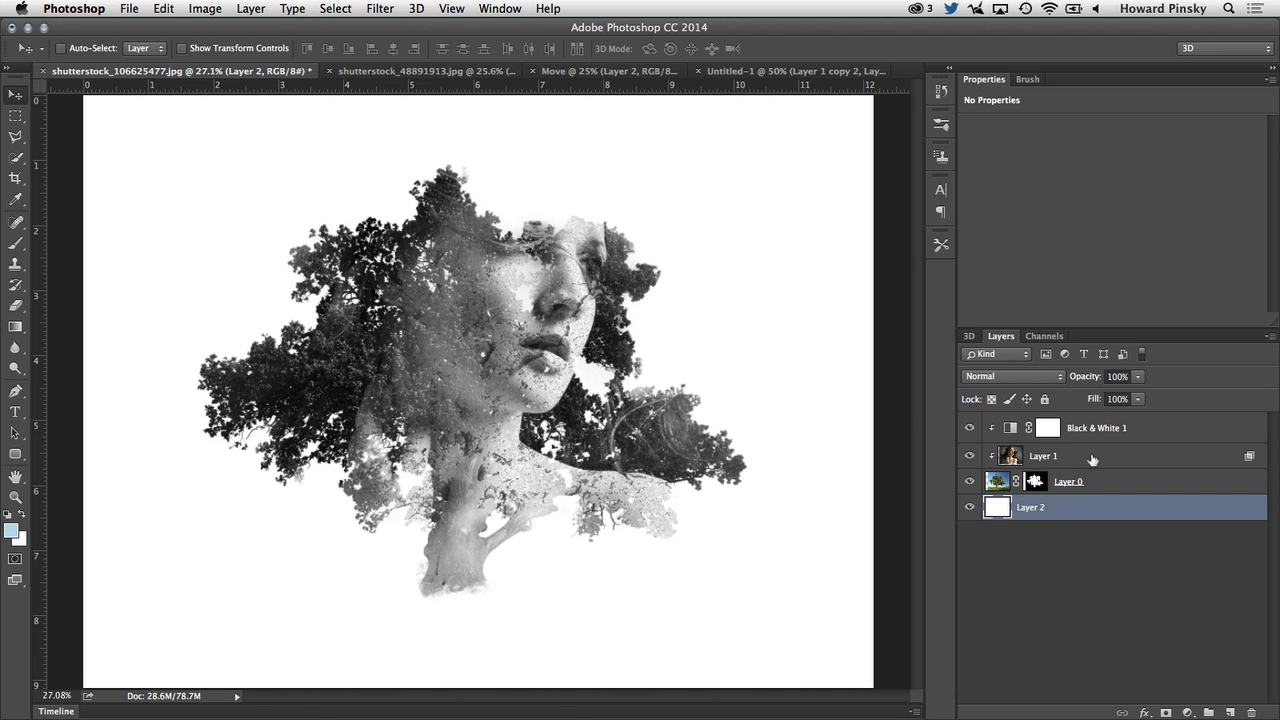
- Select the portrait layer, Layer 1, above the new white background
{"action": "left_click", "coordinate": [1043, 456]}
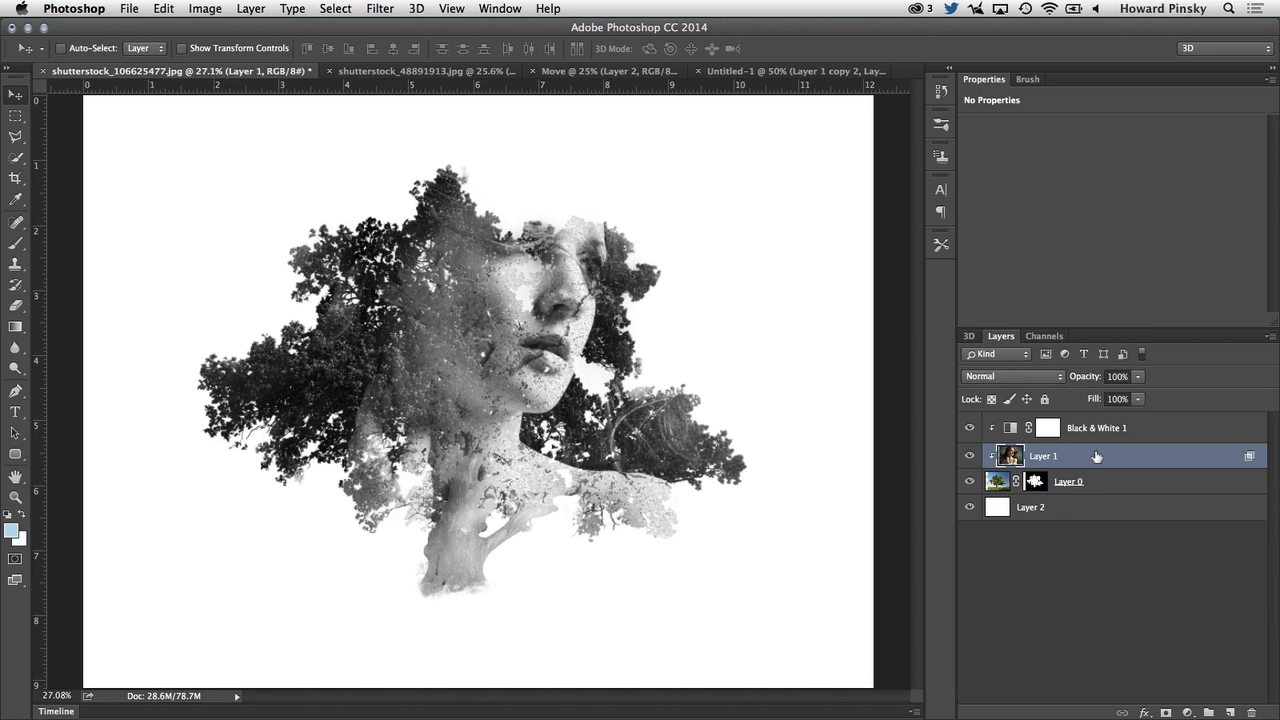
{"action": "mouse_move", "coordinate": [1105, 459]}
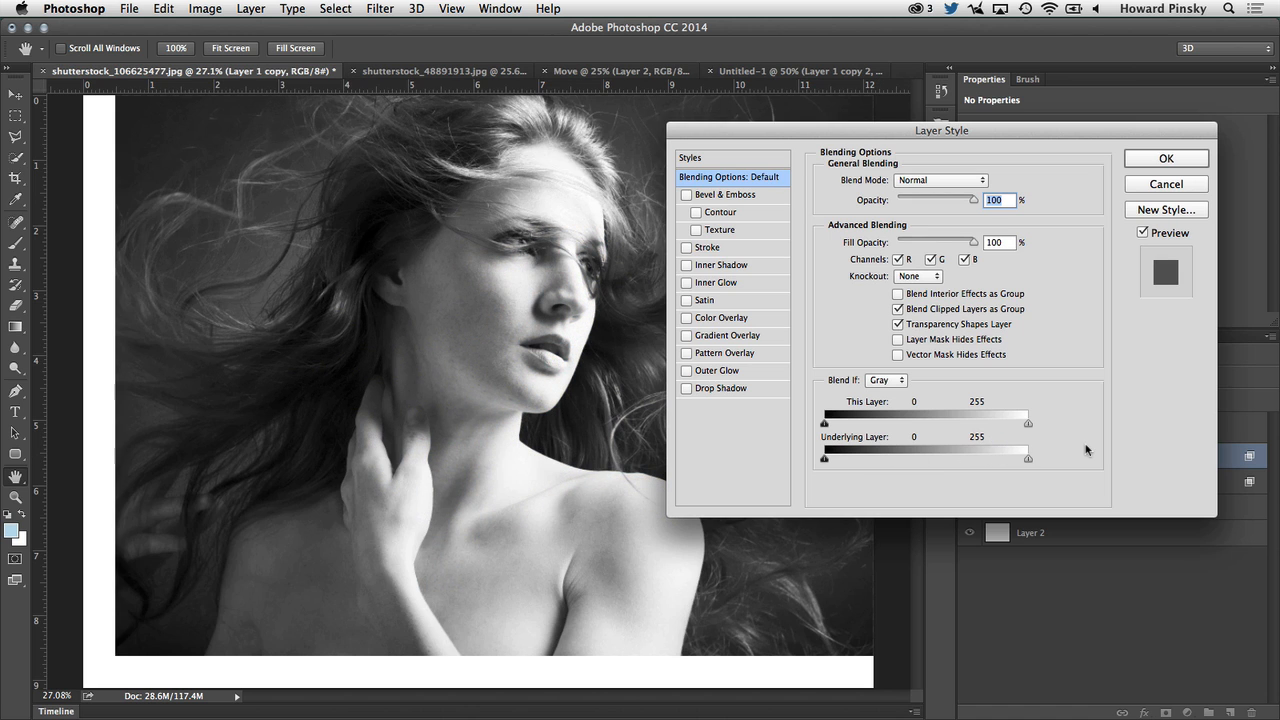
- Dismiss the copy's blending options and mask the duplicate portrait to the face and shoulders
{"action": "left_click", "coordinate": [1164, 158]}
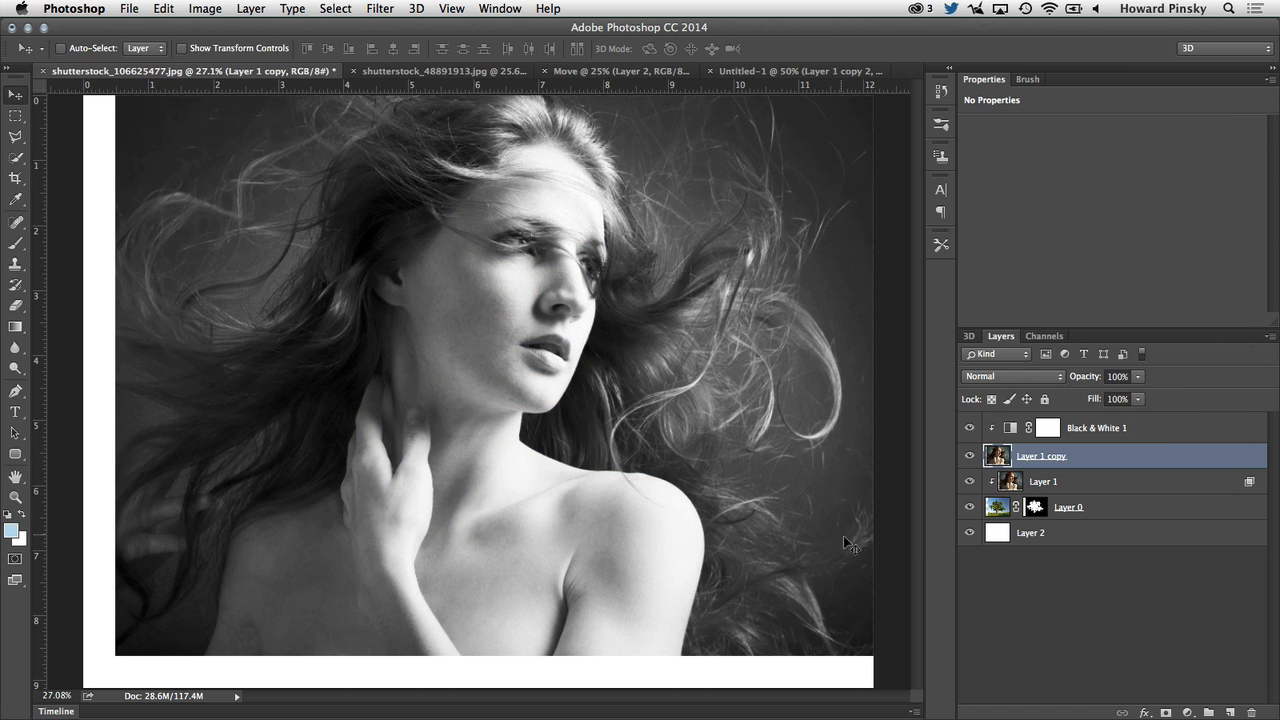
{"action": "mouse_move", "coordinate": [921, 601]}
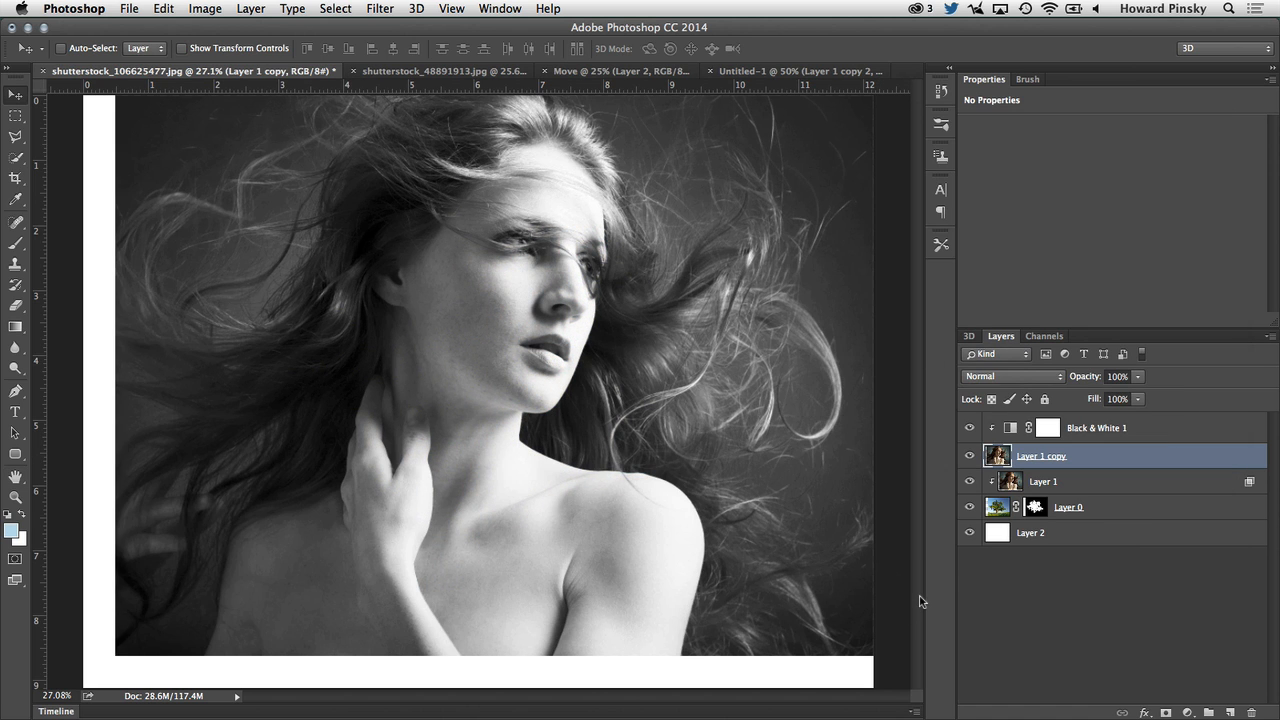
{"action": "mouse_move", "coordinate": [490, 451]}
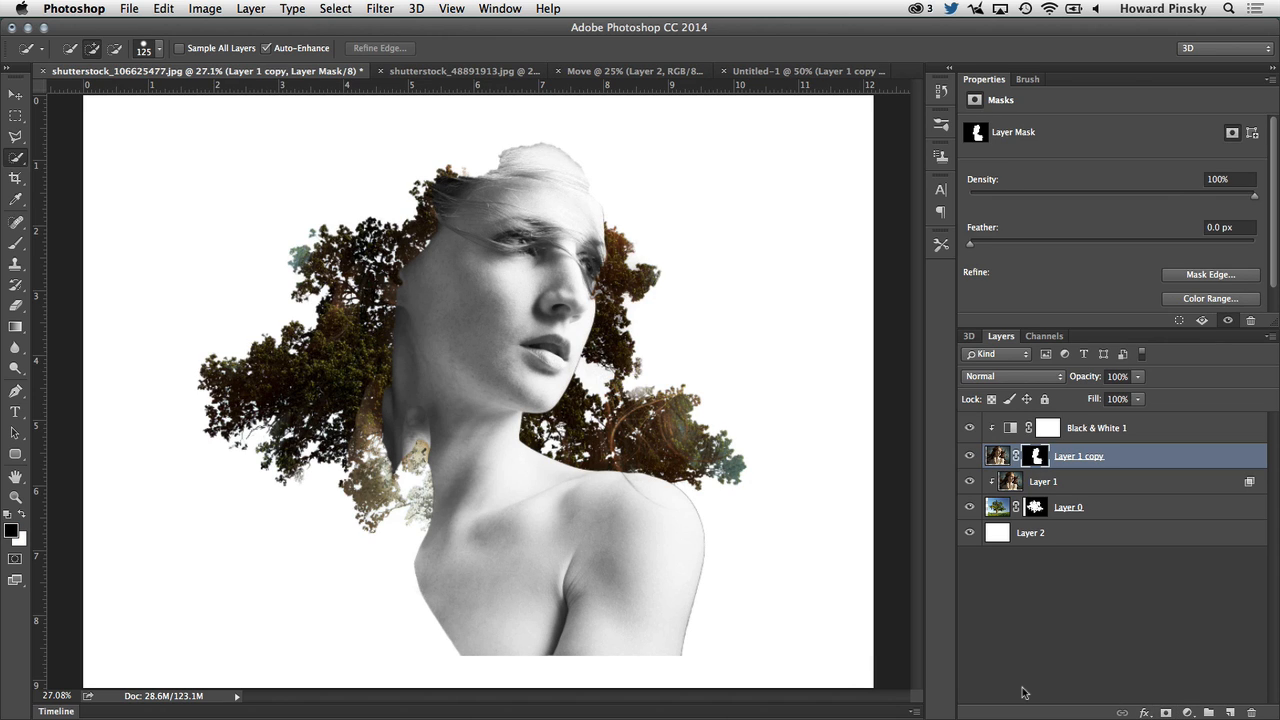
{"action": "left_click", "coordinate": [1096, 427]}
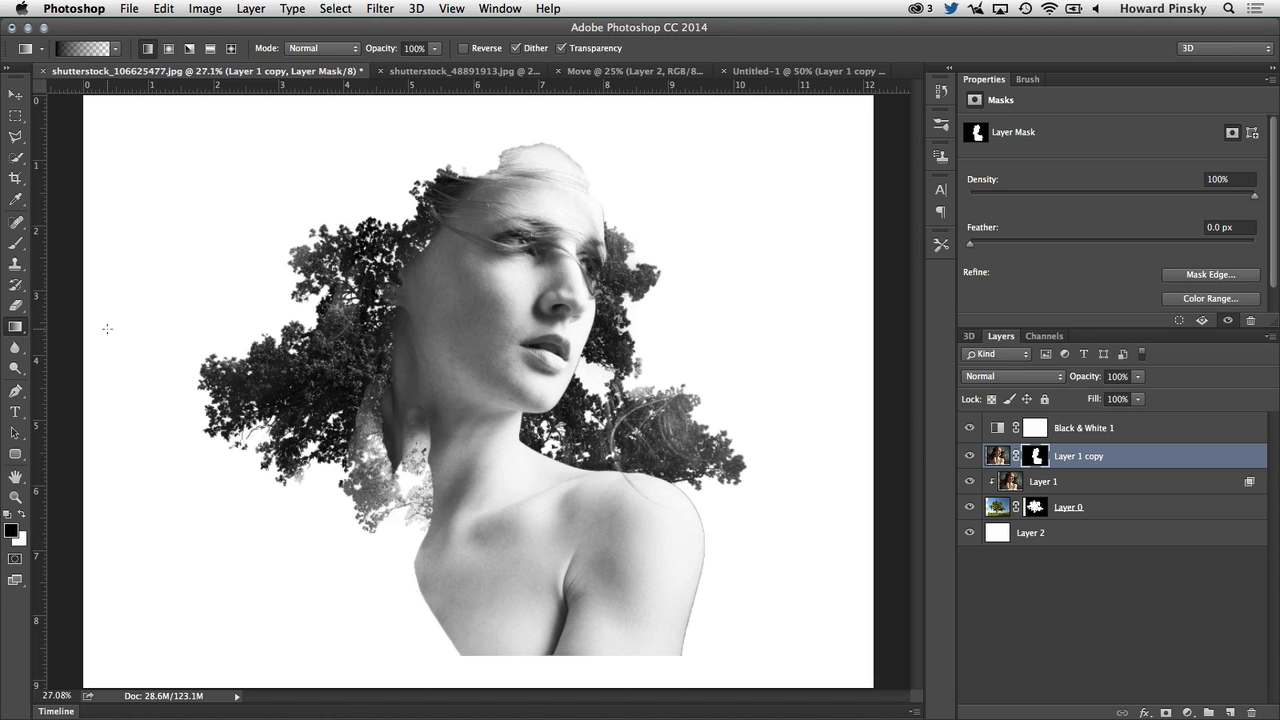
- Fade the Layer 1 copy mask toward the left with a black-to-white gradient
{"action": "left_click", "coordinate": [108, 48]}
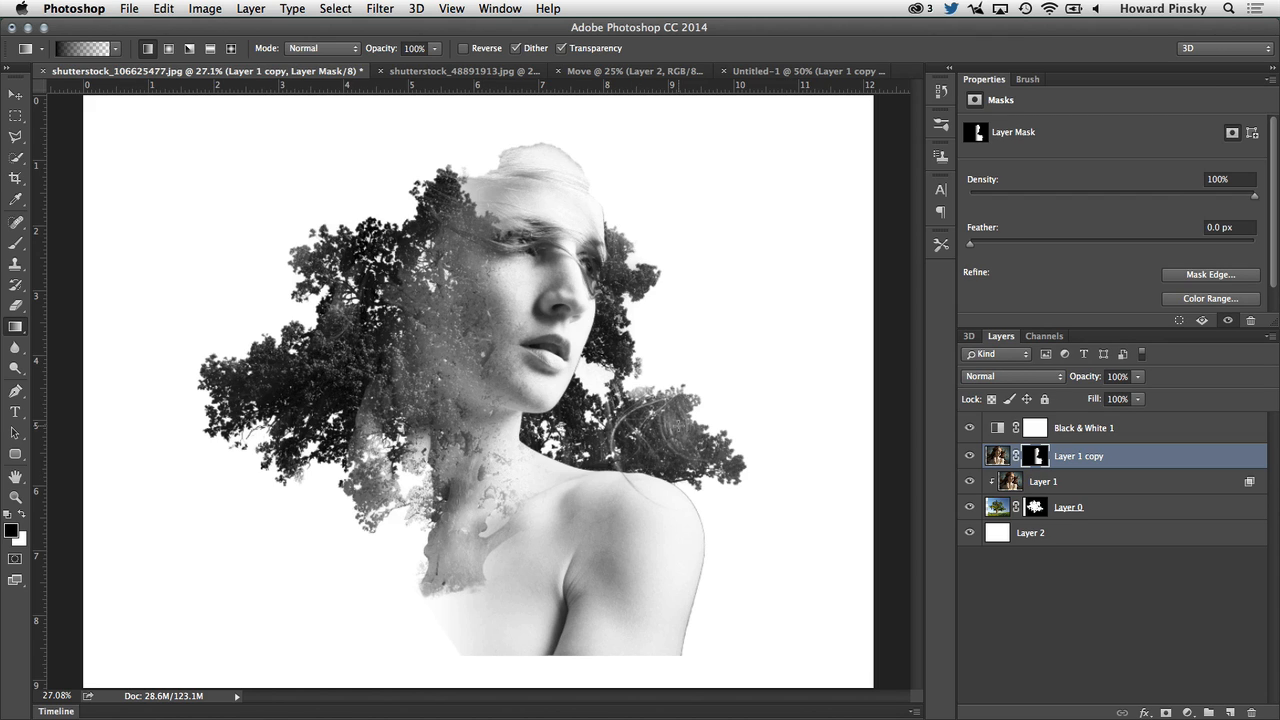
{"action": "left_click", "coordinate": [1068, 507]}
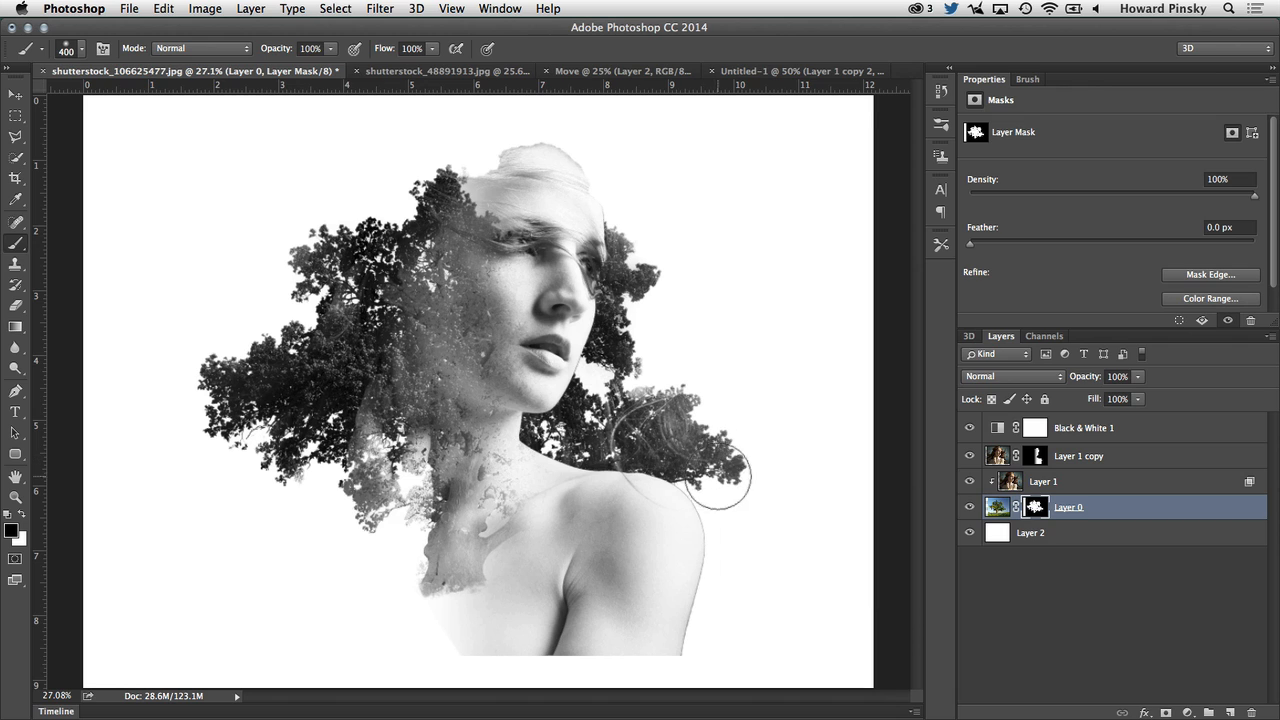
{"action": "mouse_move", "coordinate": [795, 535]}
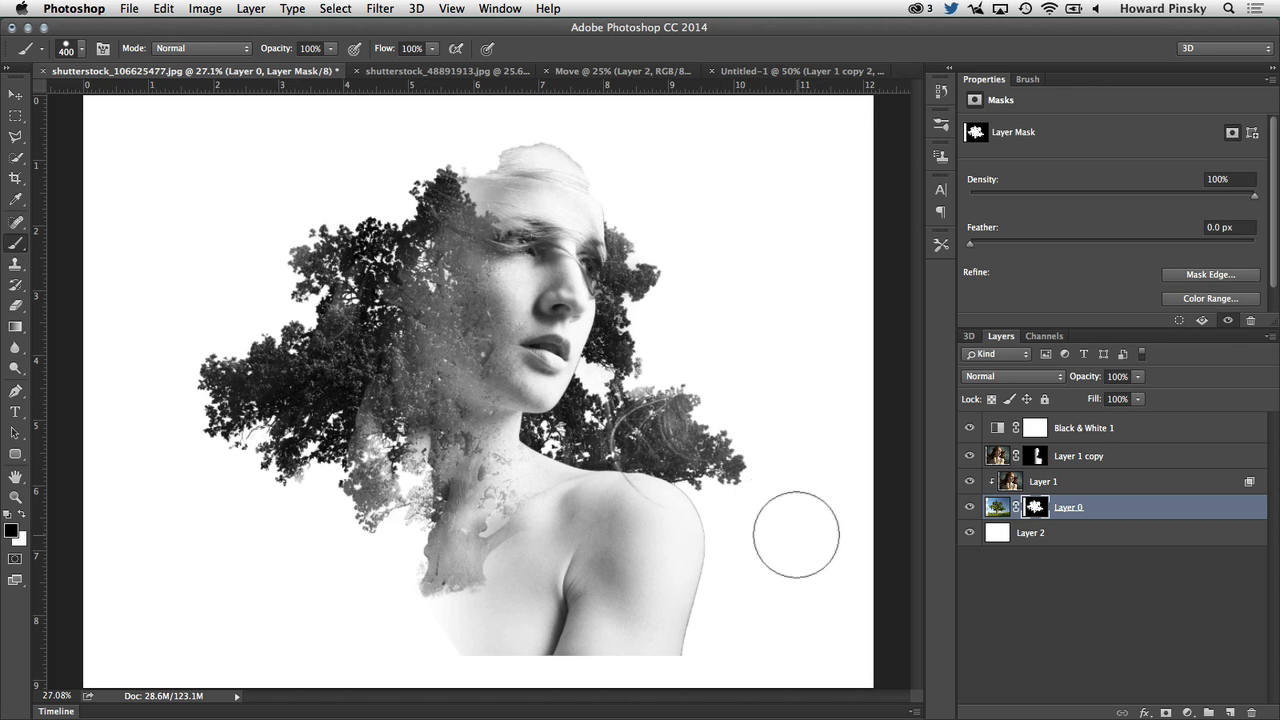
- Paint black on Layer 0's mask to erase foliage right of the face and shoulder
{"action": "left_click_drag", "start_coordinate": [795, 533], "coordinate": [615, 455]}
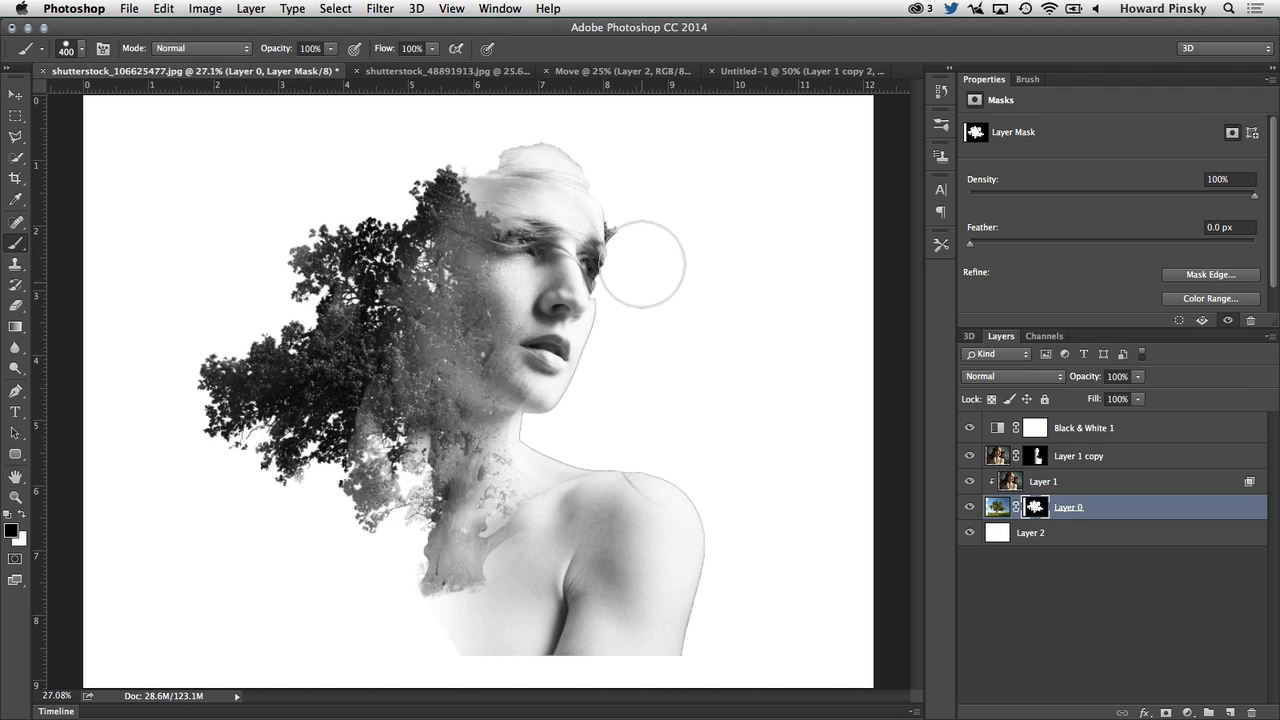
{"action": "mouse_move", "coordinate": [678, 511]}
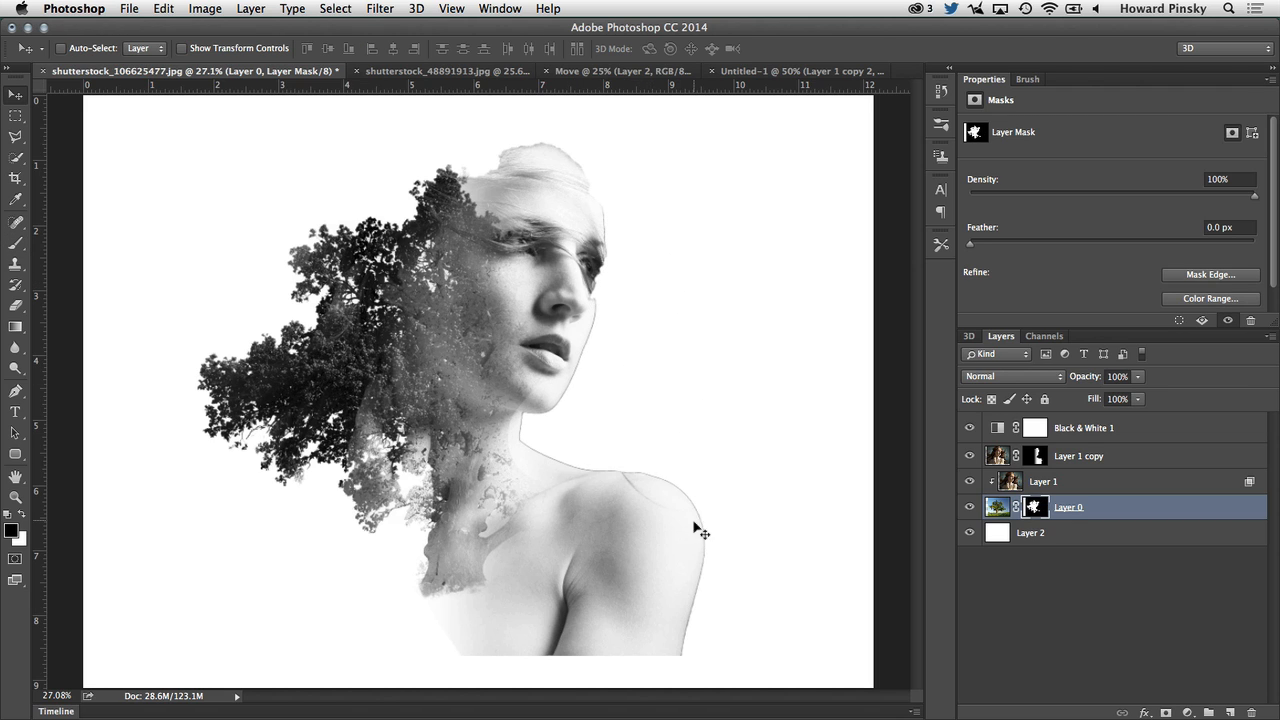
{"action": "mouse_move", "coordinate": [648, 673]}
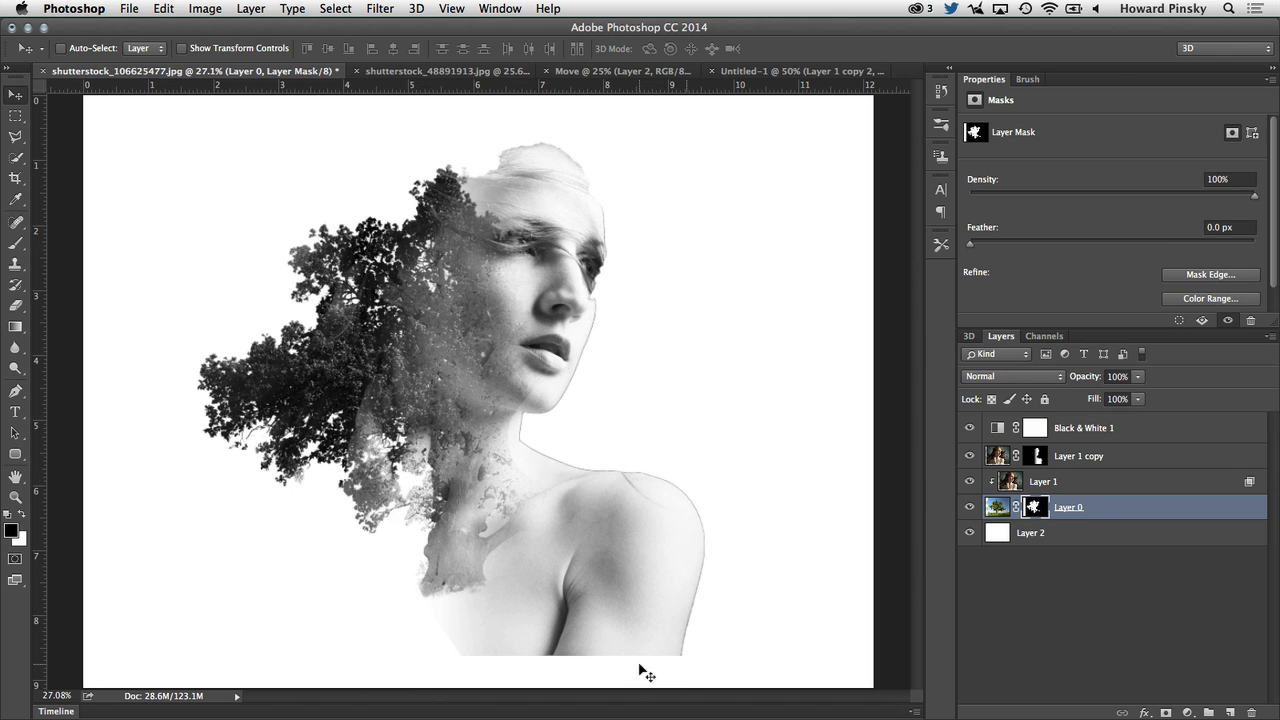
{"action": "left_click", "coordinate": [1078, 455]}
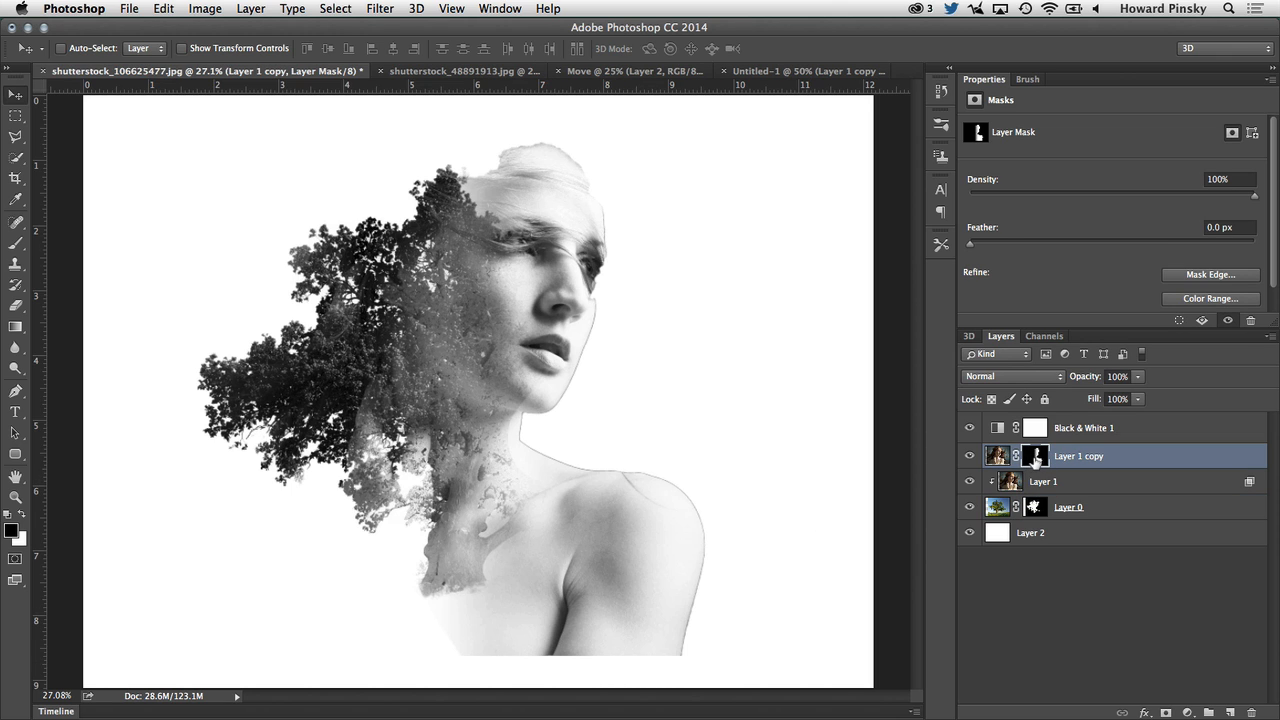
- Refine the face mask edge with Shift Edge -40, Contrast 8, Feather 1.3, Smooth 15
{"action": "left_click", "coordinate": [1209, 274]}
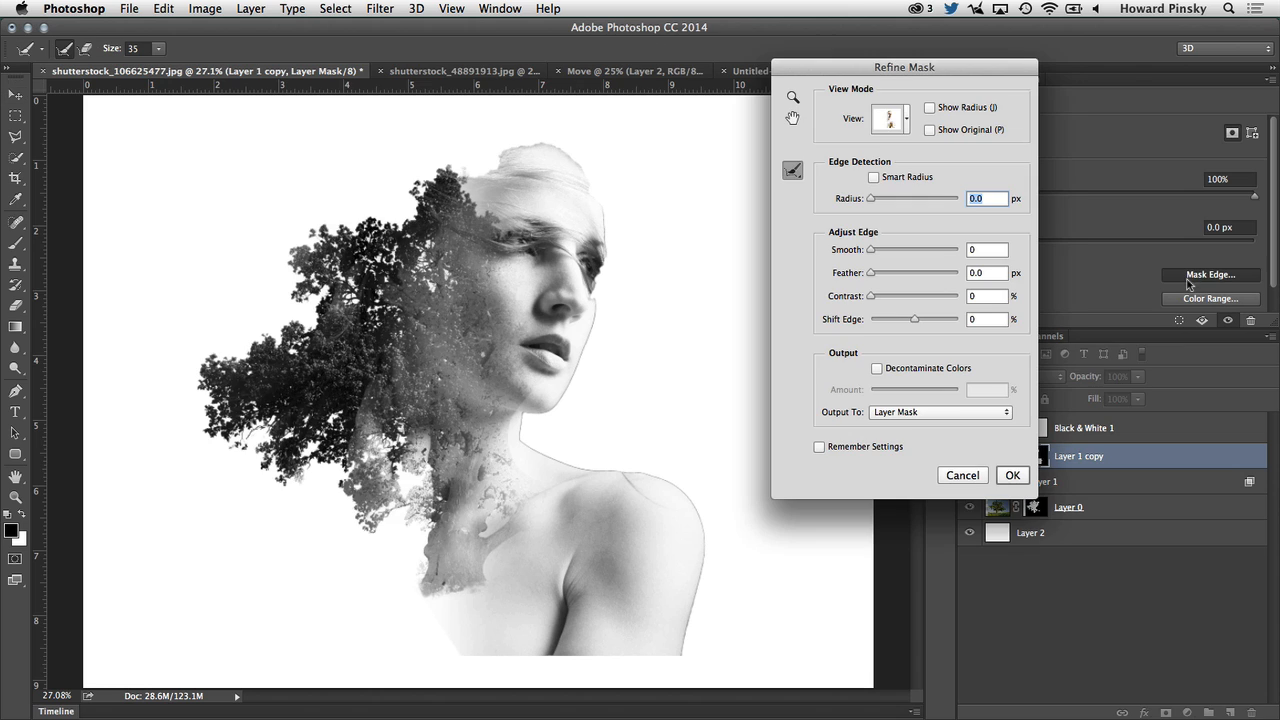
{"action": "left_click_drag", "start_coordinate": [912, 319], "coordinate": [905, 319]}
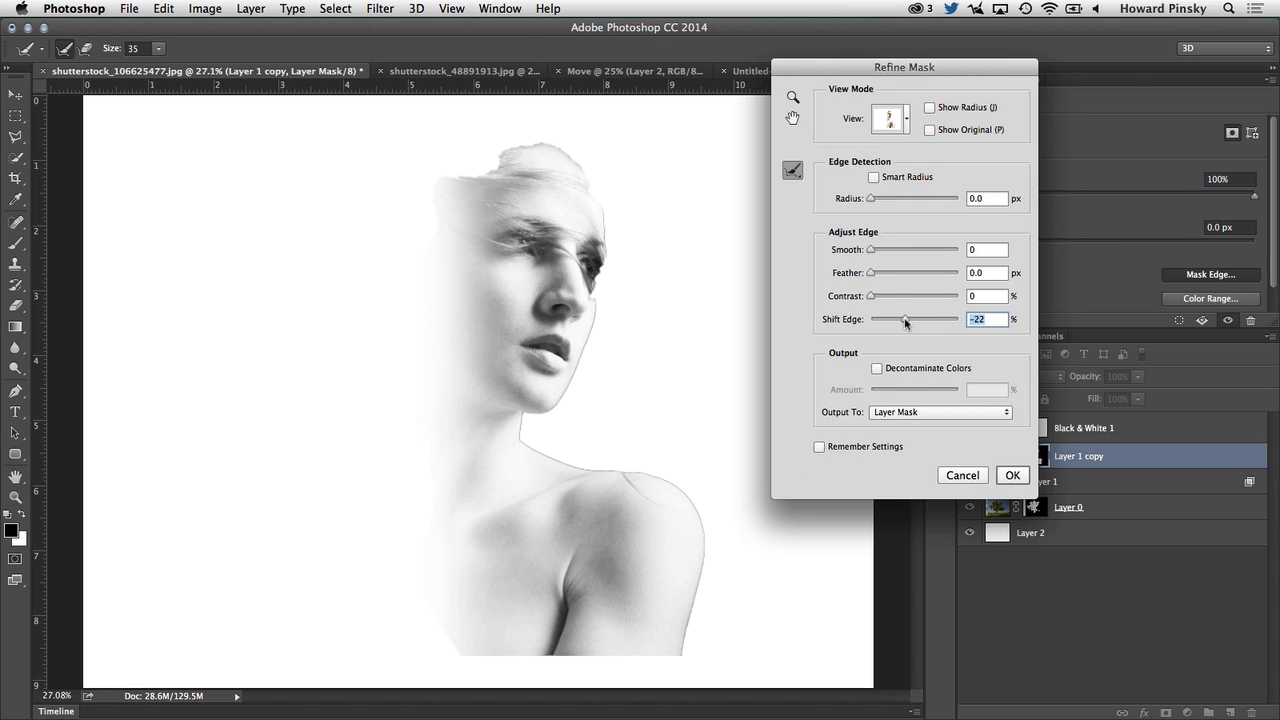
{"action": "left_click_drag", "start_coordinate": [905, 319], "coordinate": [895, 319]}
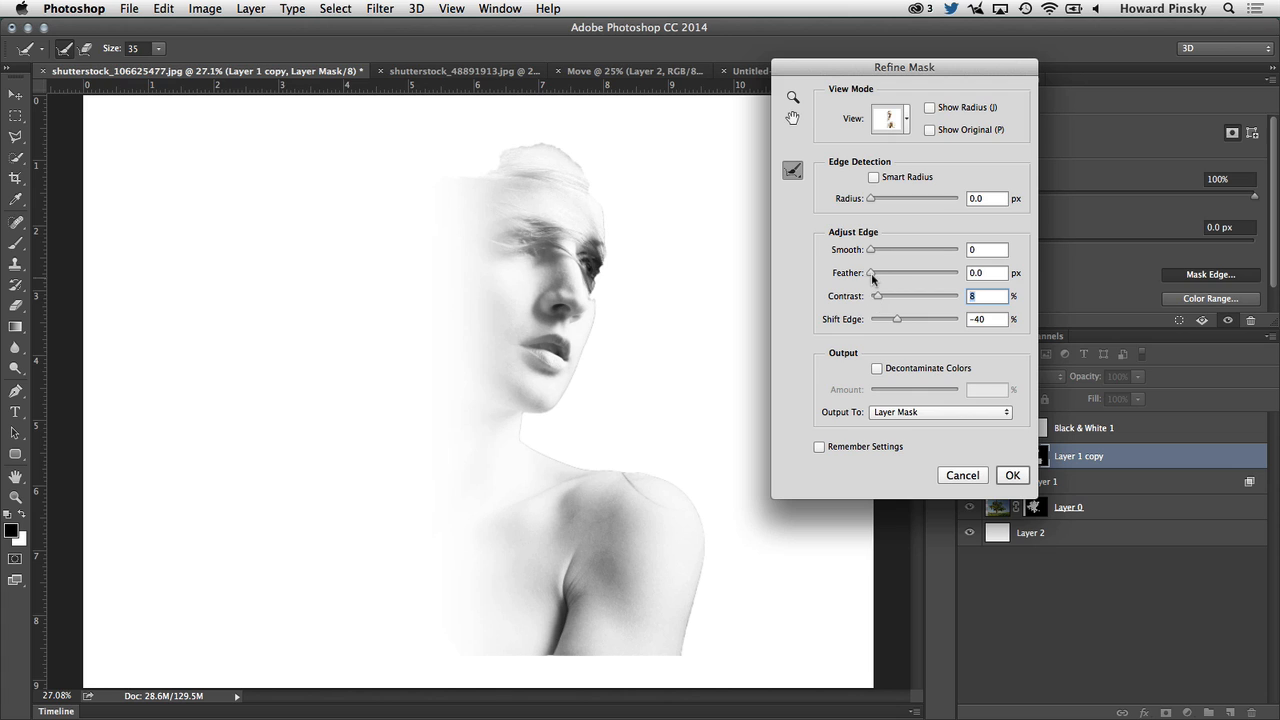
{"action": "left_click_drag", "start_coordinate": [872, 273], "coordinate": [880, 273]}
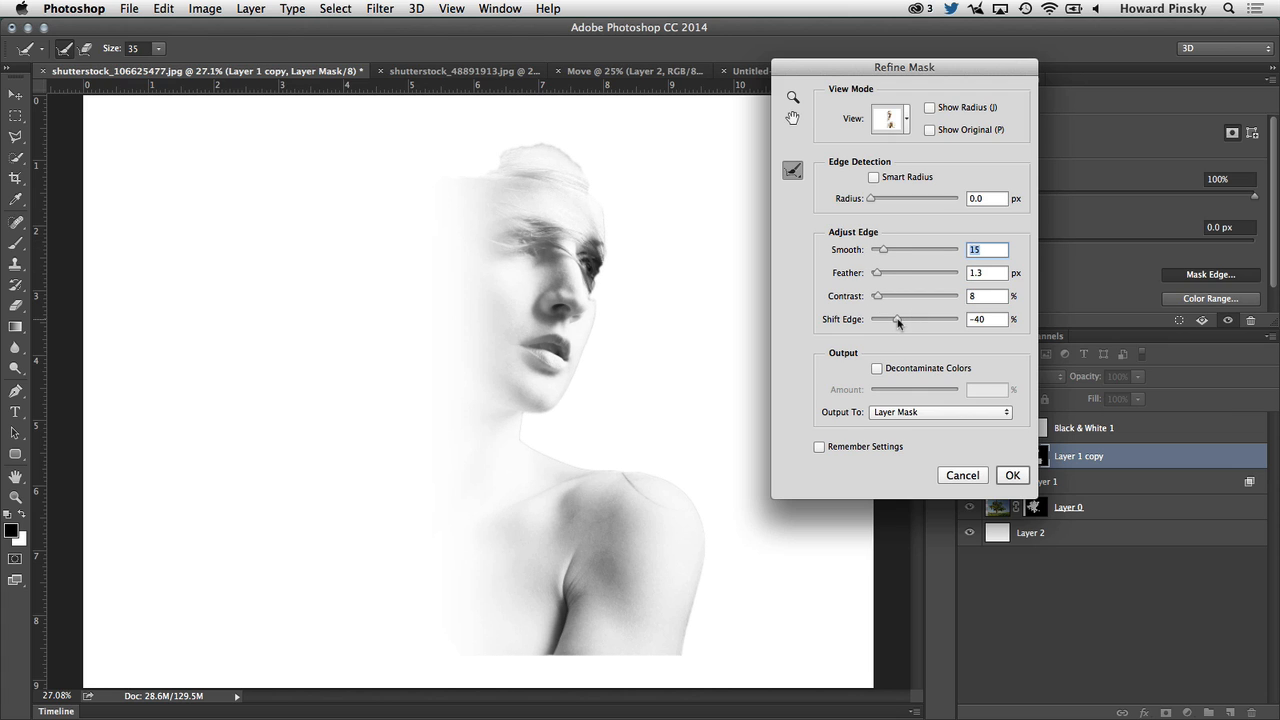
{"action": "left_click_drag", "start_coordinate": [898, 319], "coordinate": [885, 319]}
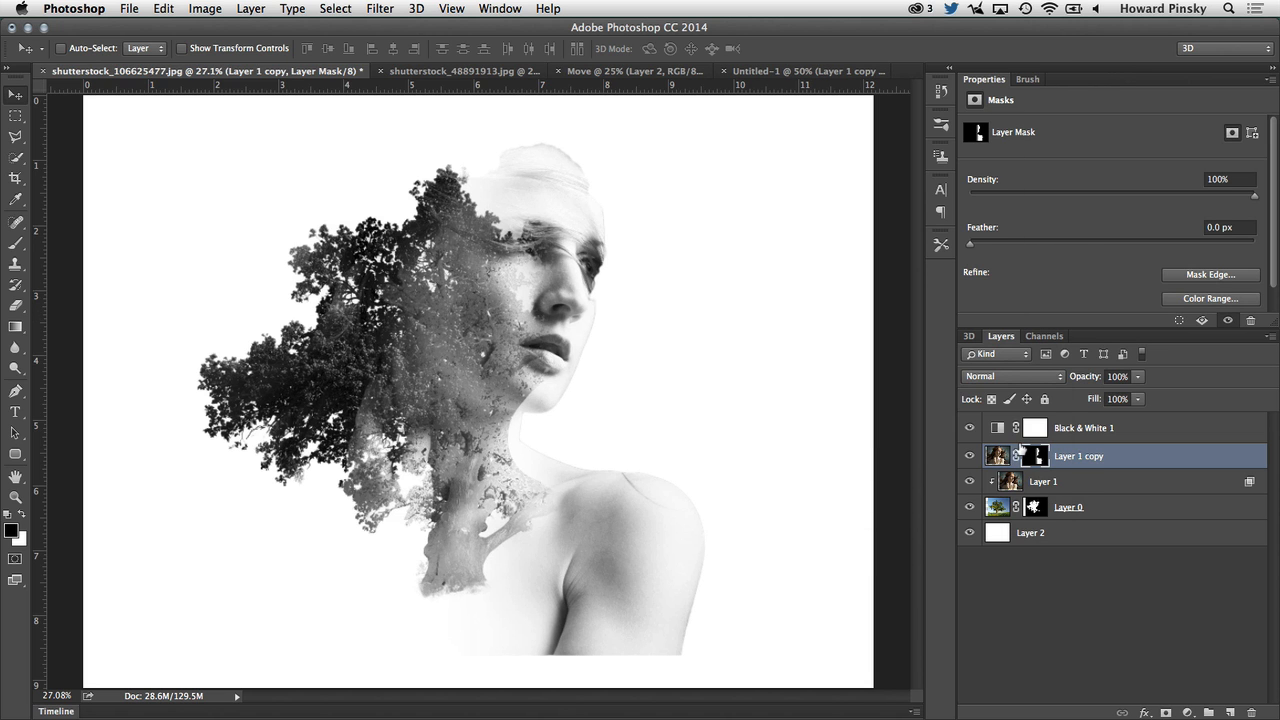
{"action": "mouse_move", "coordinate": [1035, 388]}
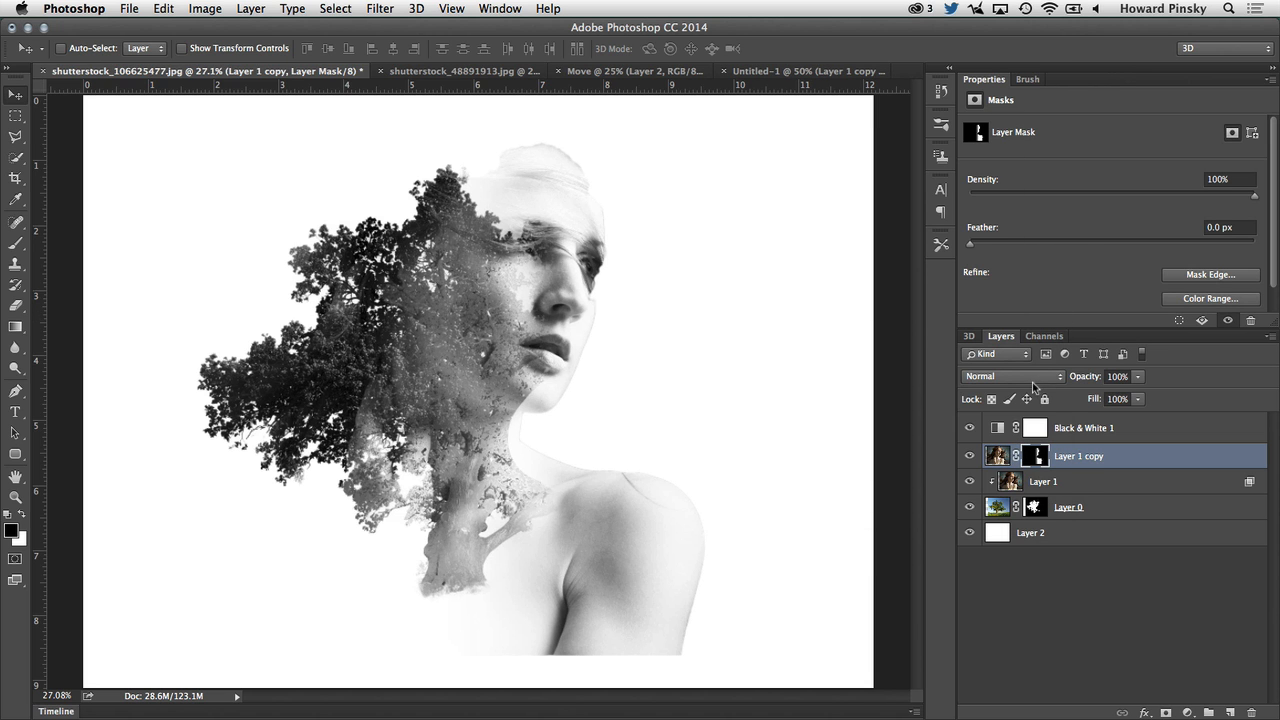
{"action": "mouse_move", "coordinate": [1040, 520]}
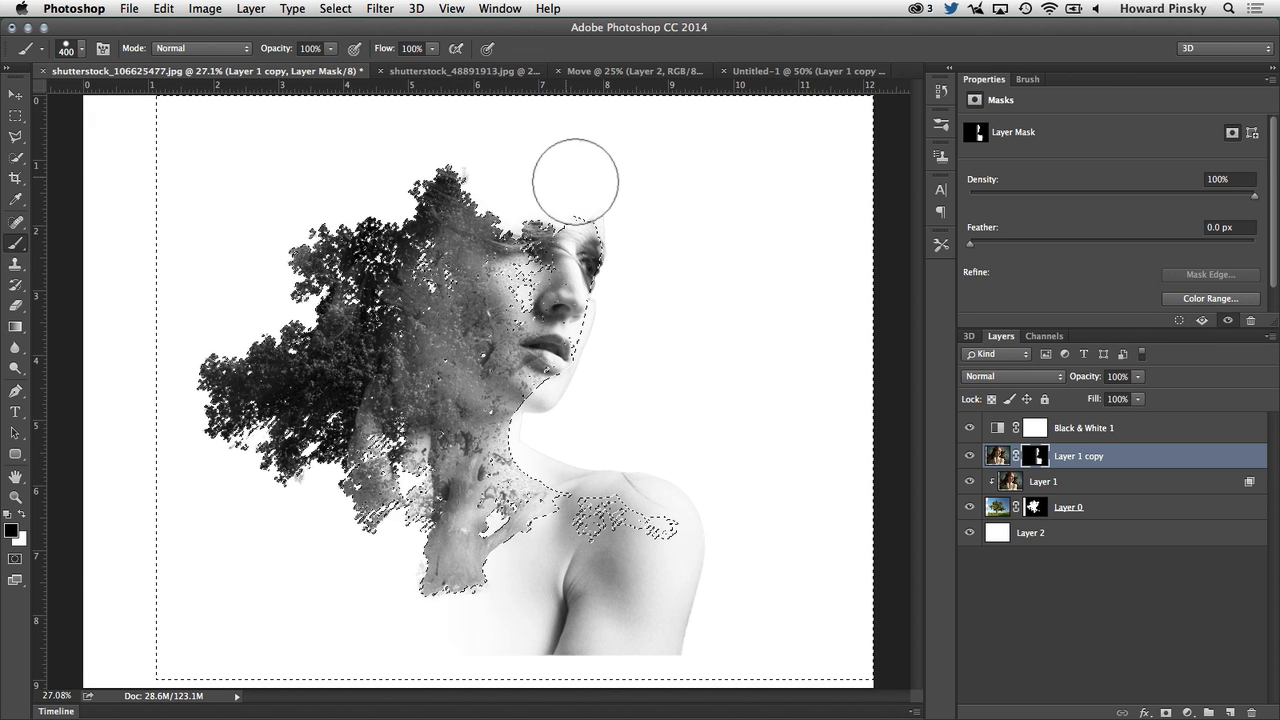
{"action": "mouse_move", "coordinate": [490, 188]}
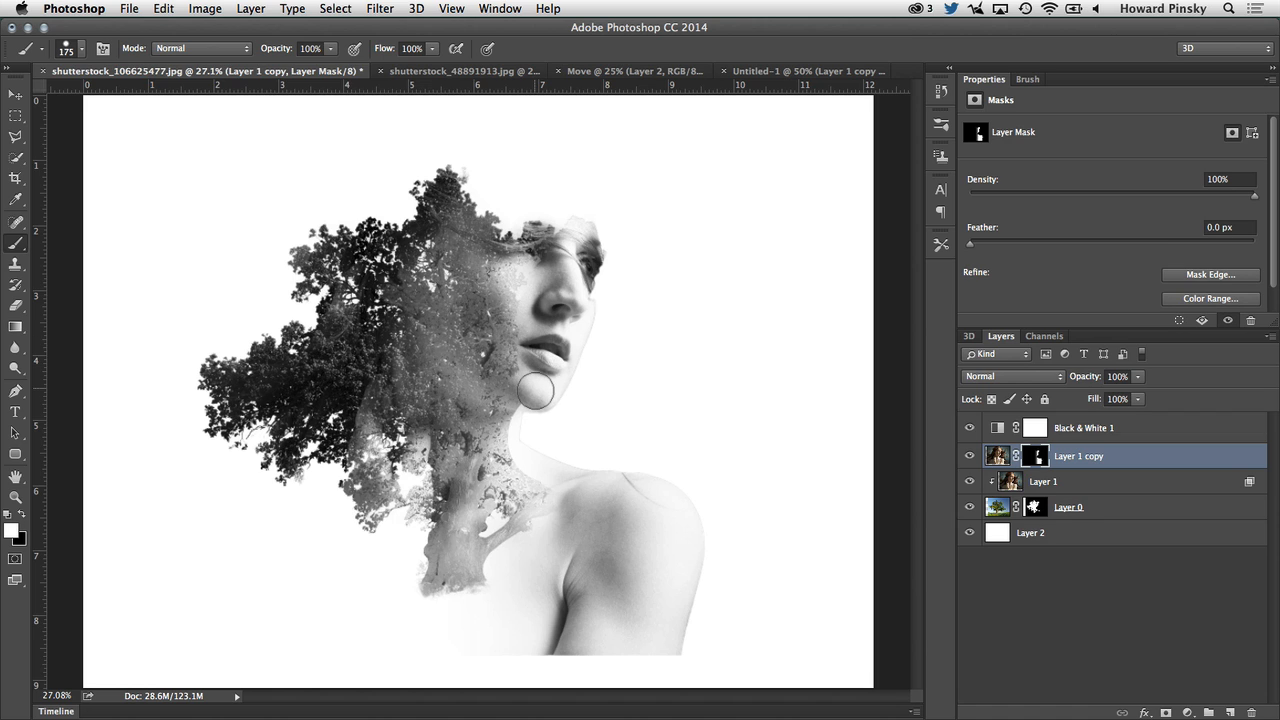
{"action": "mouse_move", "coordinate": [518, 383]}
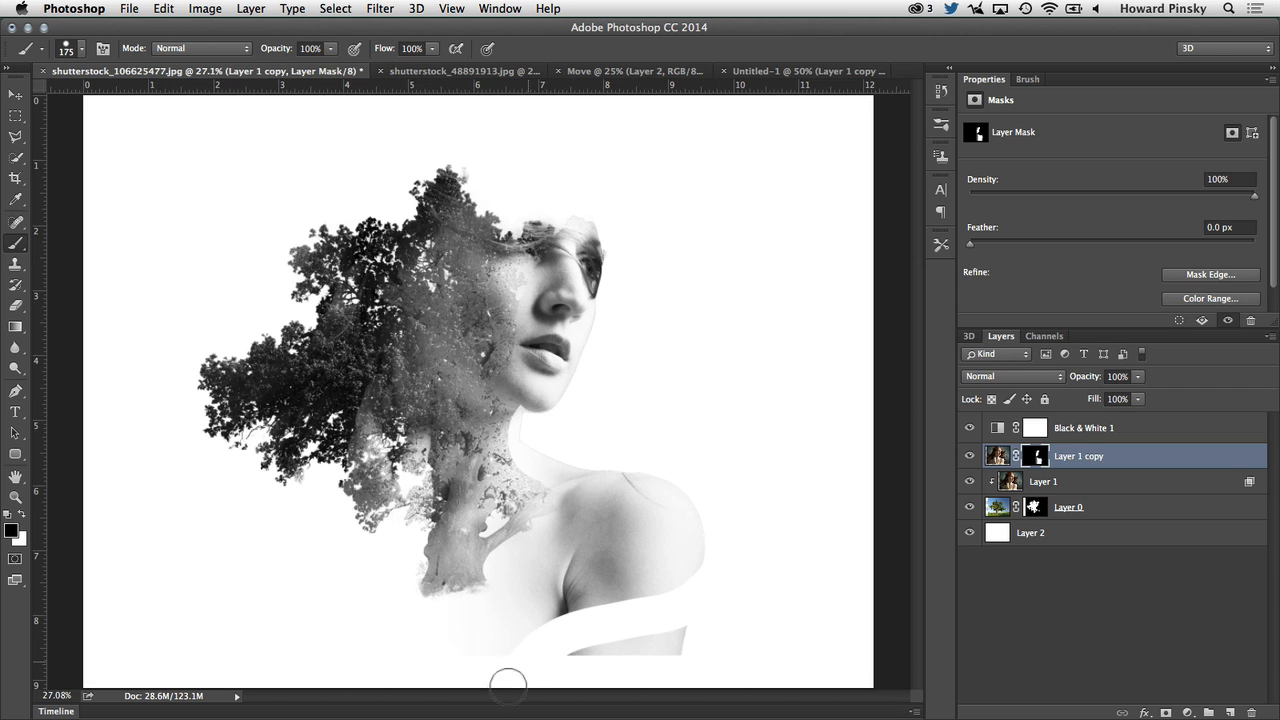
{"action": "mouse_move", "coordinate": [696, 629]}
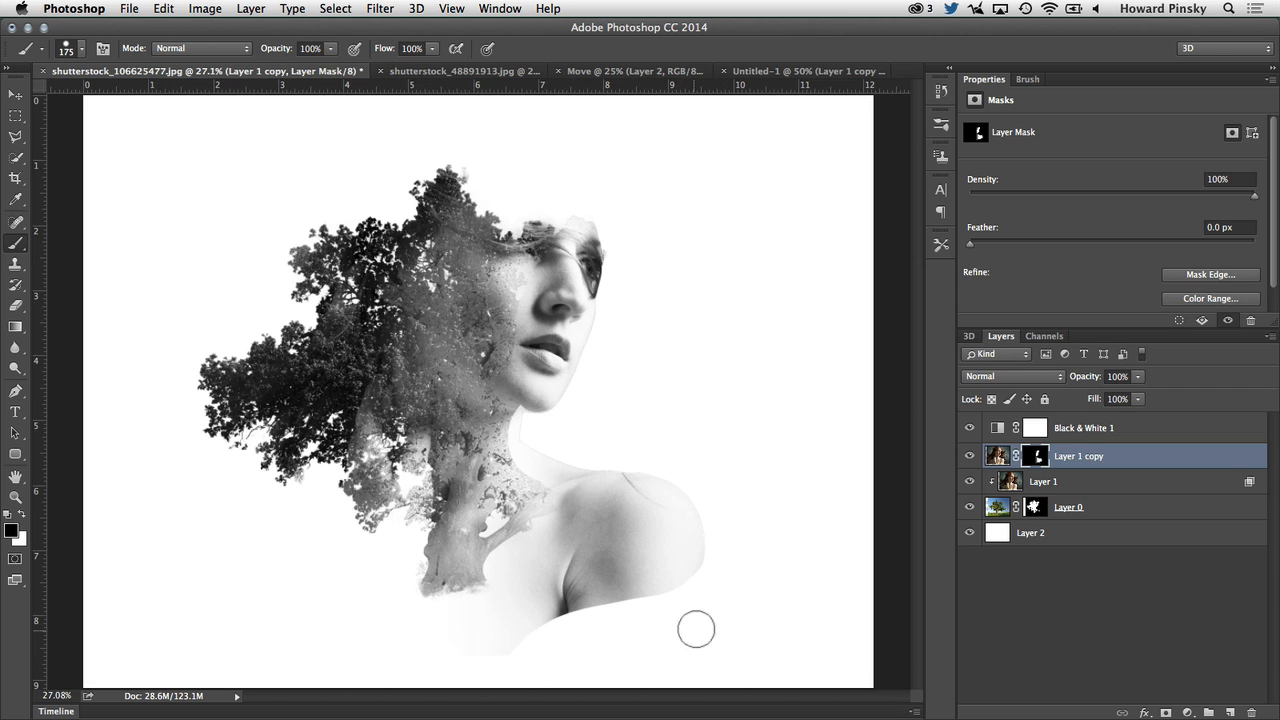
{"action": "mouse_move", "coordinate": [619, 678]}
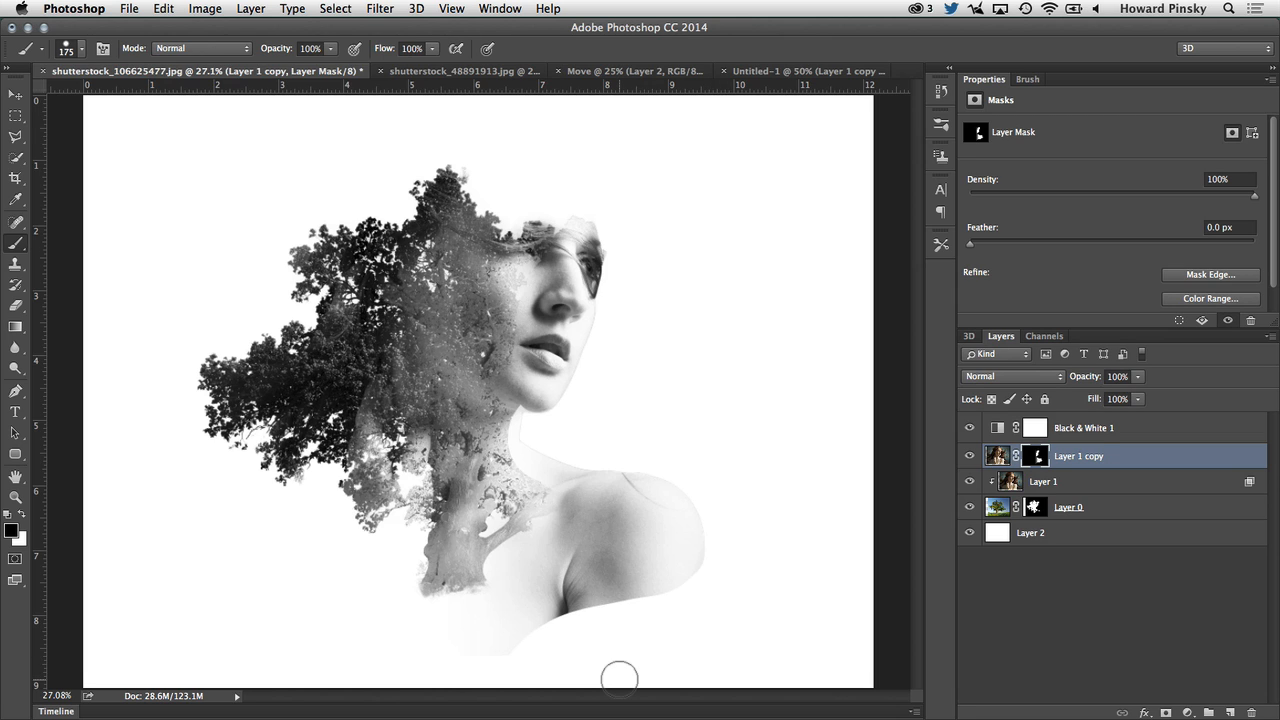
- Add a Curves layer darkening the midtones, then a Warming Filter (85) Photo Filter at 25% density
{"action": "left_click", "coordinate": [1084, 427]}
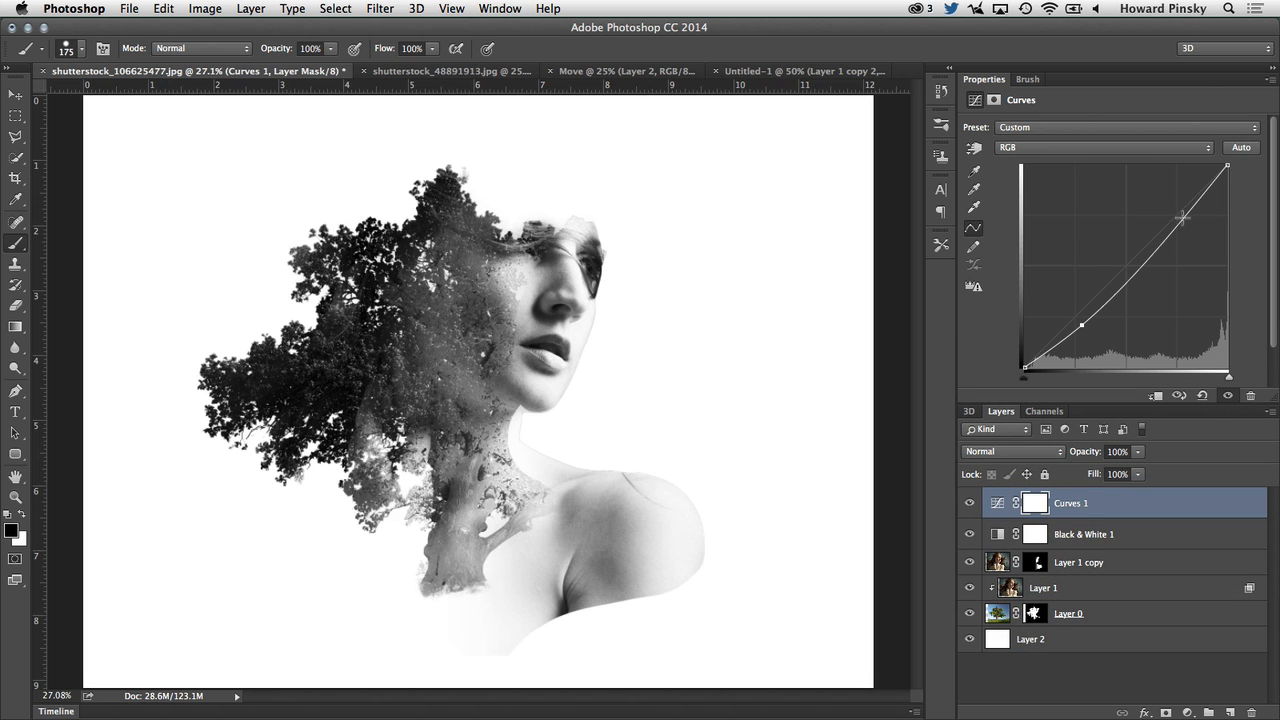
{"action": "left_click_drag", "start_coordinate": [1183, 218], "coordinate": [1153, 214]}
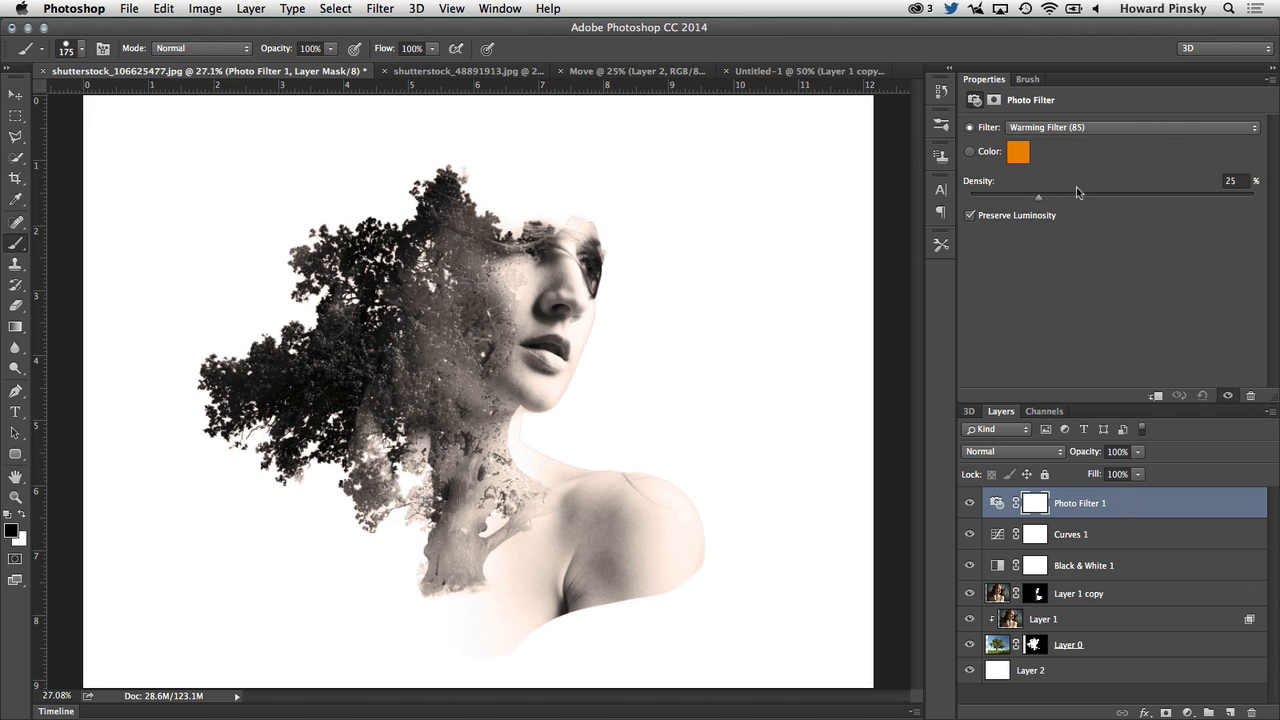
{"action": "left_click_drag", "start_coordinate": [1038, 196], "coordinate": [1047, 196]}
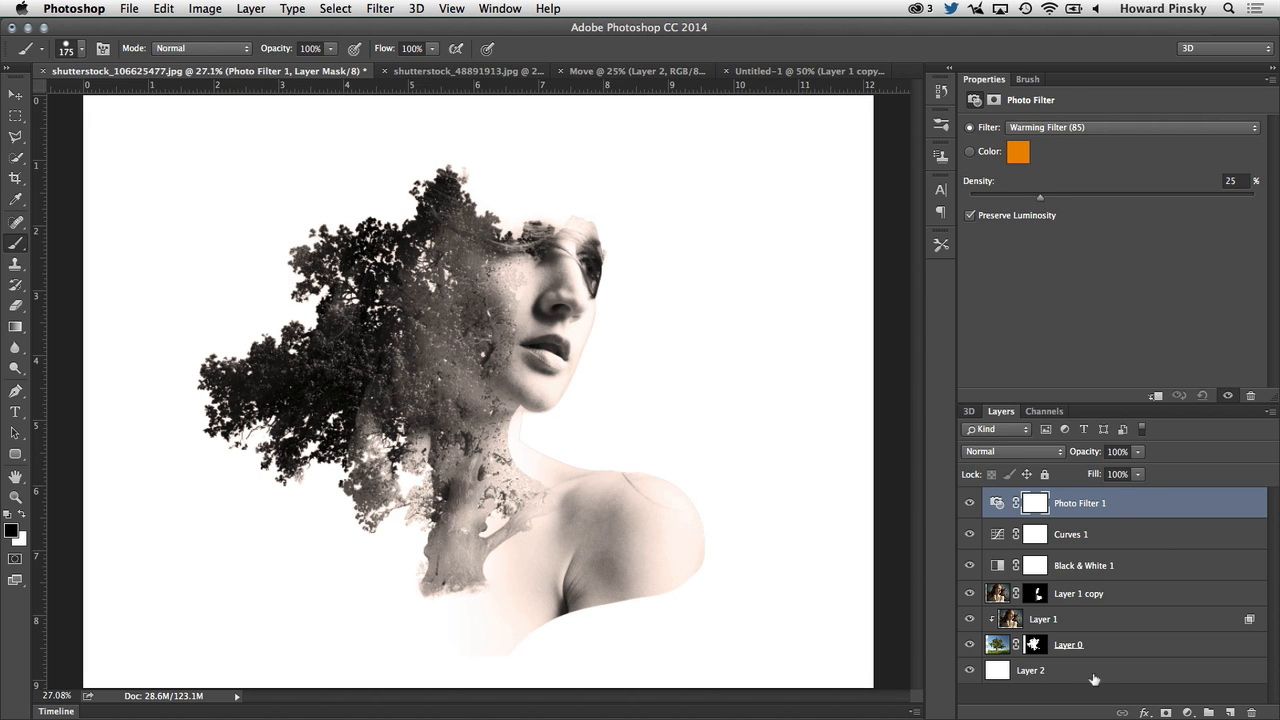
- Pick a light beige foreground colour and fill the blank Layer 2 background with it
{"action": "left_click", "coordinate": [1030, 670]}
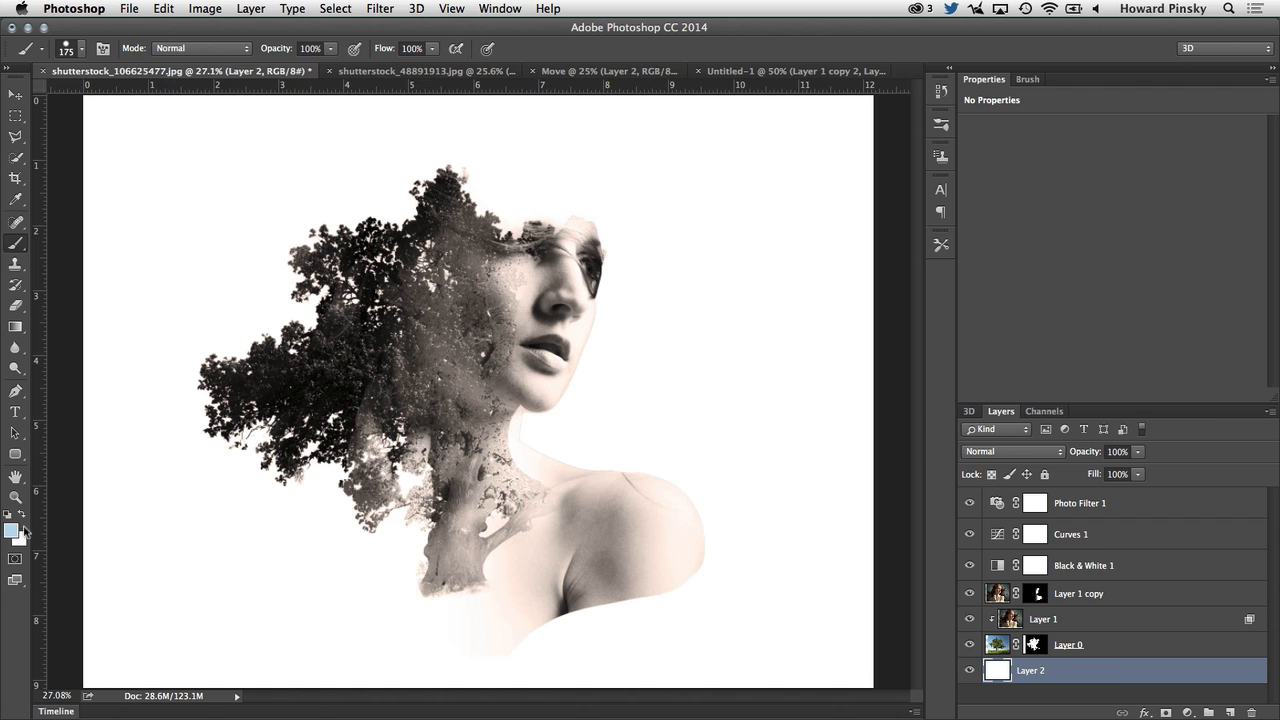
{"action": "left_click", "coordinate": [15, 528]}
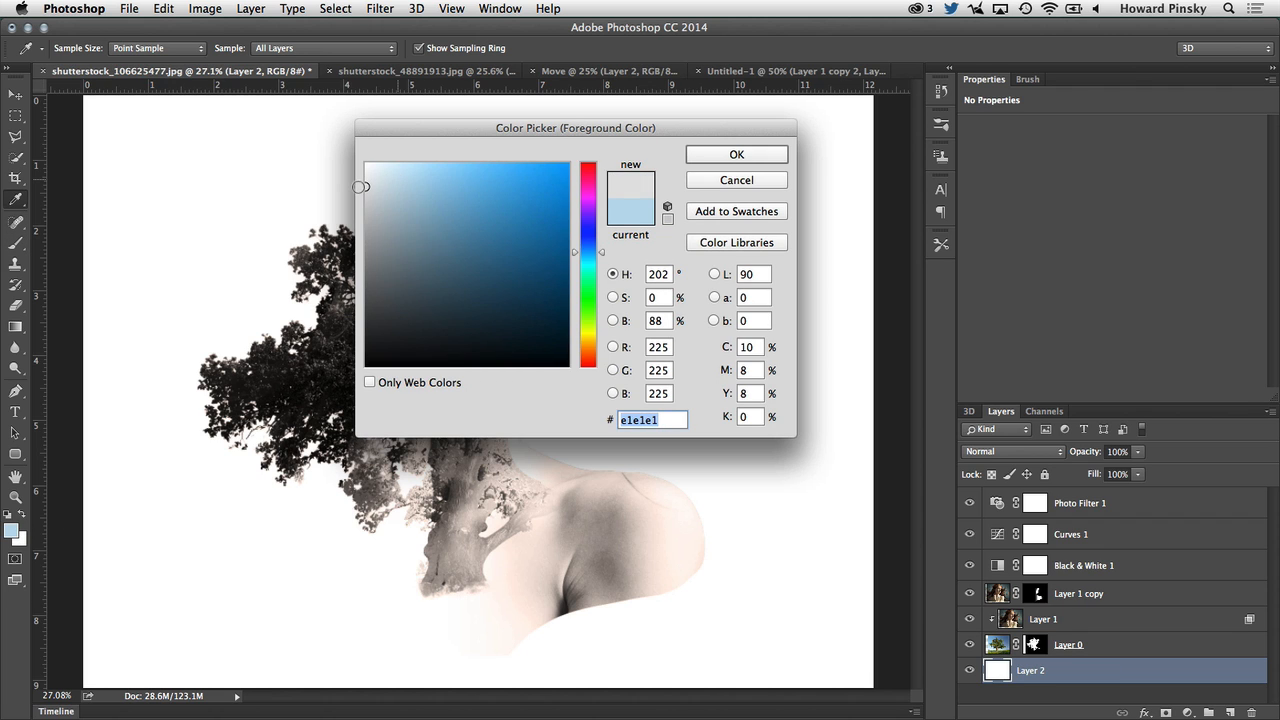
{"action": "left_click", "coordinate": [736, 154]}
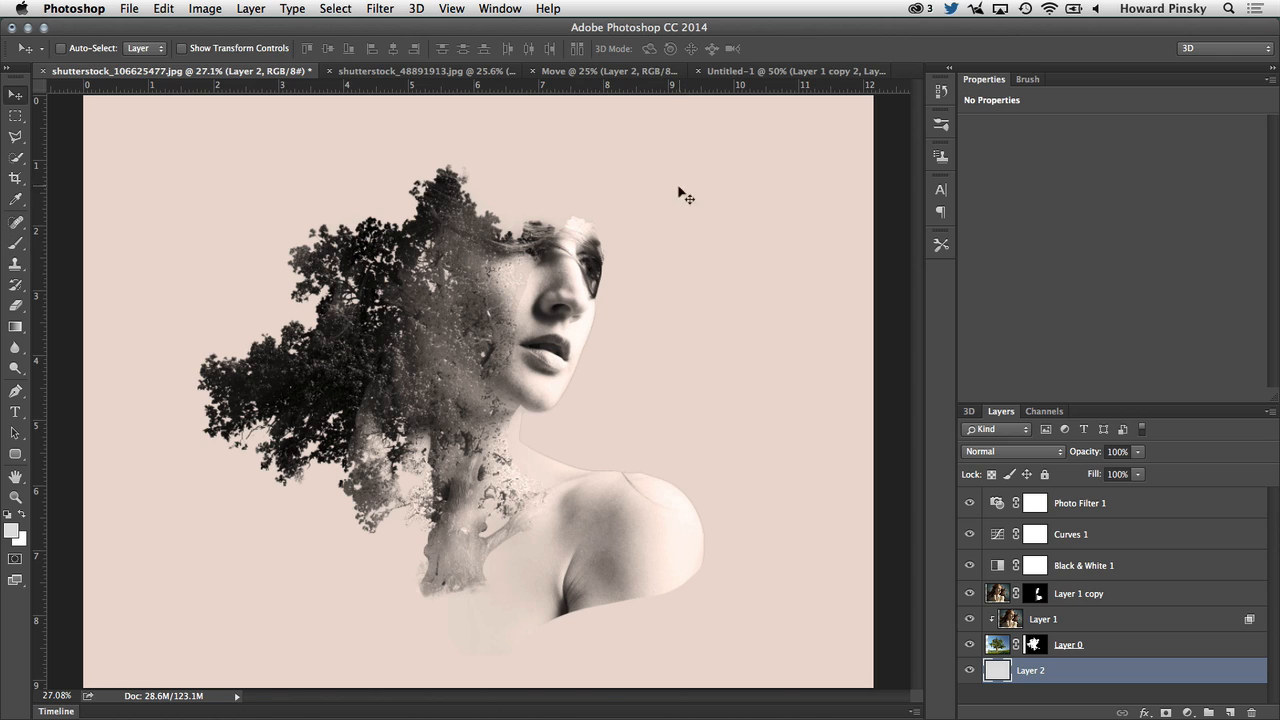
{"action": "mouse_move", "coordinate": [953, 521]}
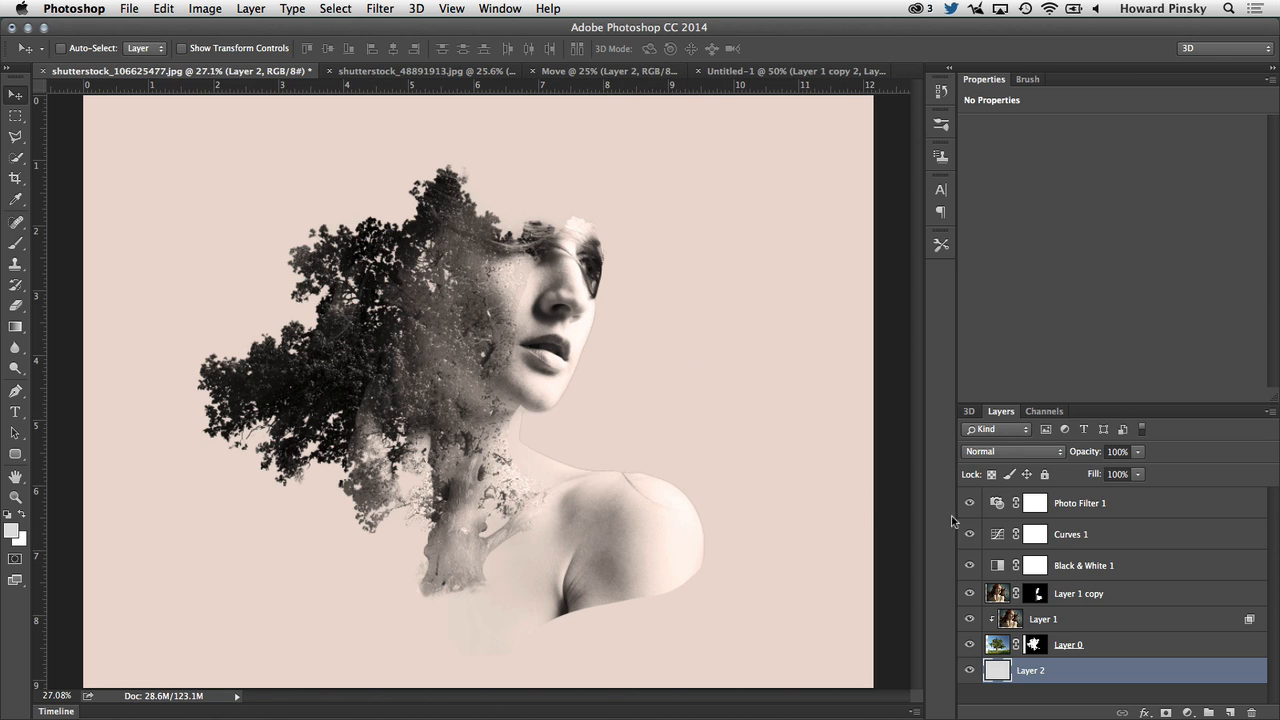
- Load the Layer 1 copy mask as a selection and contract it by 3 pixels
{"action": "left_click", "coordinate": [1035, 593]}
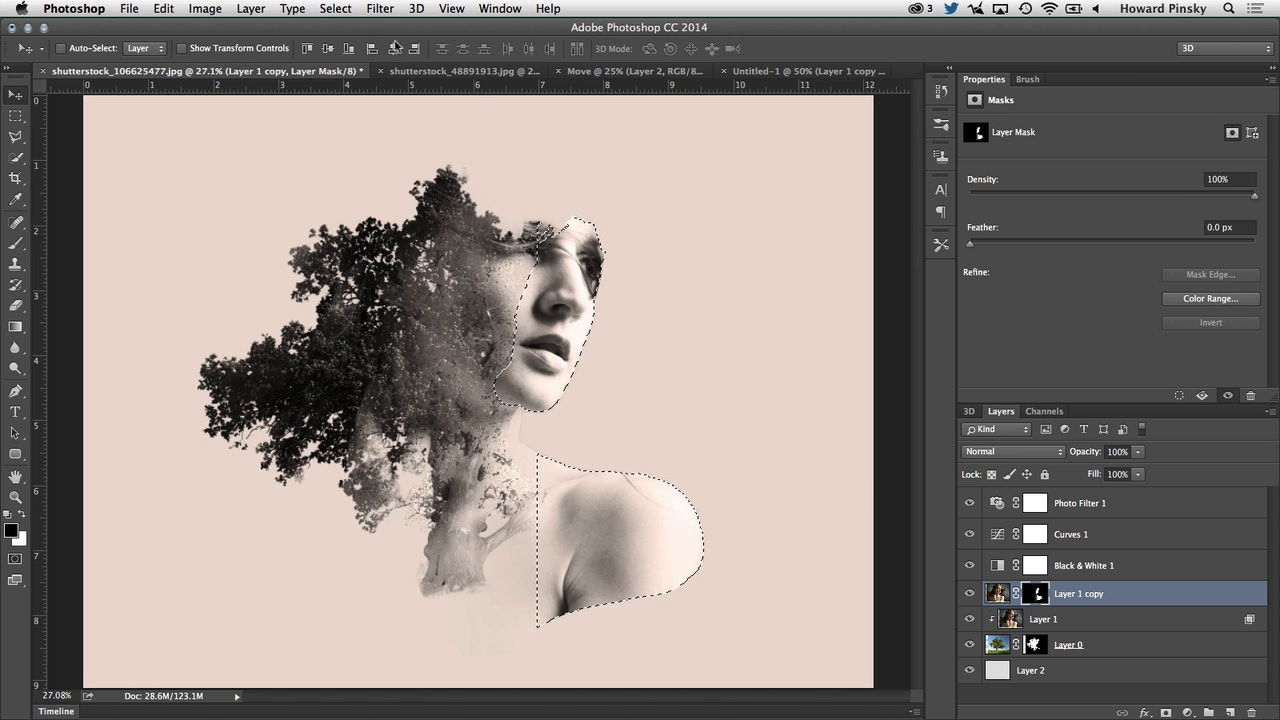
{"action": "left_click", "coordinate": [335, 8]}
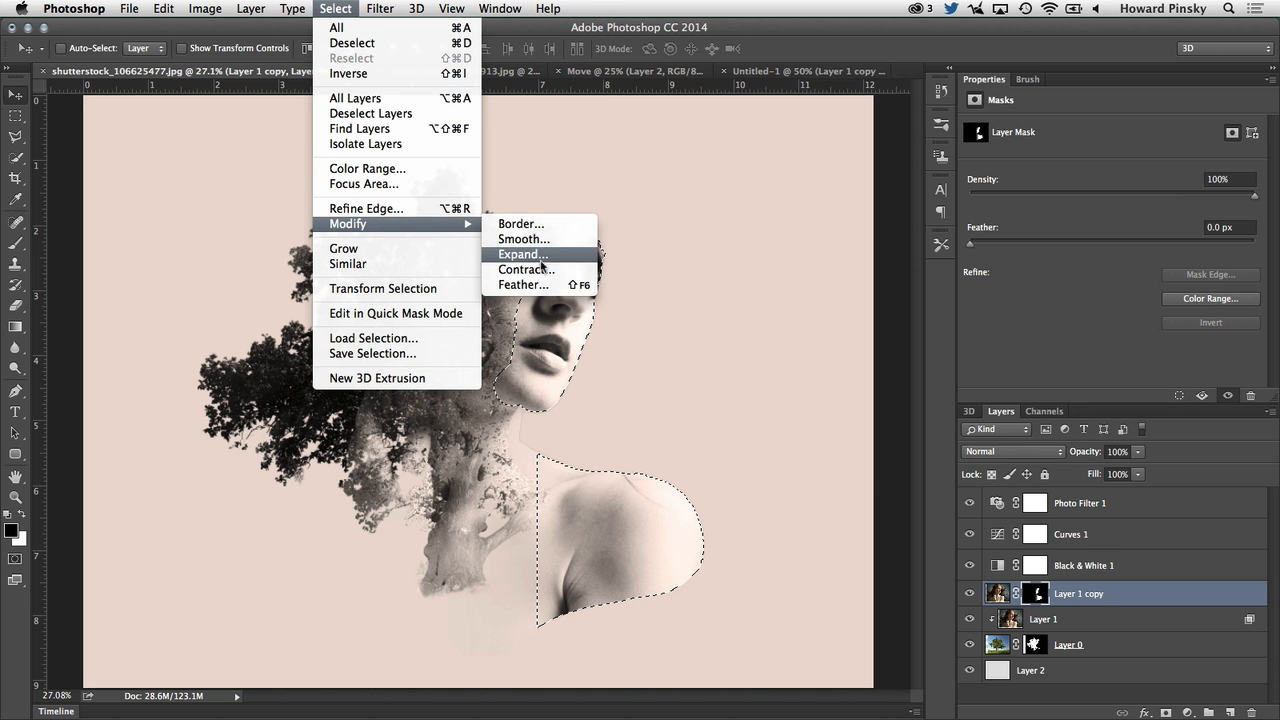
{"action": "left_click", "coordinate": [526, 269]}
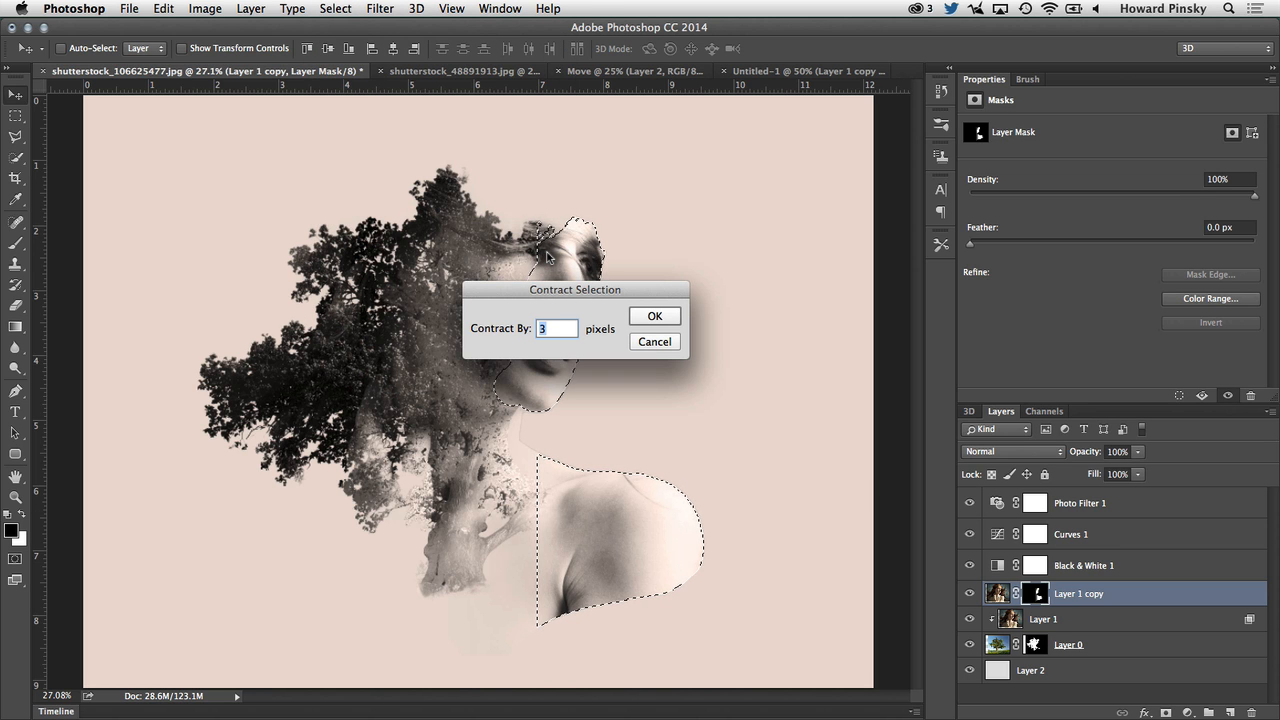
{"action": "left_click", "coordinate": [654, 316]}
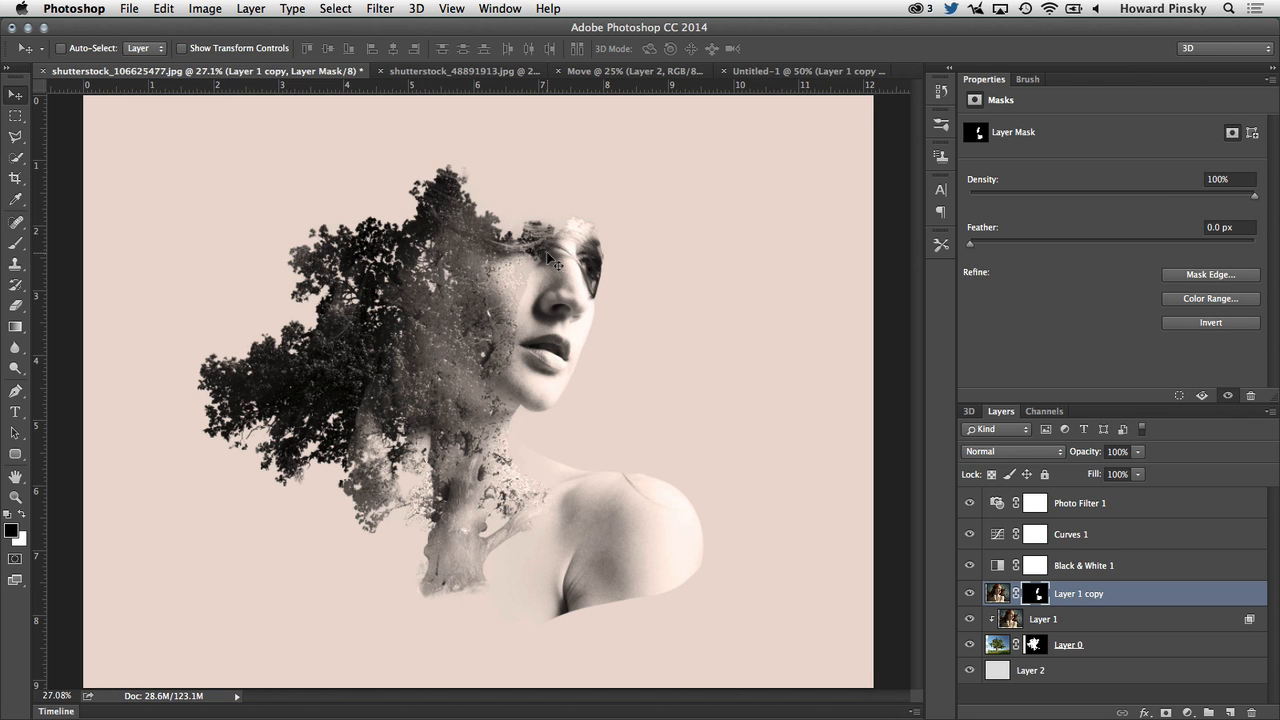
{"action": "mouse_move", "coordinate": [625, 540]}
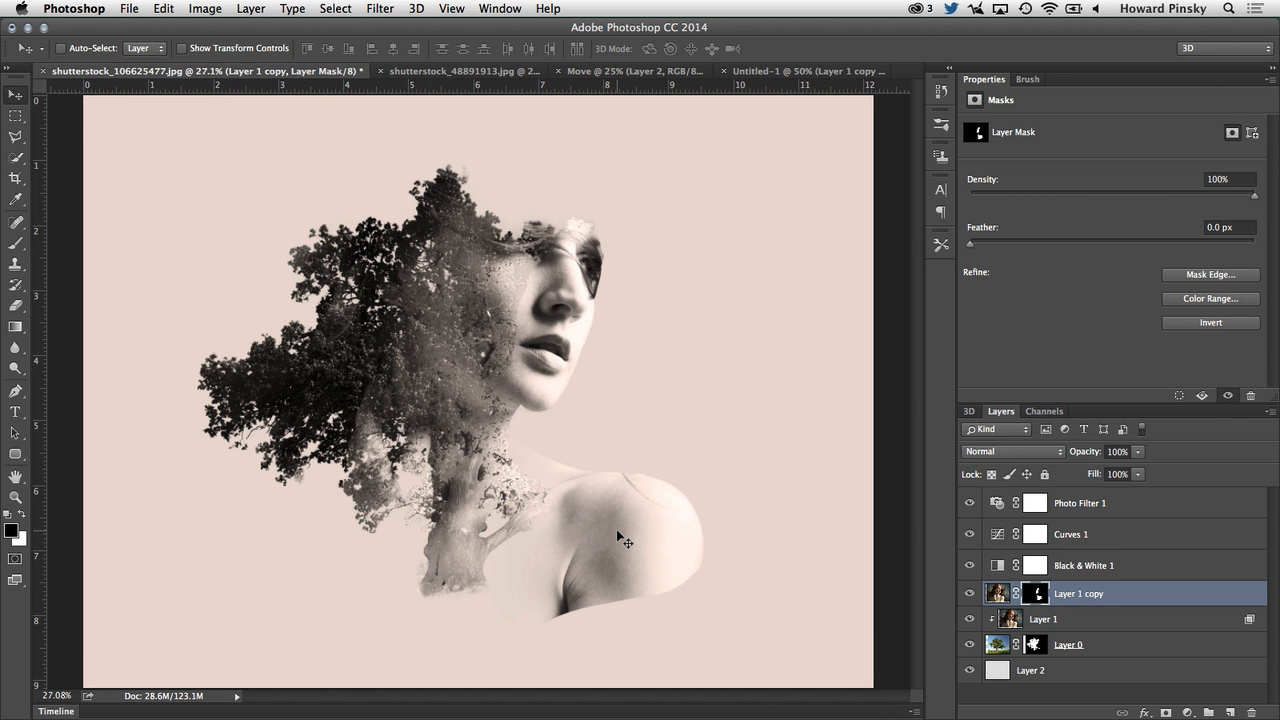
{"action": "mouse_move", "coordinate": [533, 503]}
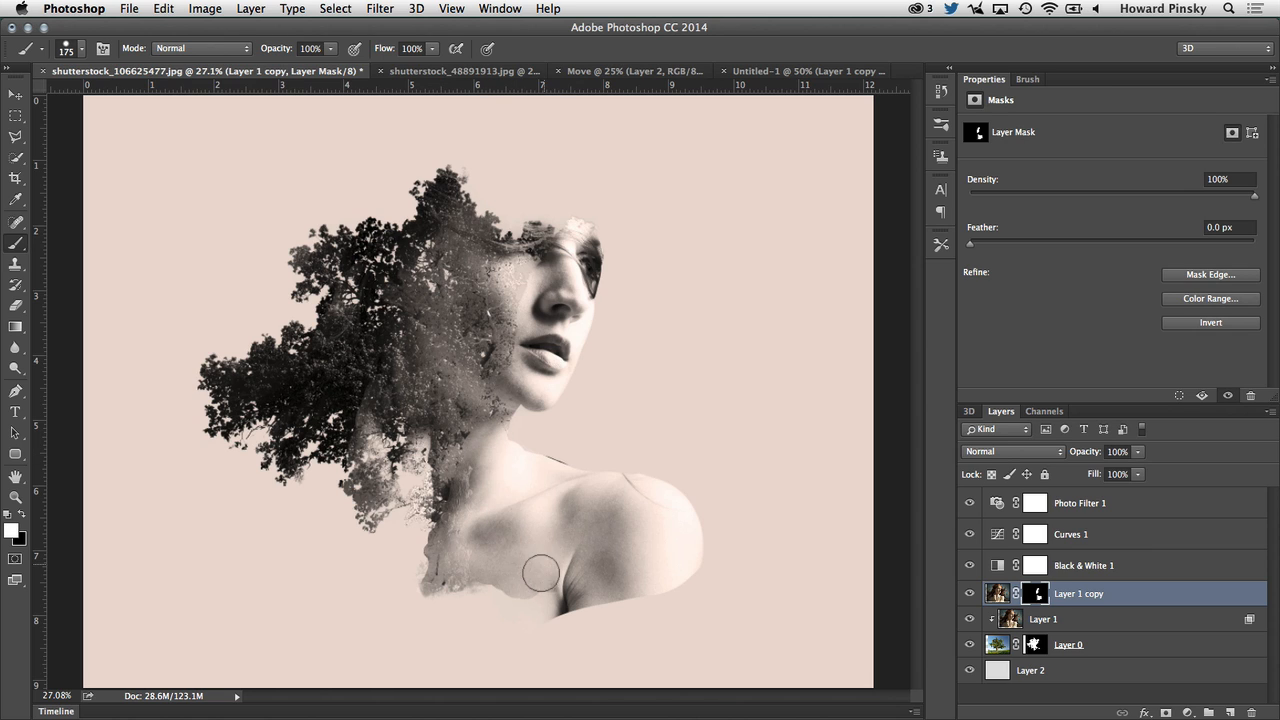
- Paint white on the Layer 1 copy mask below the shoulder to reveal the chest
{"action": "left_click_drag", "start_coordinate": [540, 573], "coordinate": [500, 577]}
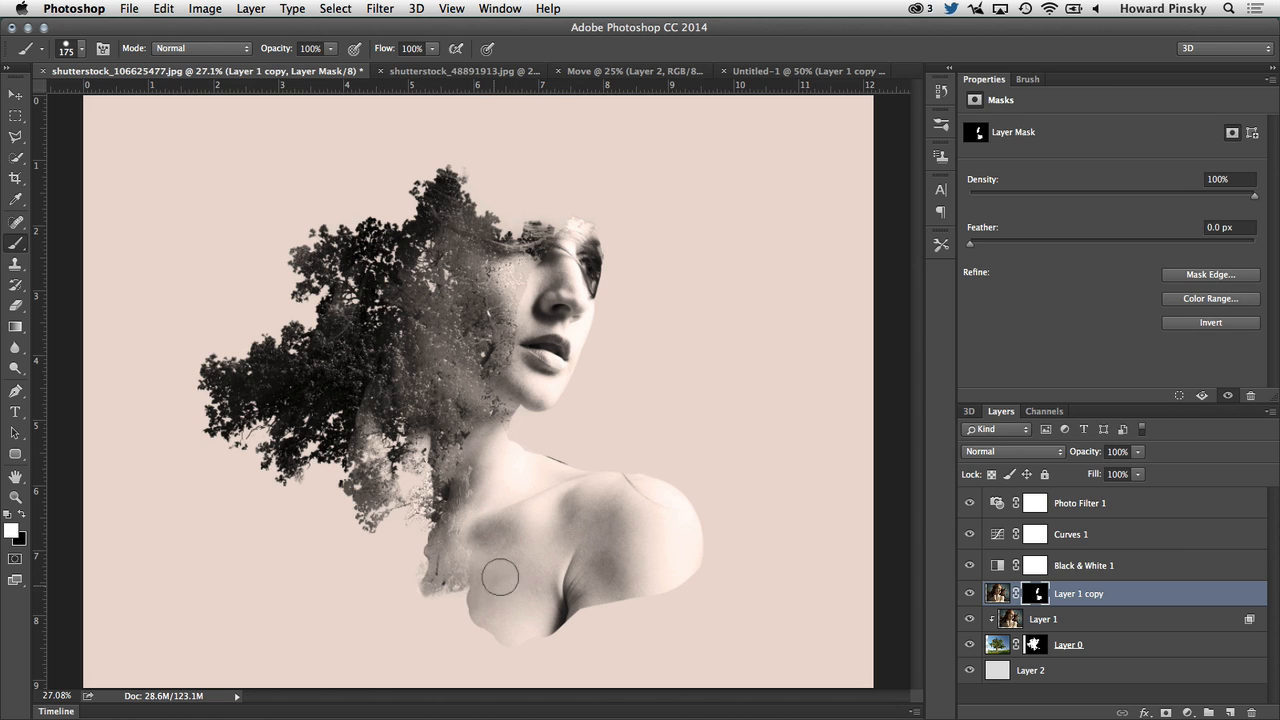
{"action": "left_click_drag", "start_coordinate": [500, 577], "coordinate": [613, 640]}
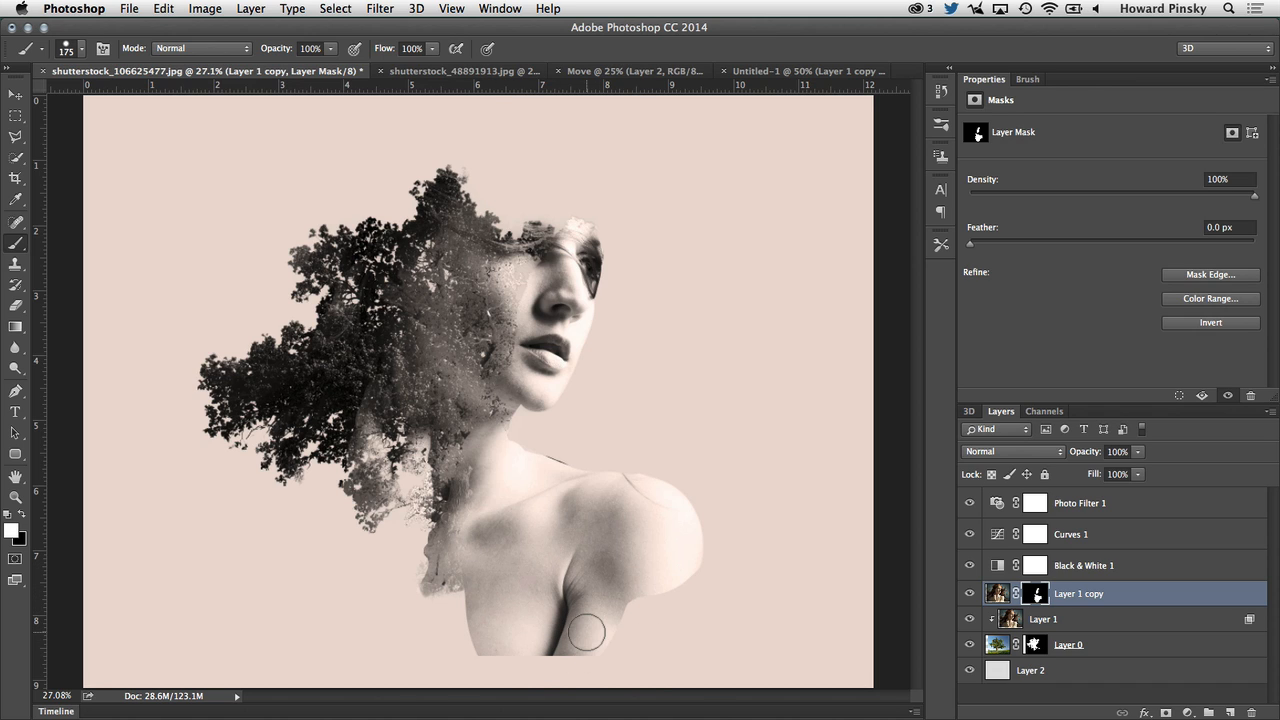
{"action": "mouse_move", "coordinate": [598, 663]}
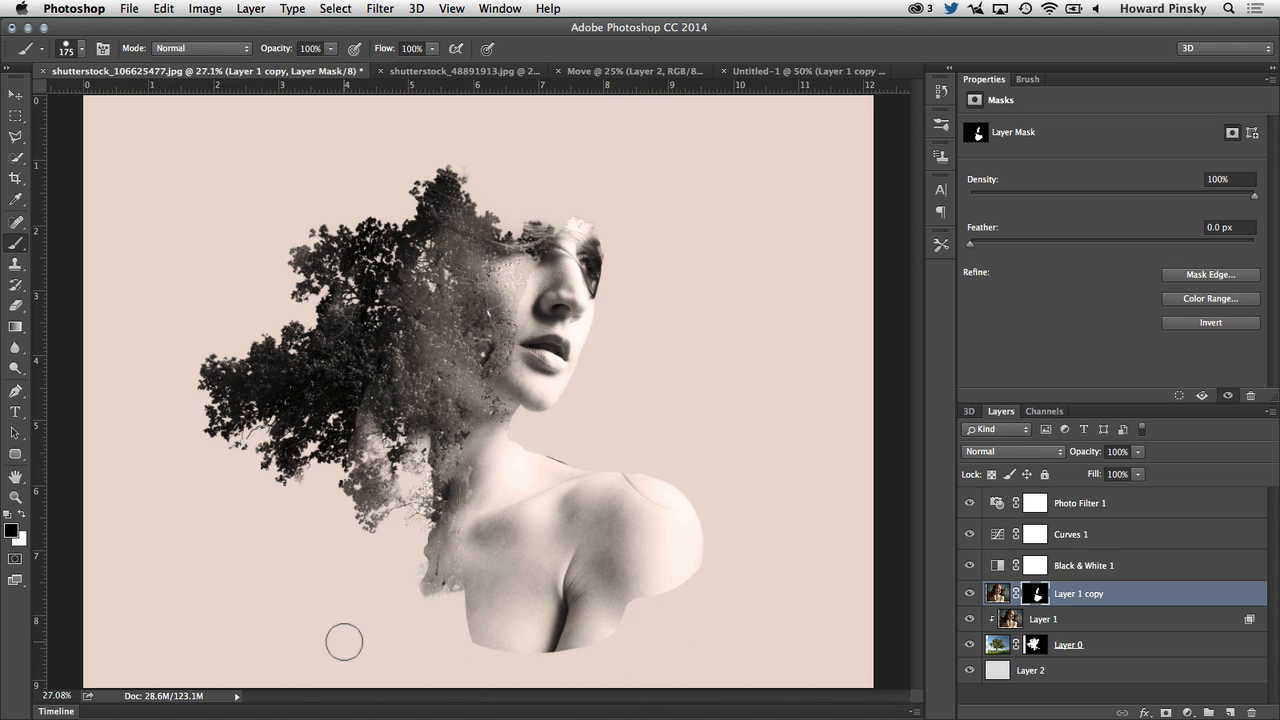
{"action": "mouse_move", "coordinate": [558, 440]}
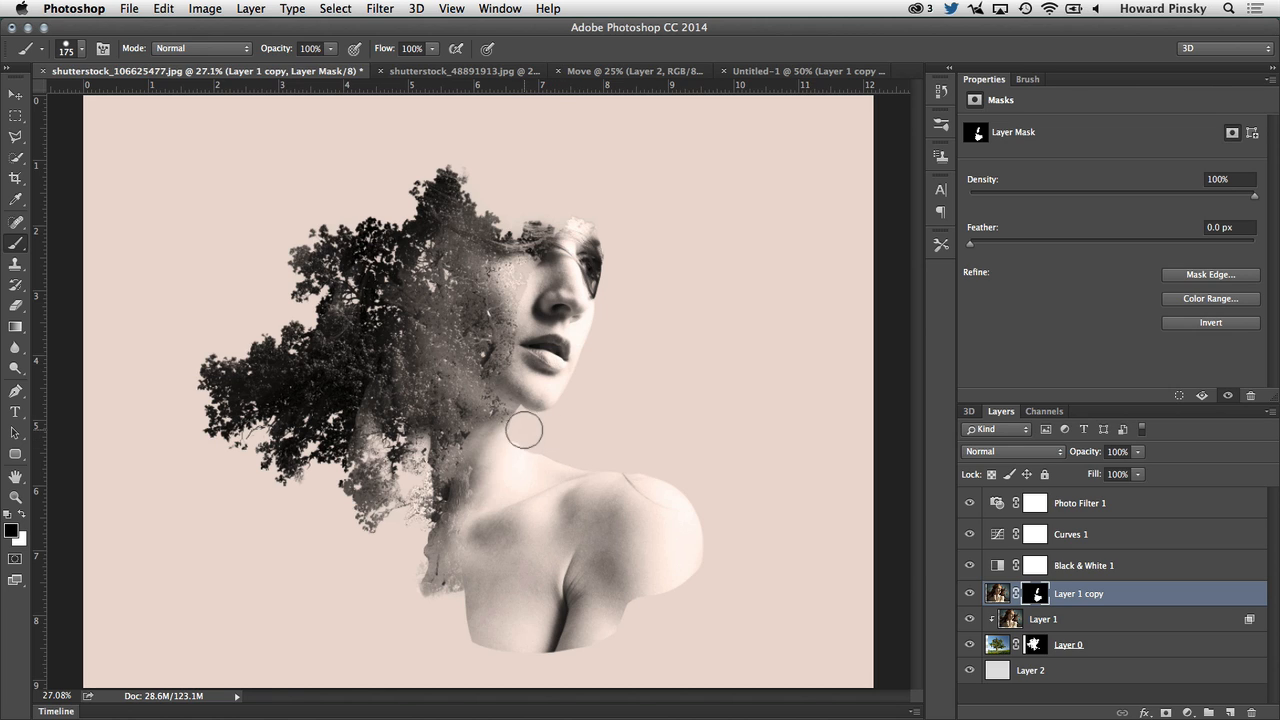
{"action": "mouse_move", "coordinate": [546, 432]}
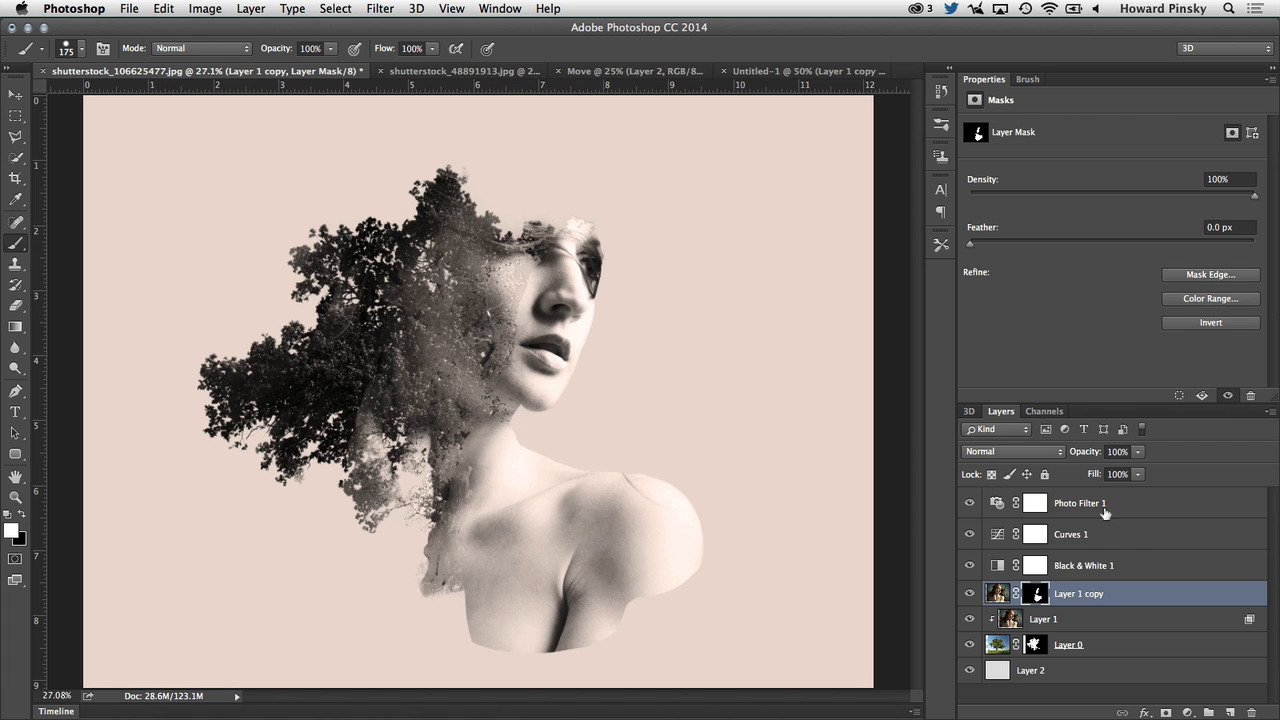
- Set the Black & White 1 adjustment's blend mode to Soft Light
{"action": "left_click", "coordinate": [1083, 565]}
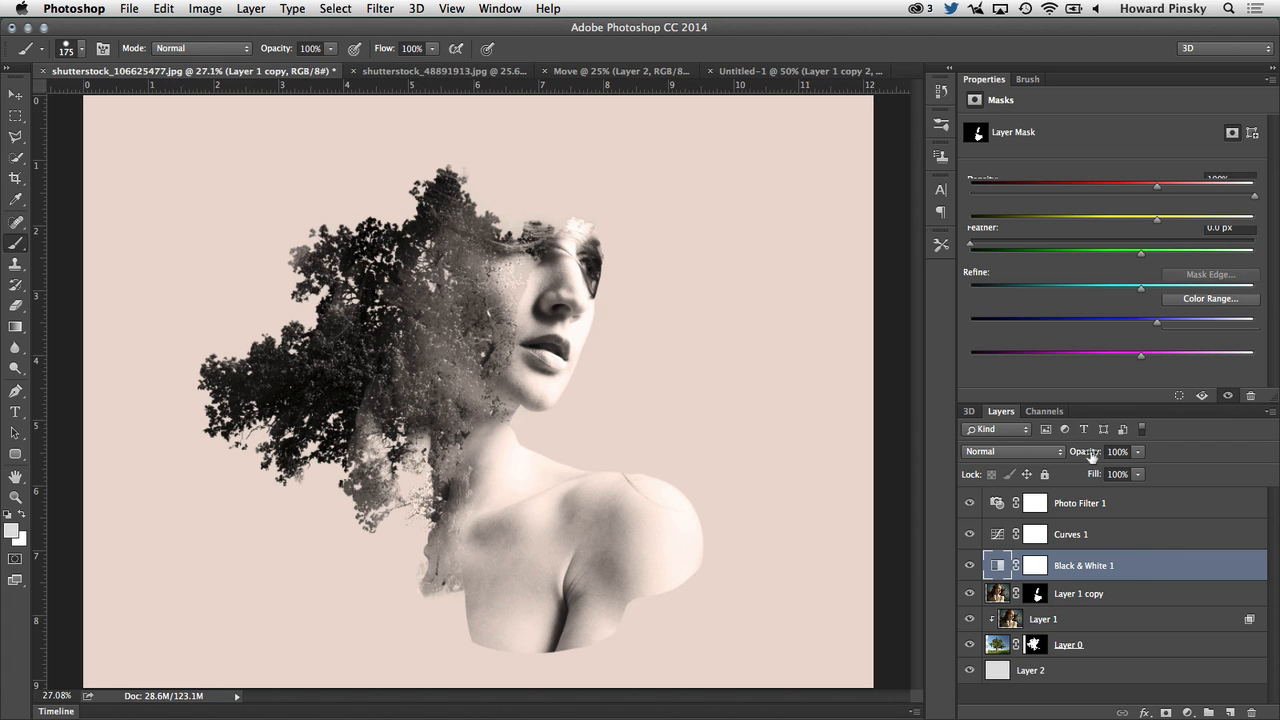
{"action": "left_click", "coordinate": [1117, 451]}
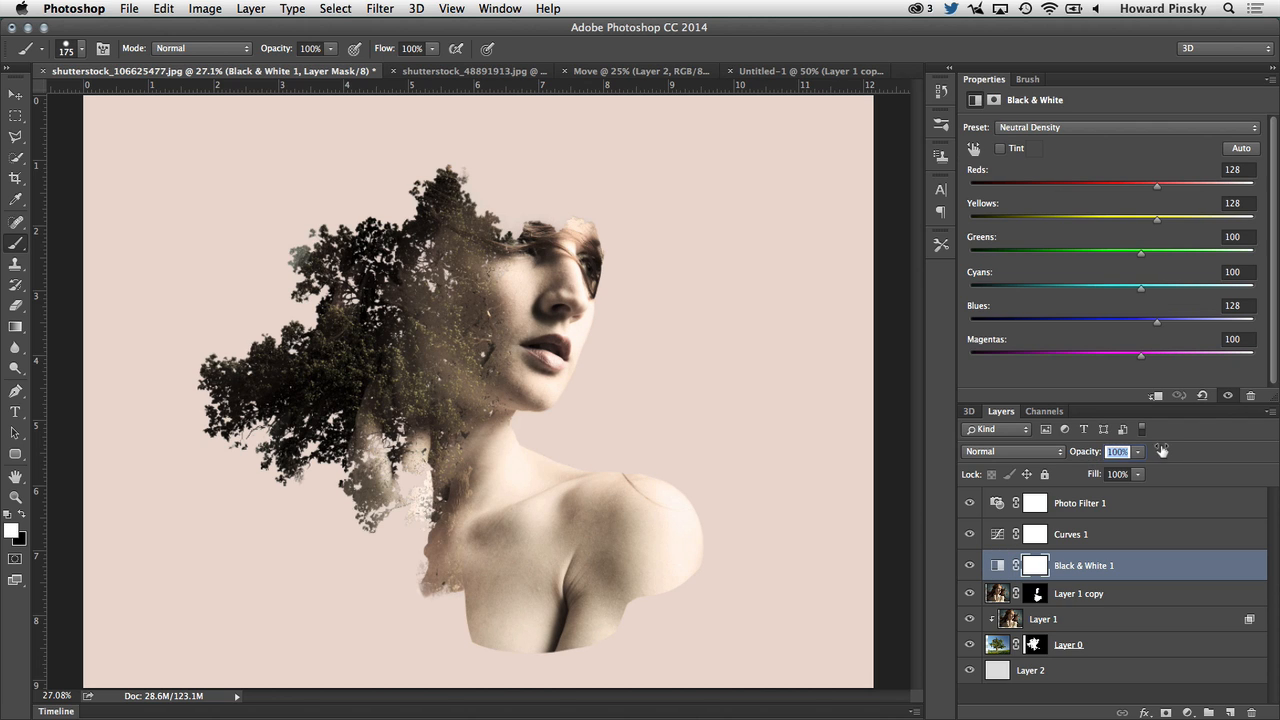
{"action": "left_click", "coordinate": [1010, 451]}
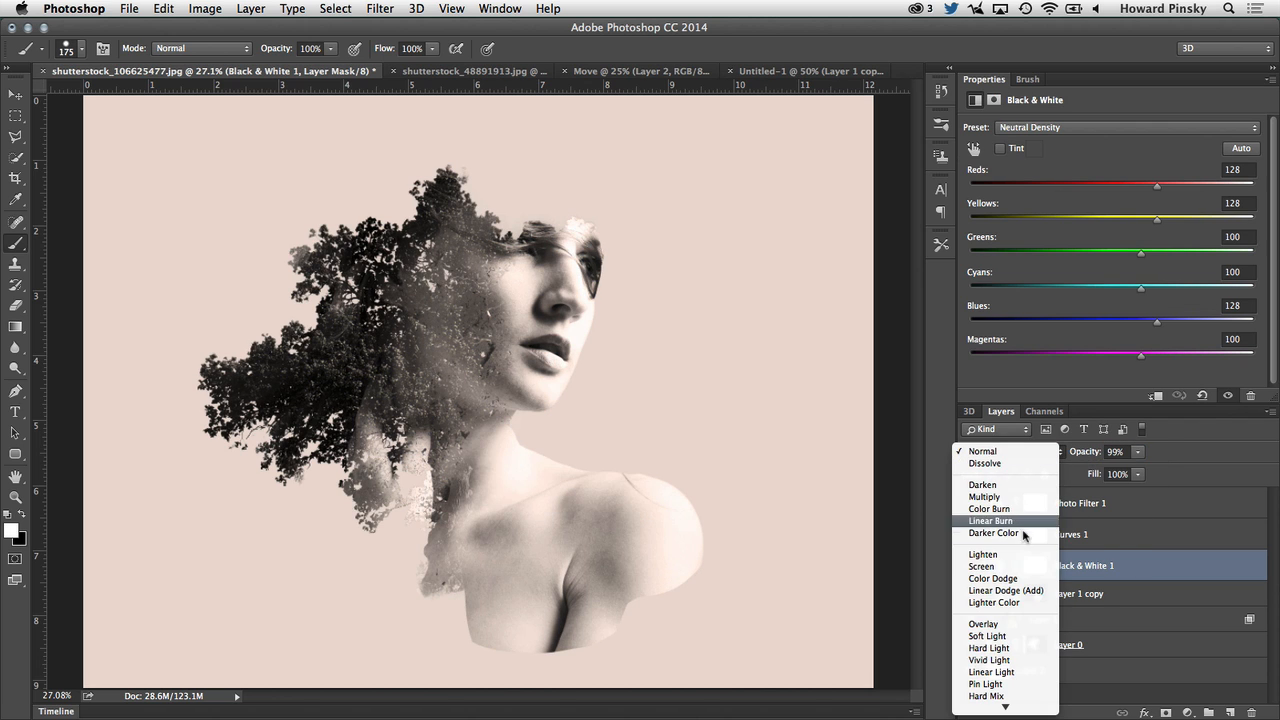
{"action": "left_click", "coordinate": [983, 636]}
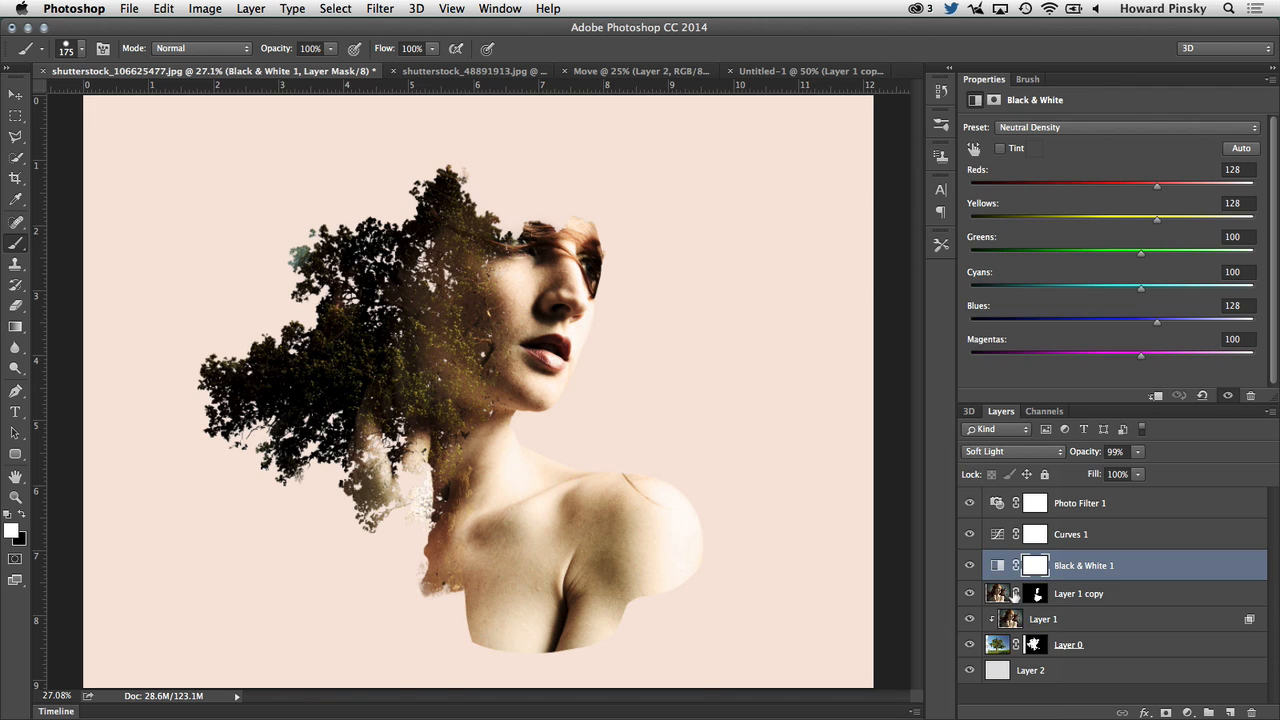
{"action": "mouse_move", "coordinate": [1133, 652]}
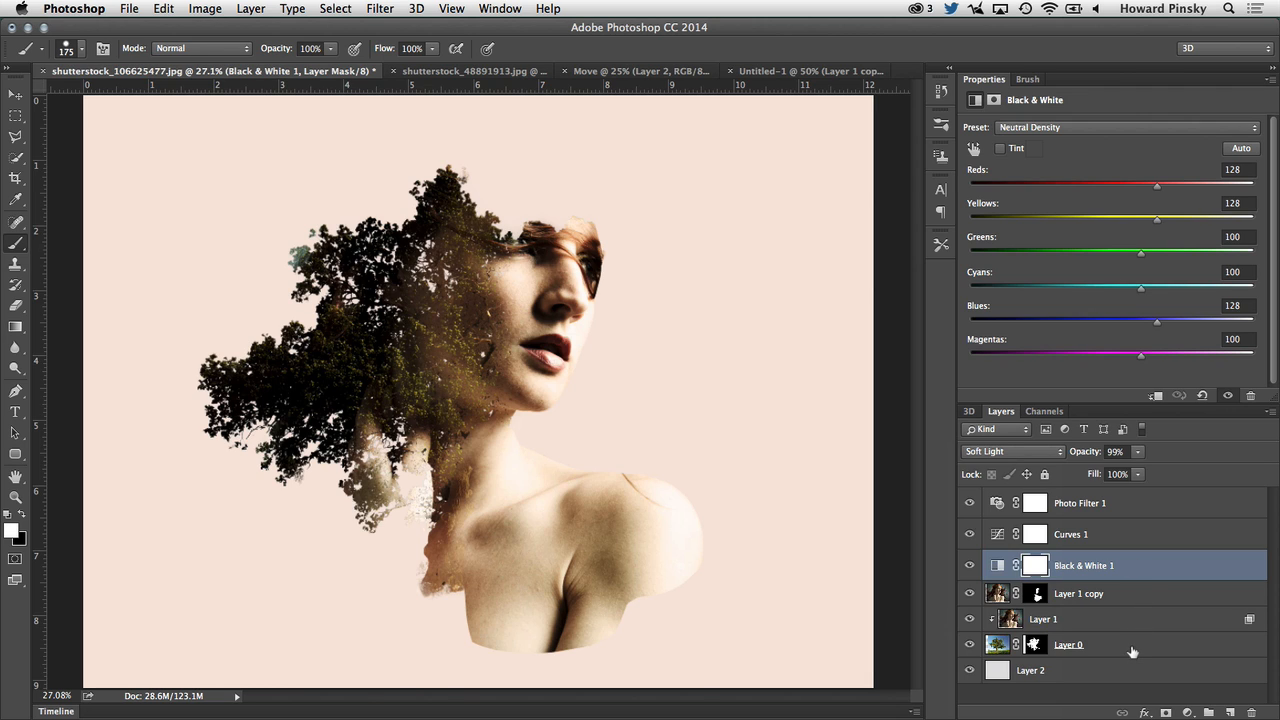
- Group Layer 1 copy, Layer 1 and the tree Layer 0, and set the group opacity to about 68%
{"action": "left_click", "coordinate": [1068, 644]}
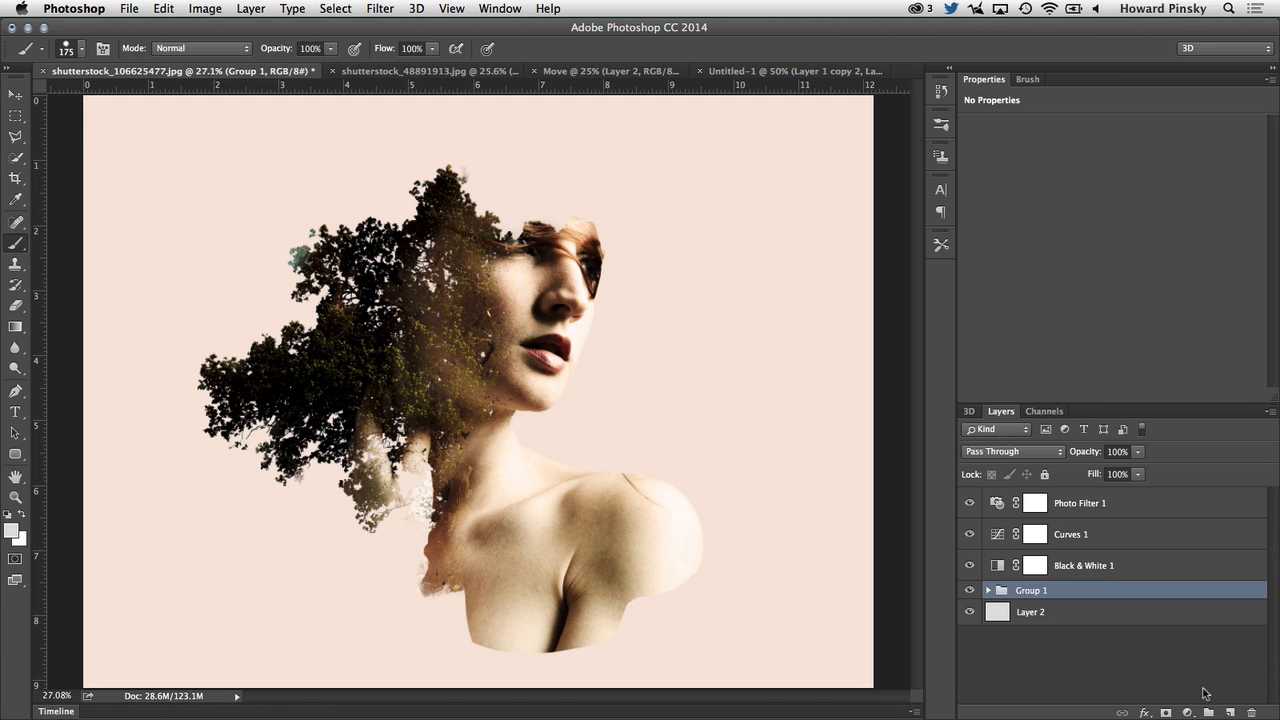
{"action": "left_click", "coordinate": [1117, 451]}
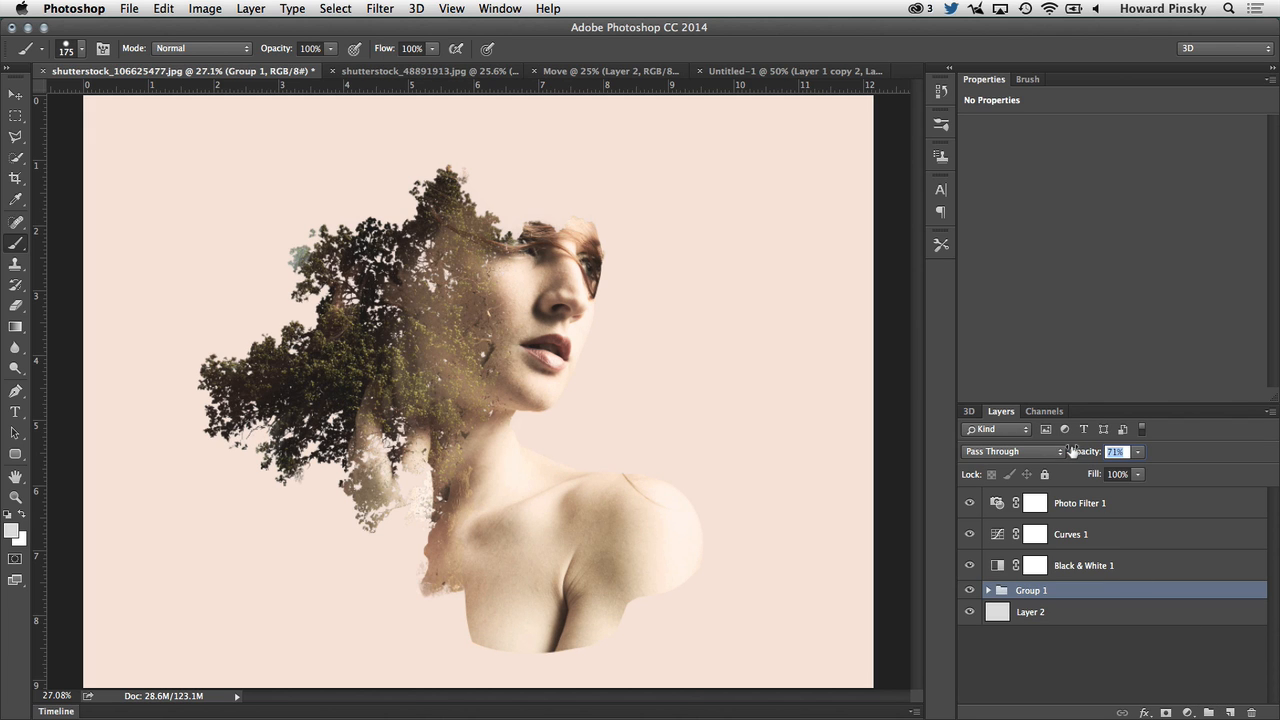
{"action": "left_click_drag", "start_coordinate": [1117, 451], "coordinate": [1090, 451]}
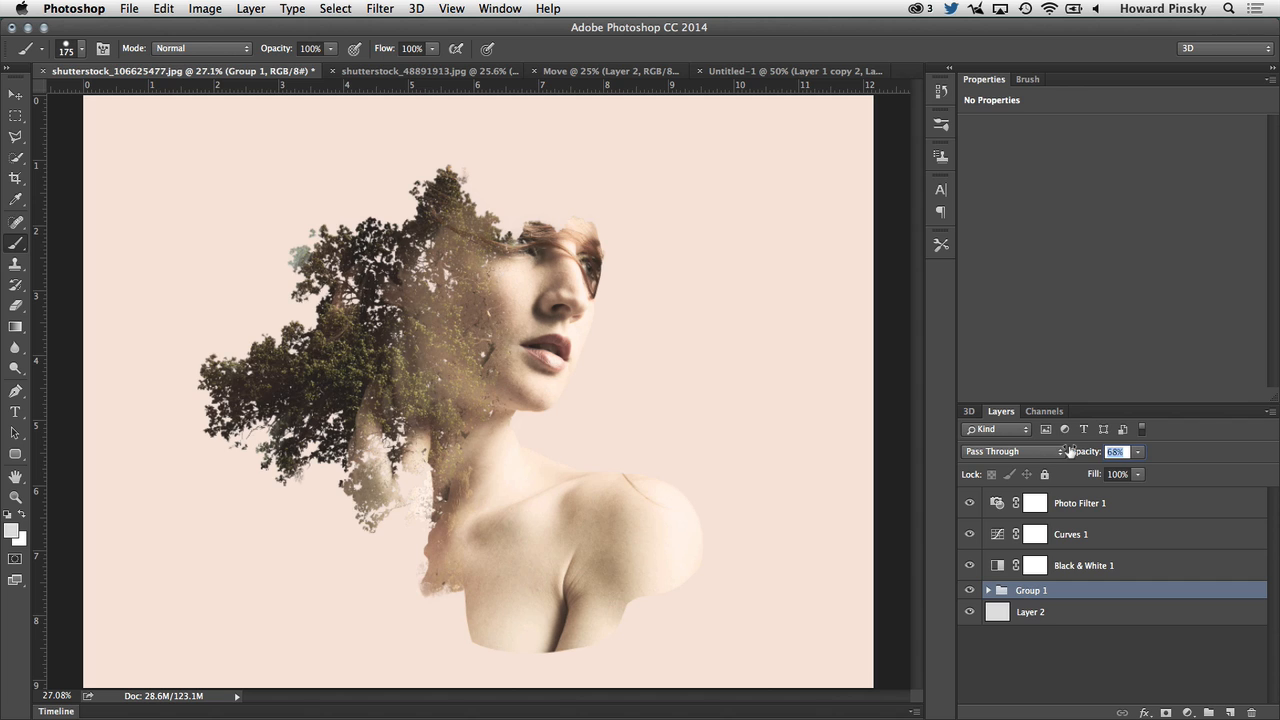